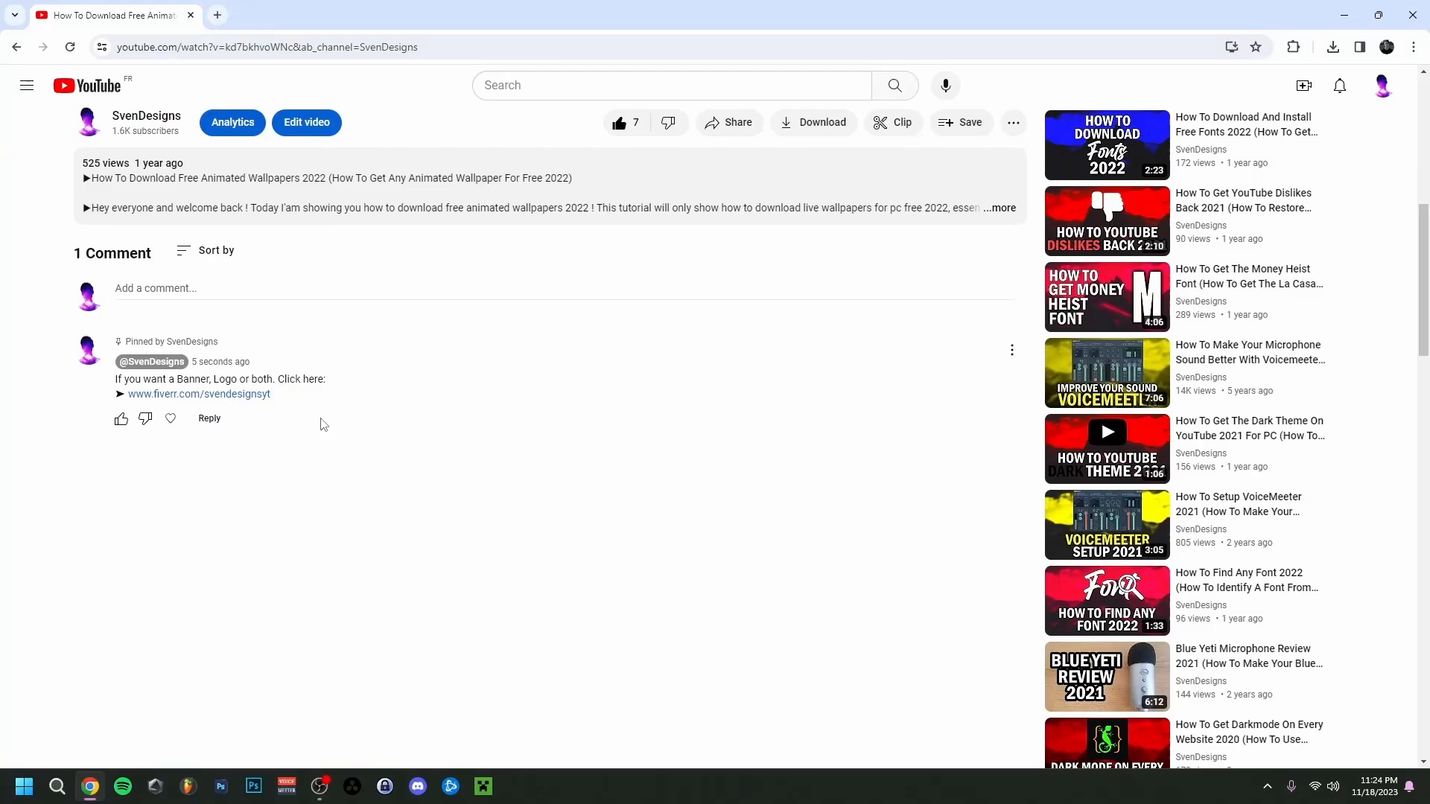
mouse_move(308, 424)
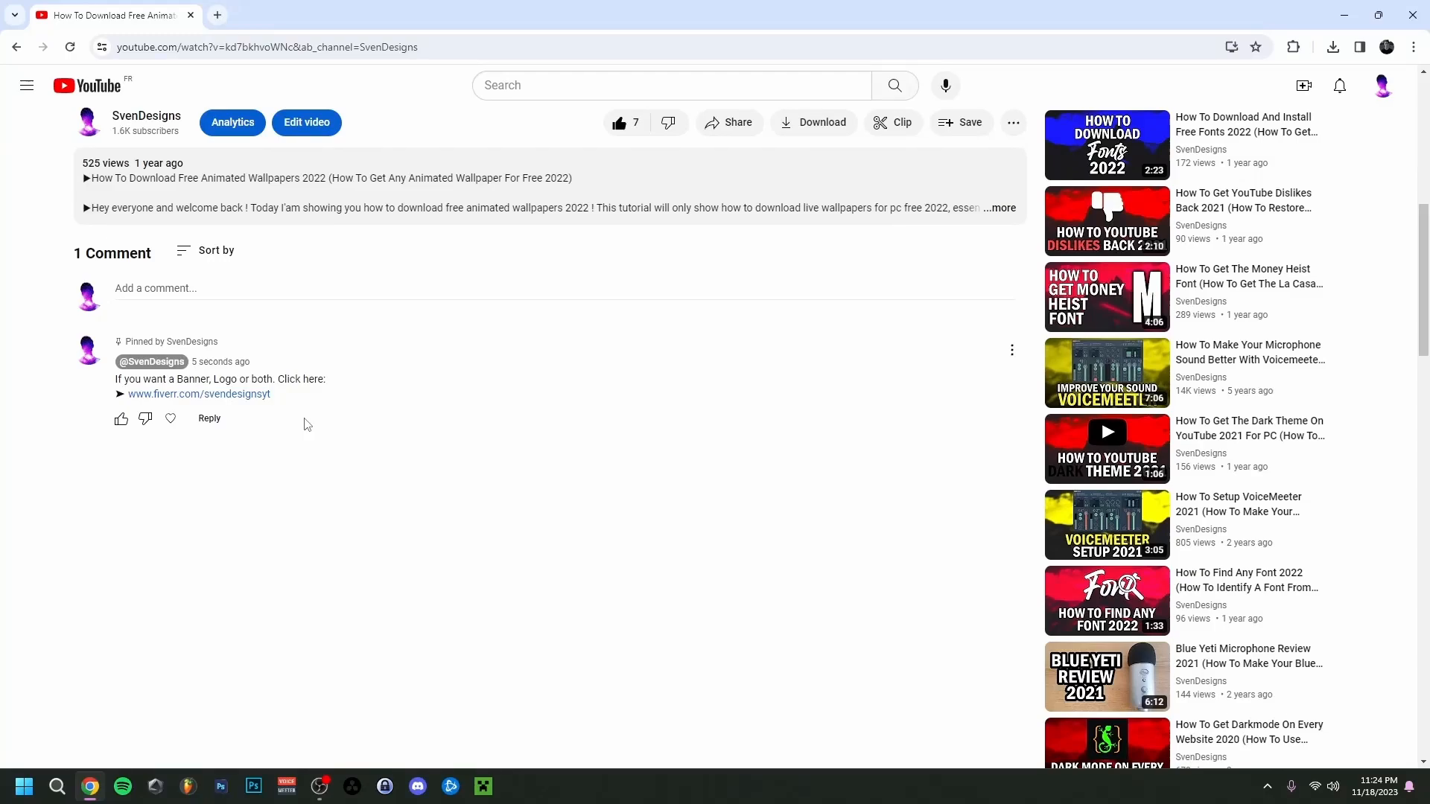
Uncheck 'Allow automatic chapters and key moments' on the Fiverr gig video and save
click(199, 394)
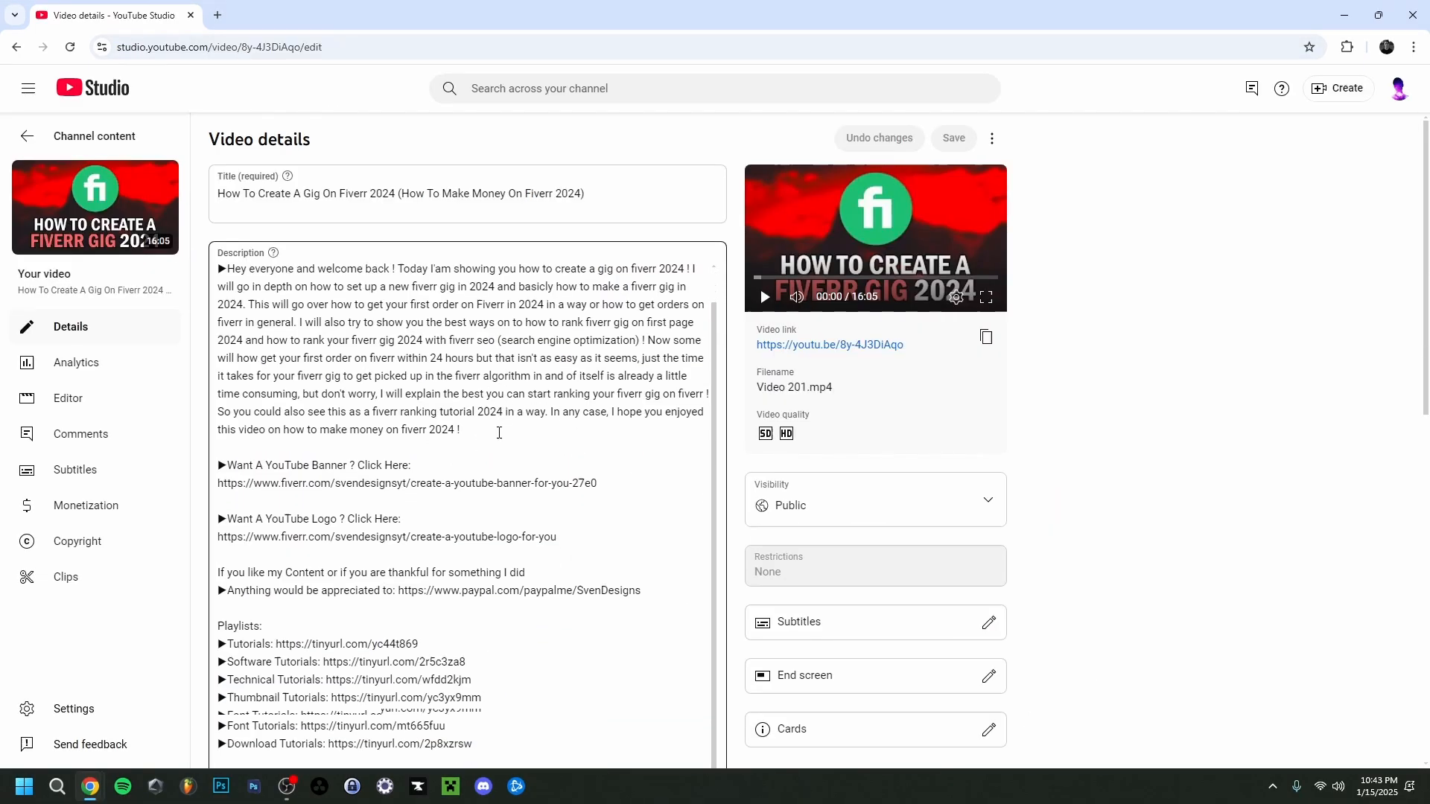
scroll(down, 3)
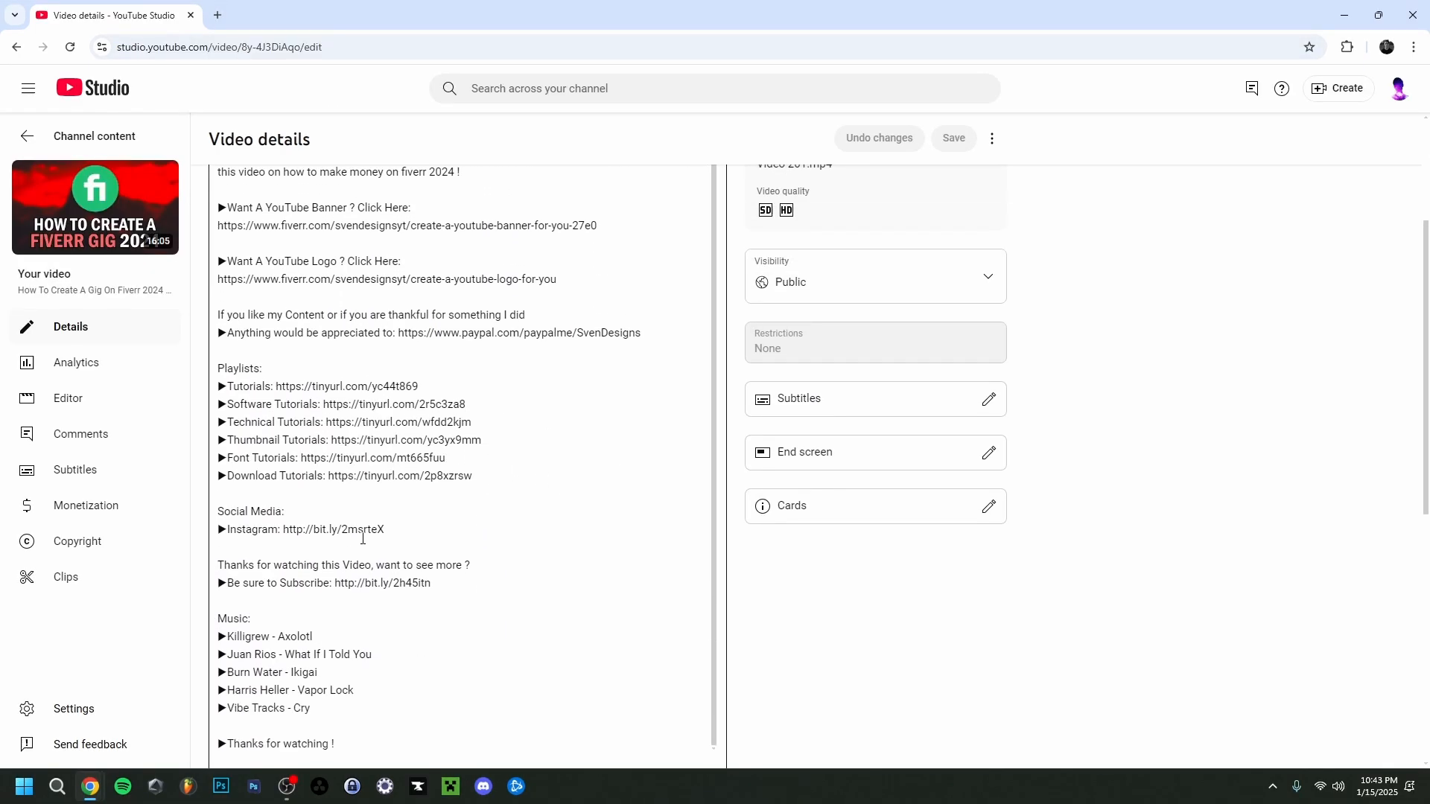
mouse_move(503, 520)
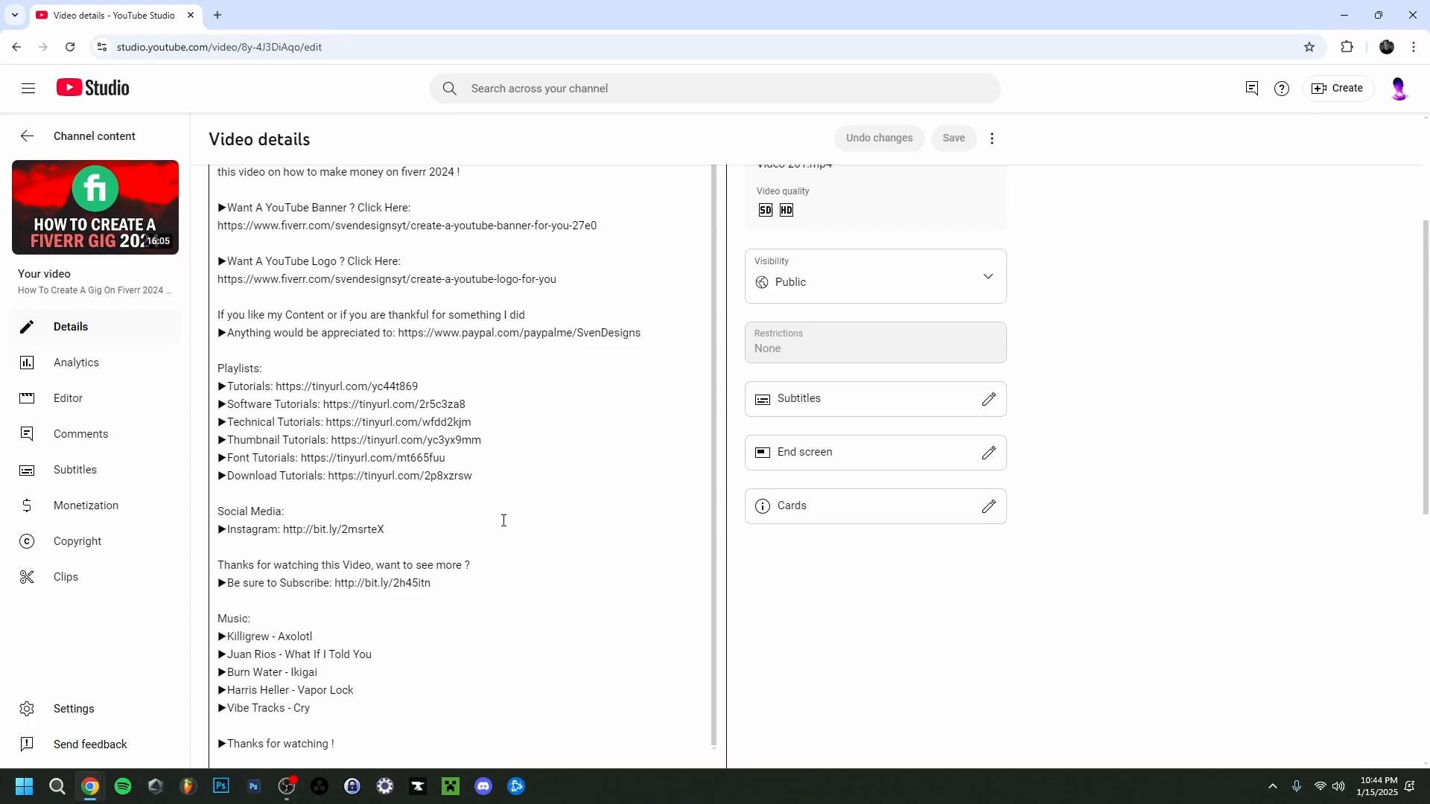
scroll(down, 3)
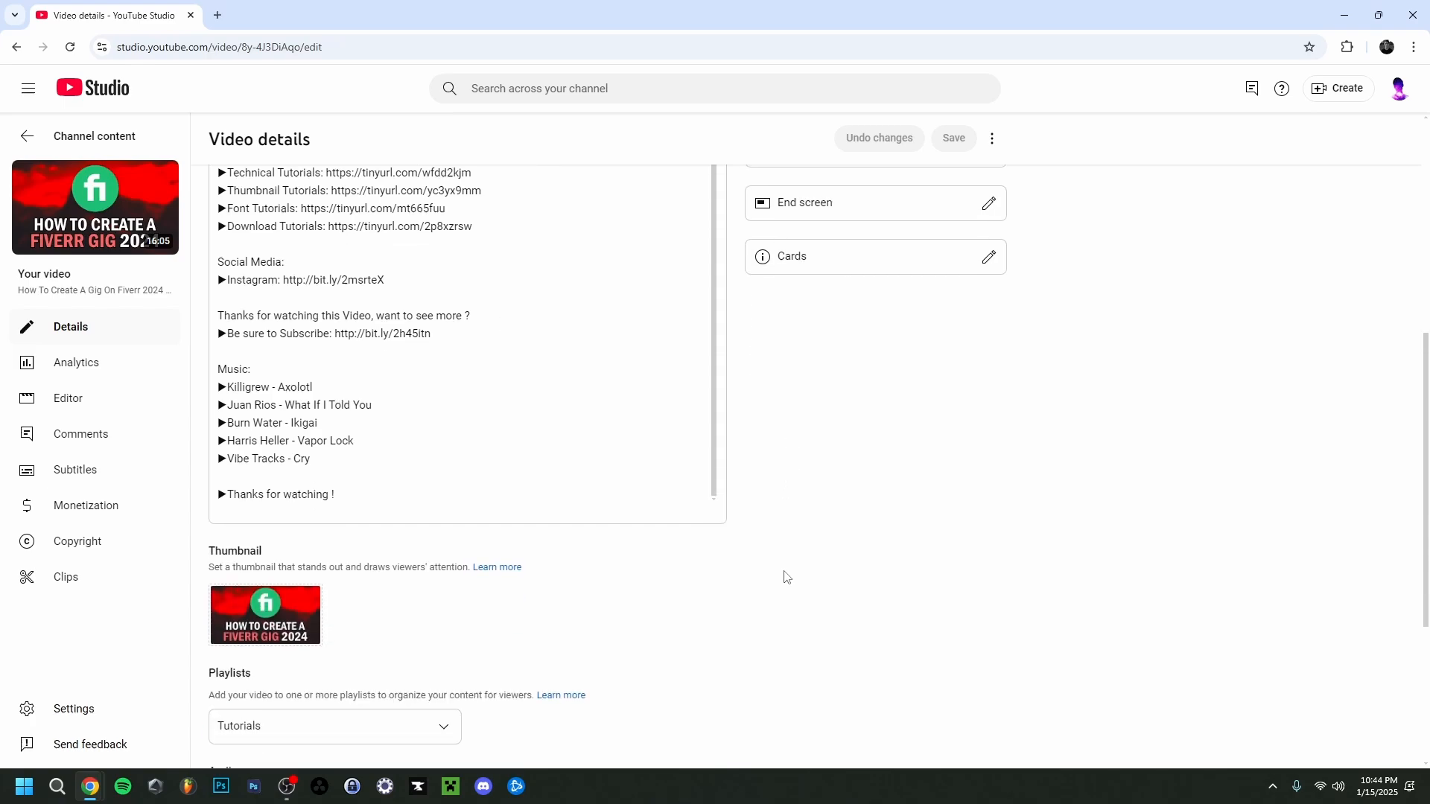
scroll(down, 3)
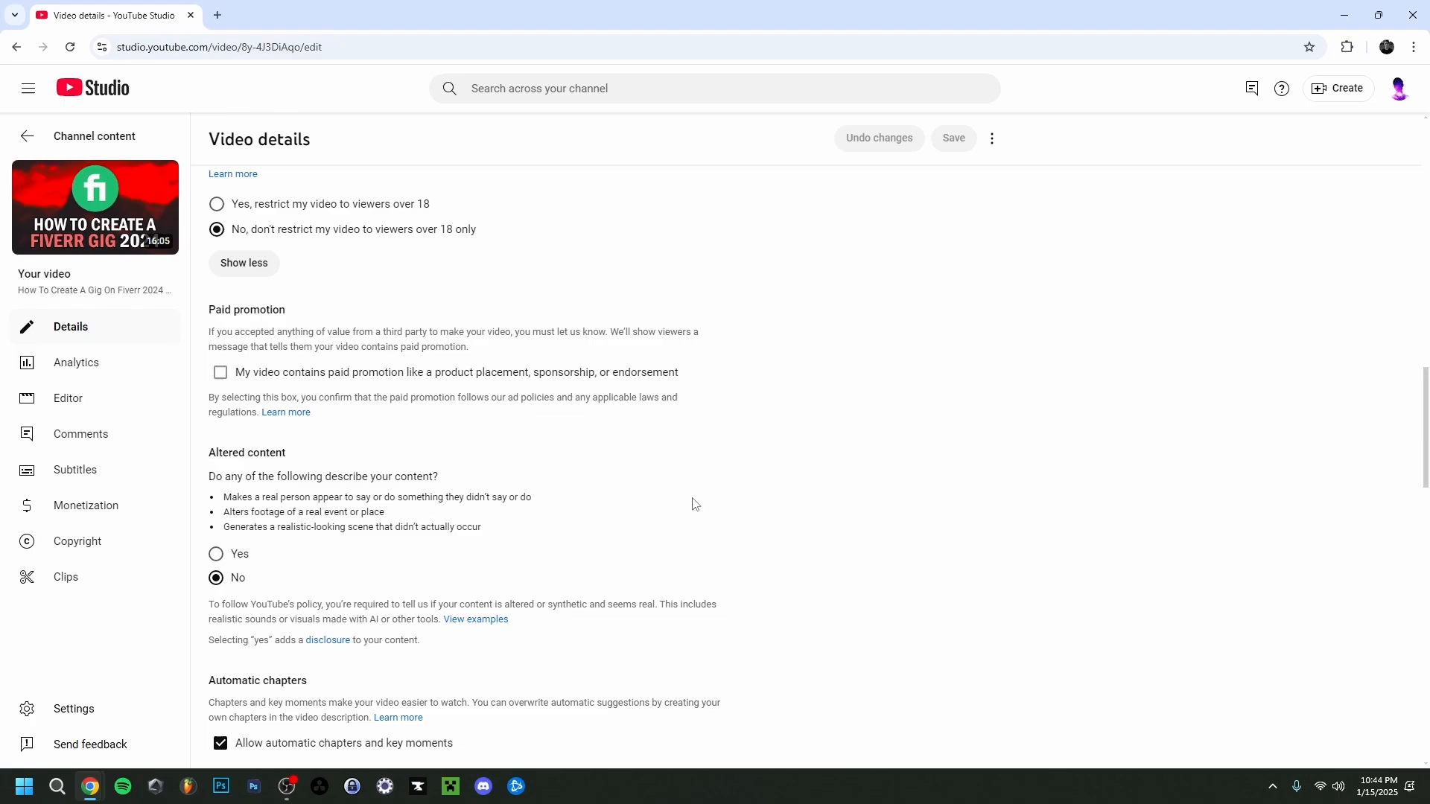
scroll(down, 3)
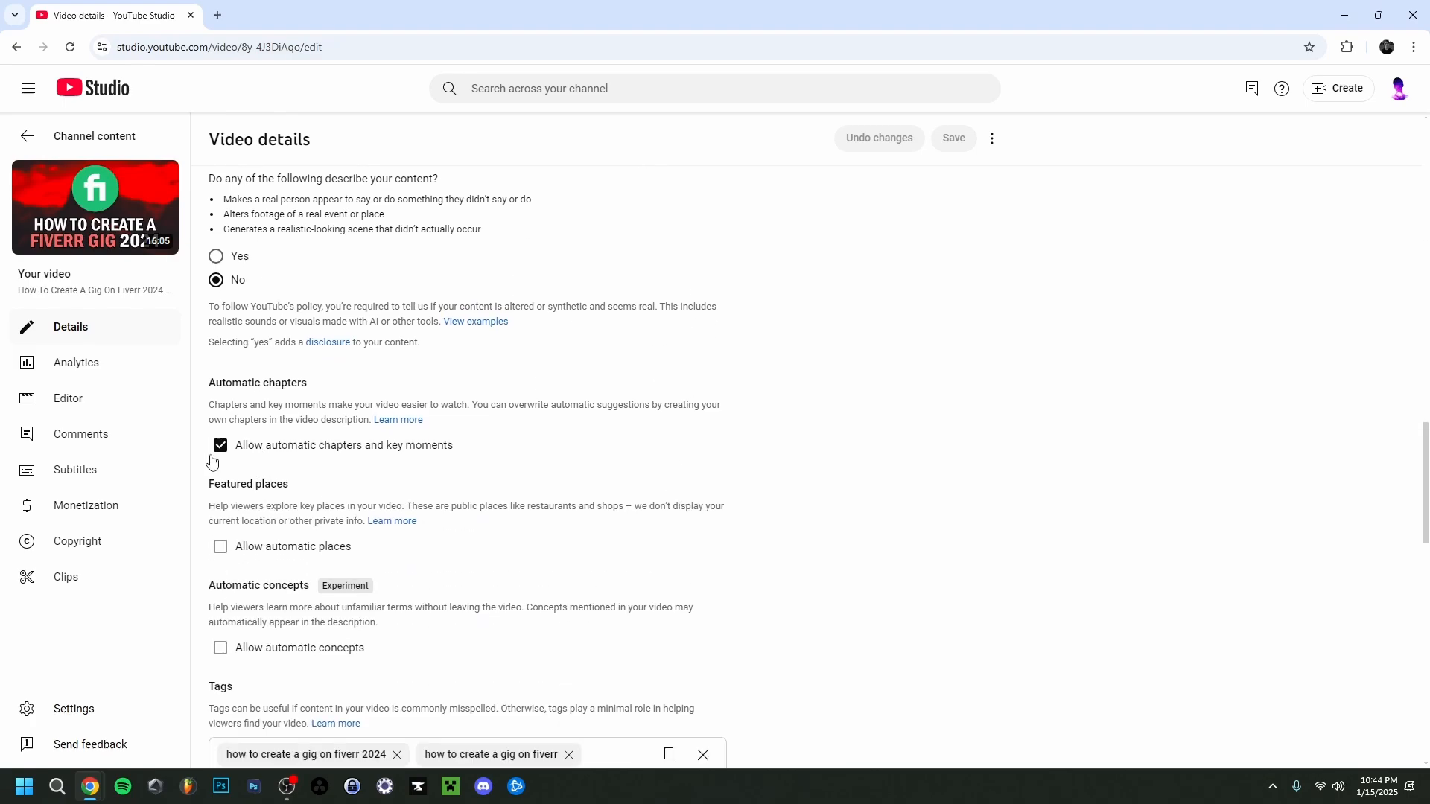
mouse_move(446, 470)
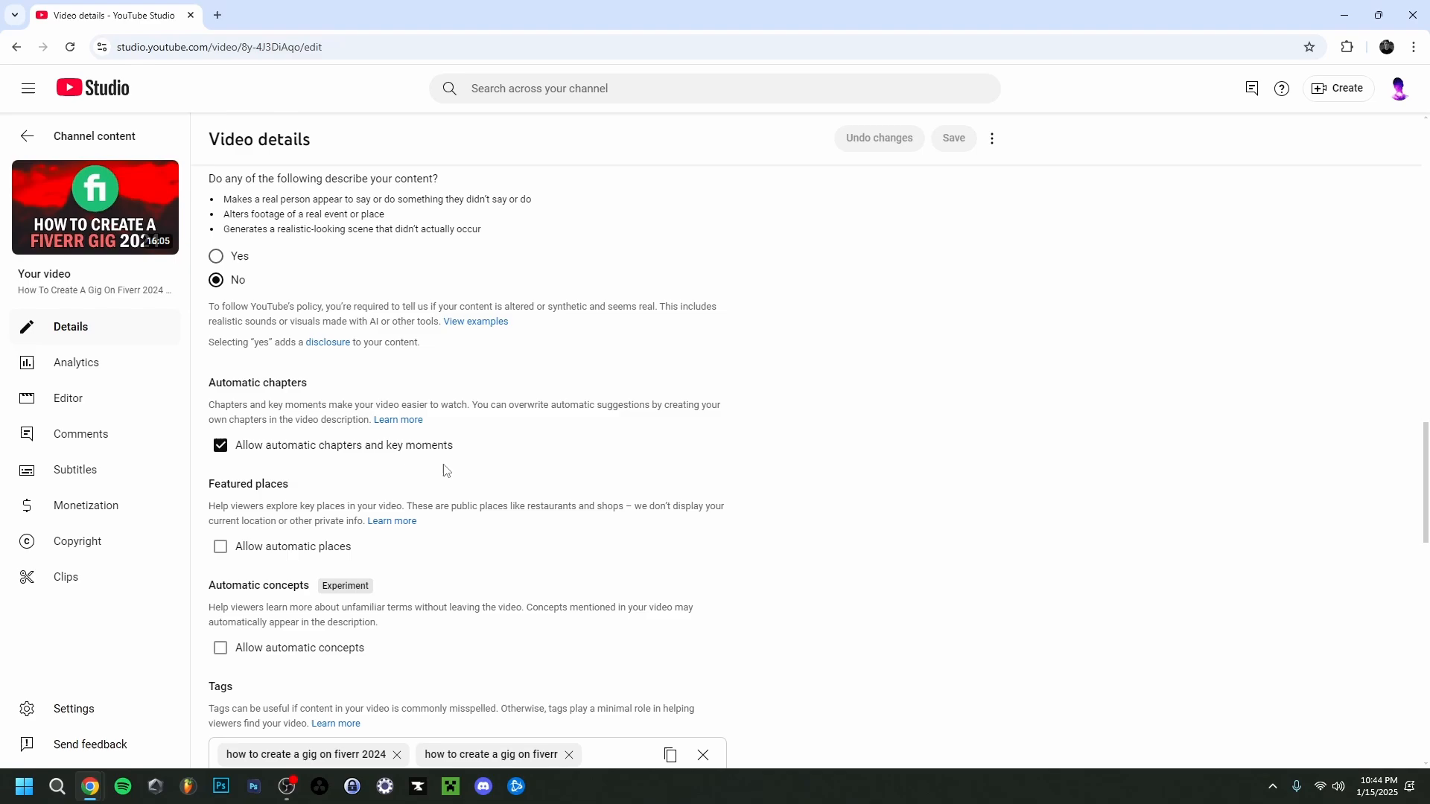
mouse_move(426, 453)
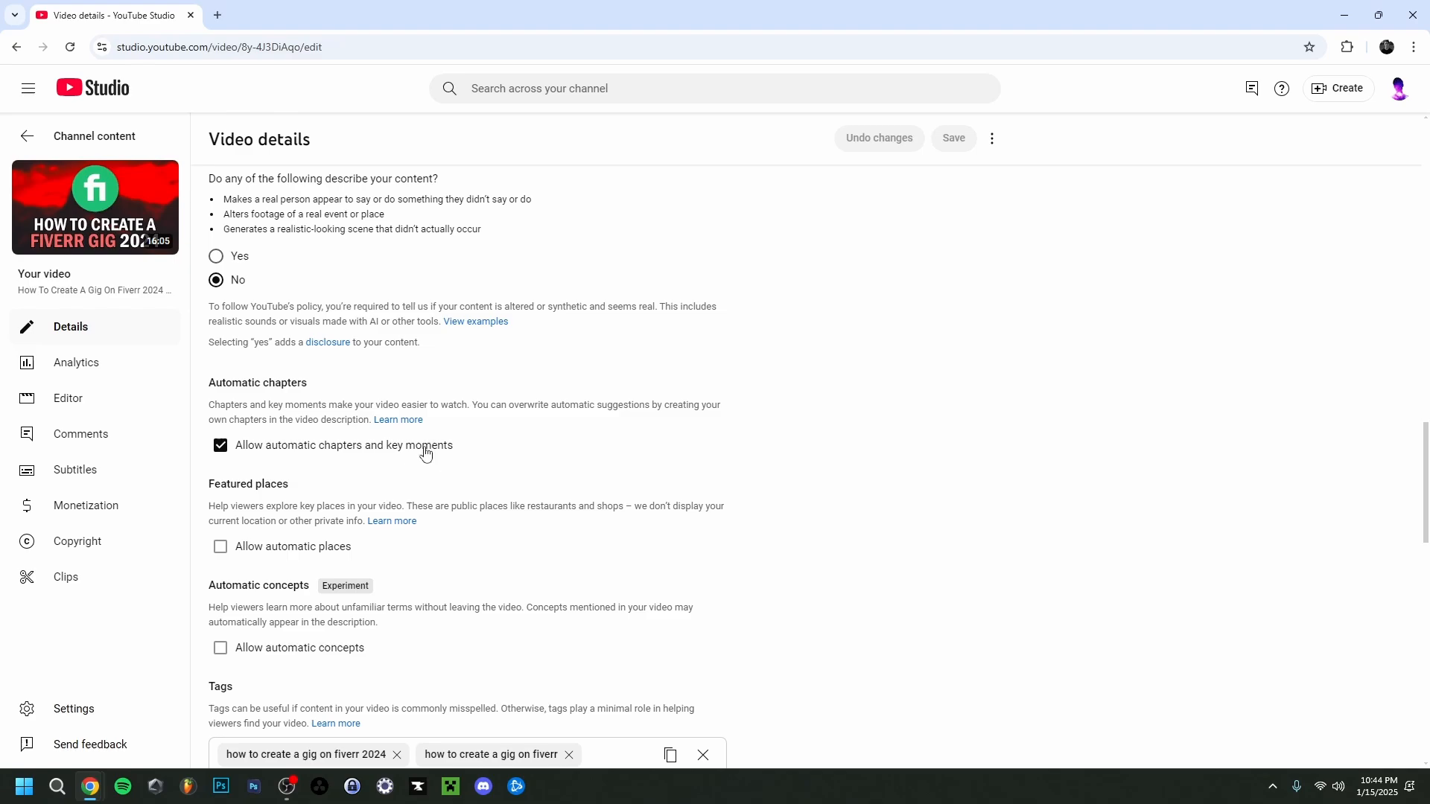
mouse_move(430, 472)
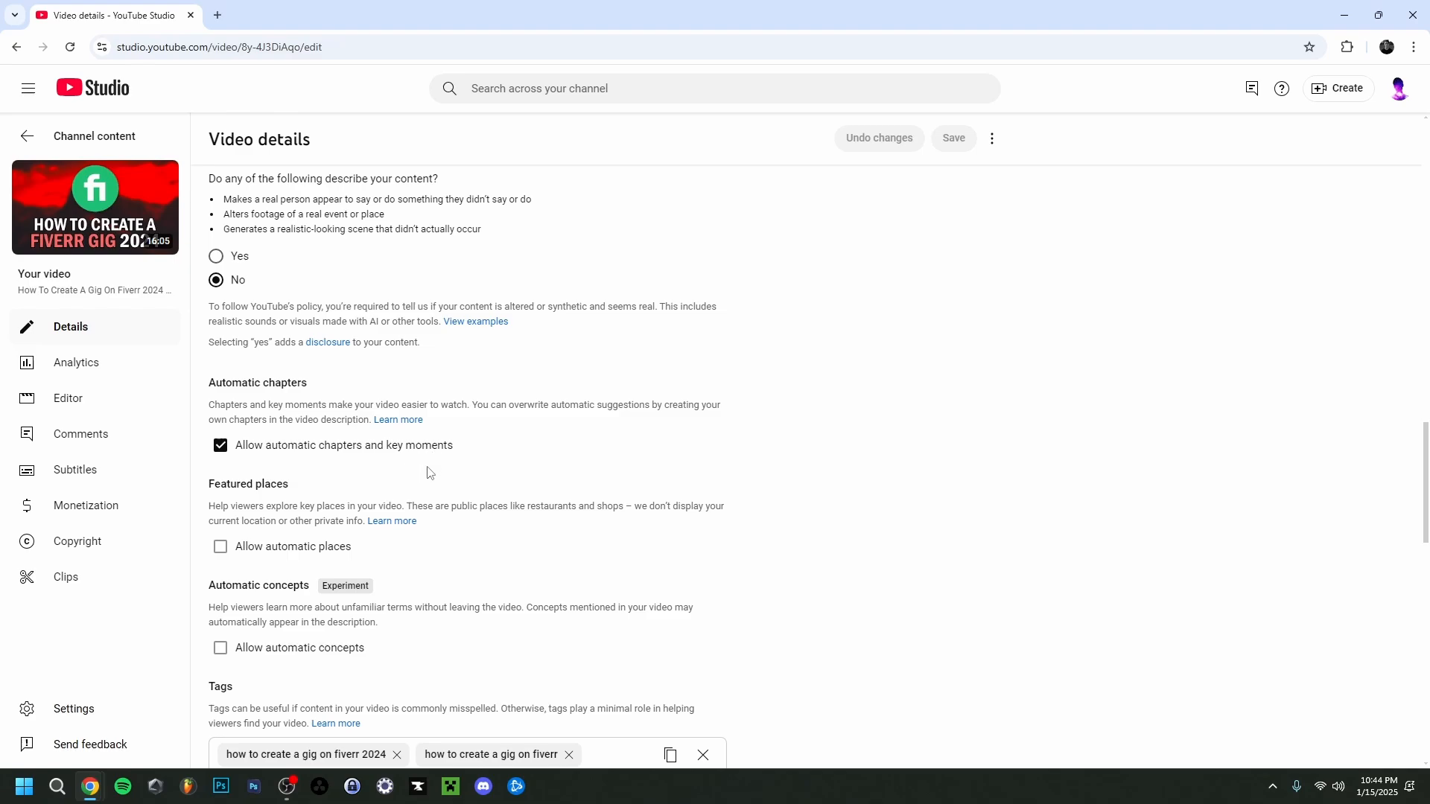
mouse_move(239, 463)
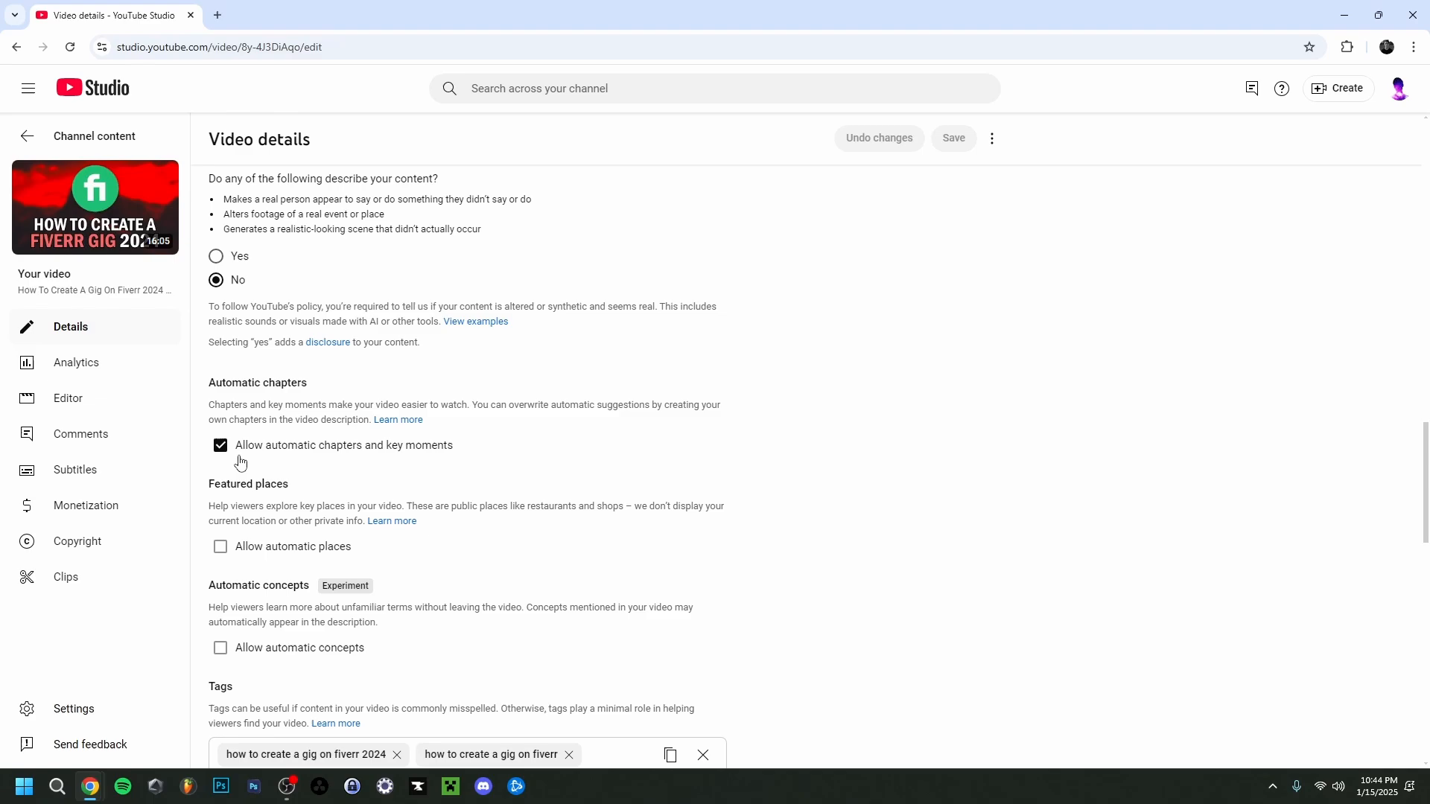
click(220, 446)
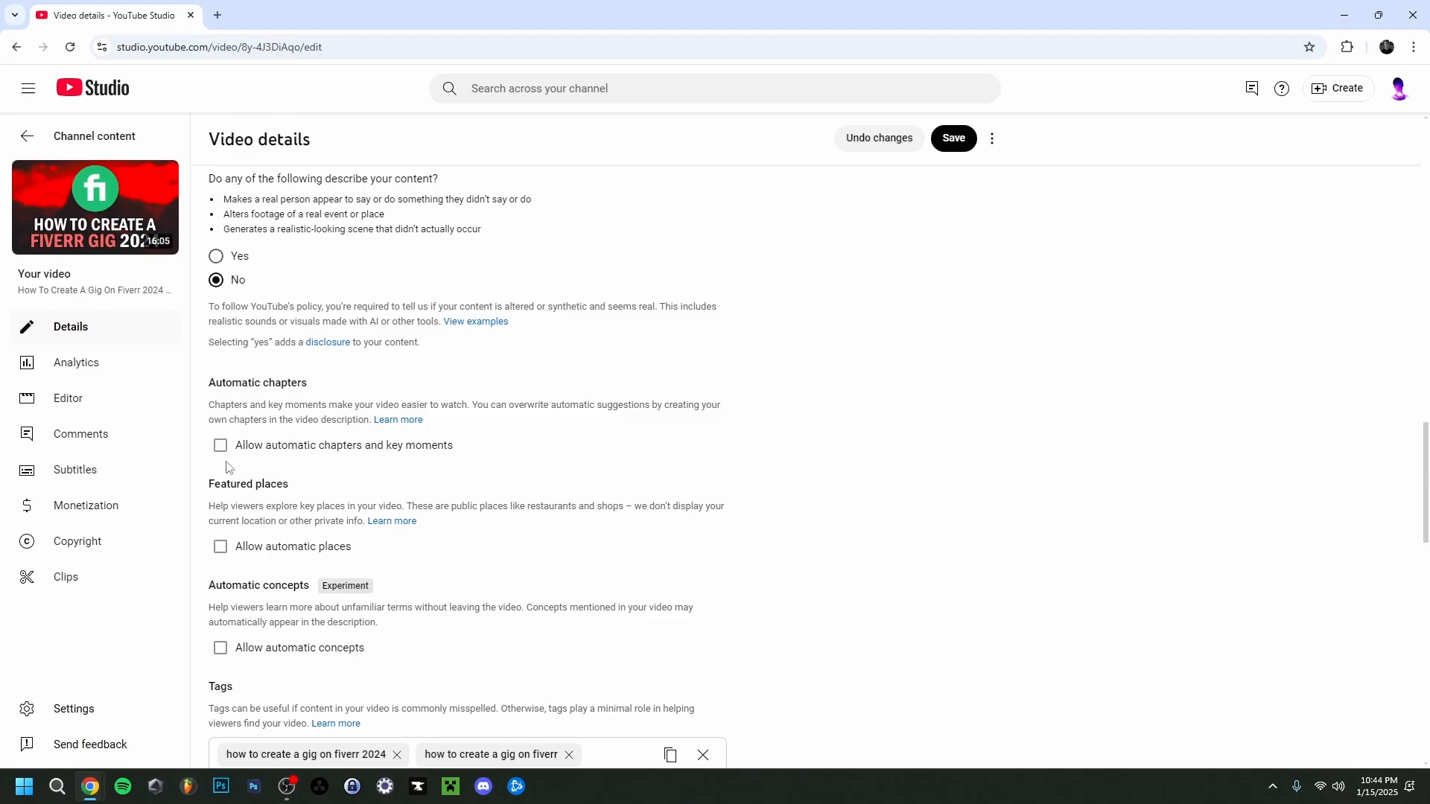
mouse_move(978, 243)
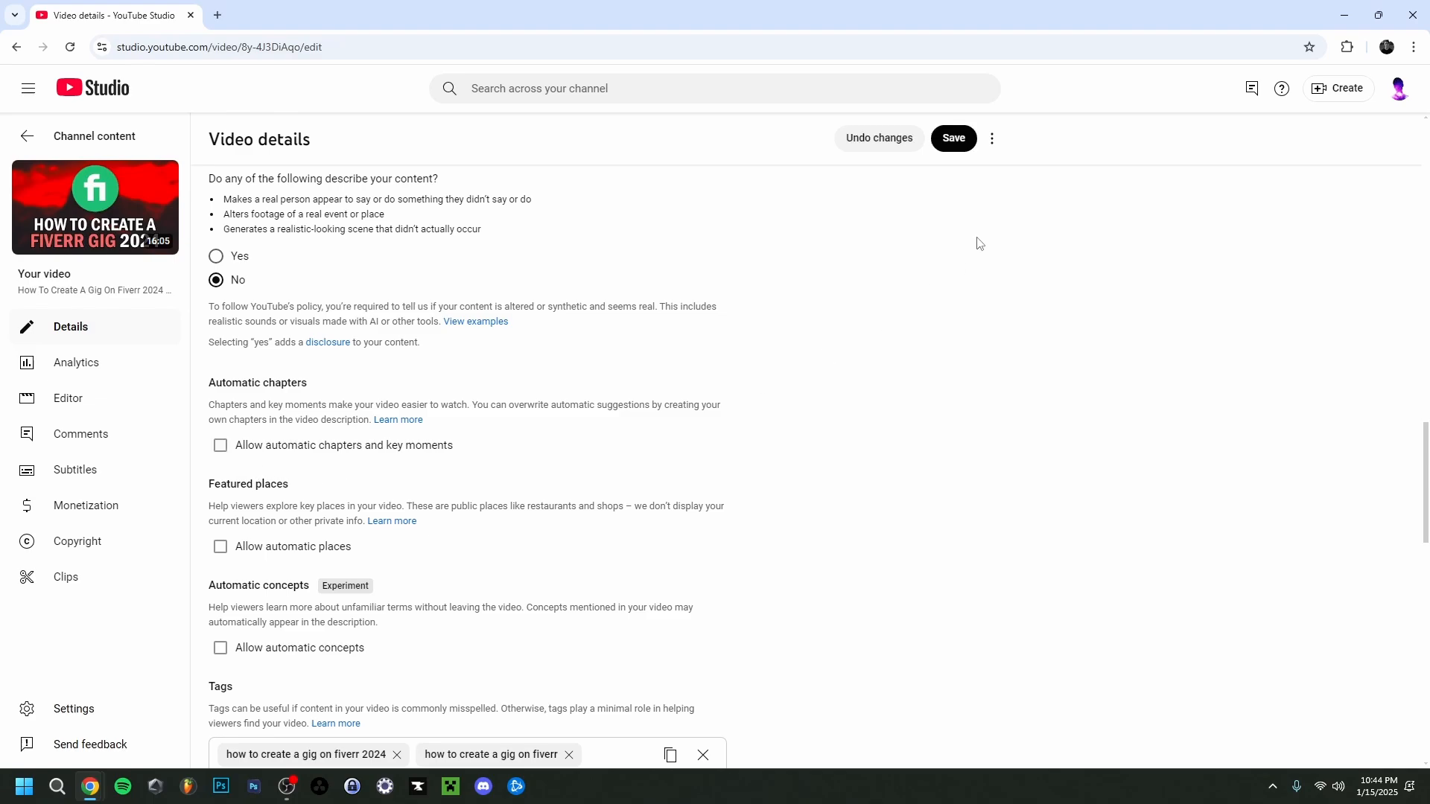
click(952, 138)
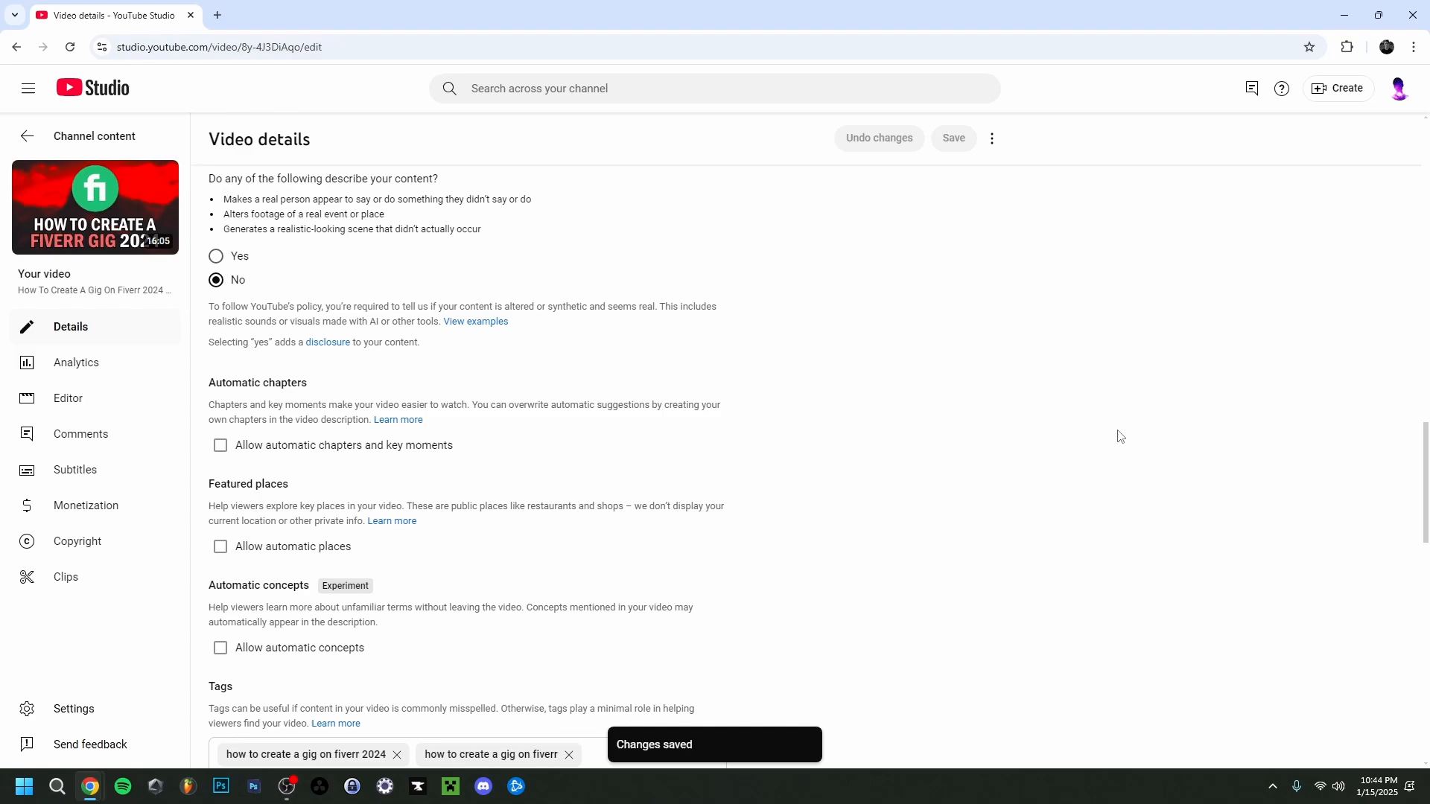
mouse_move(530, 500)
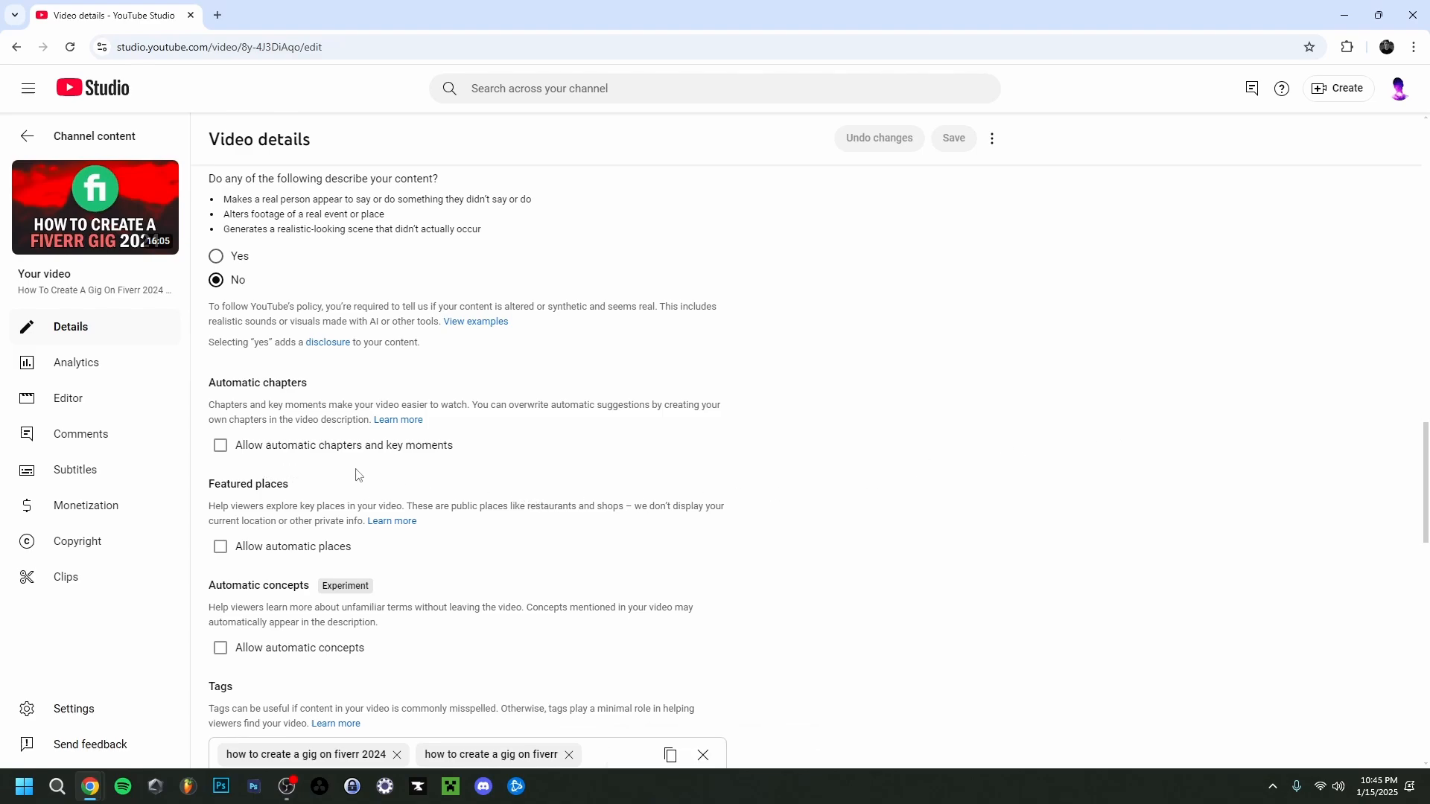
mouse_move(338, 477)
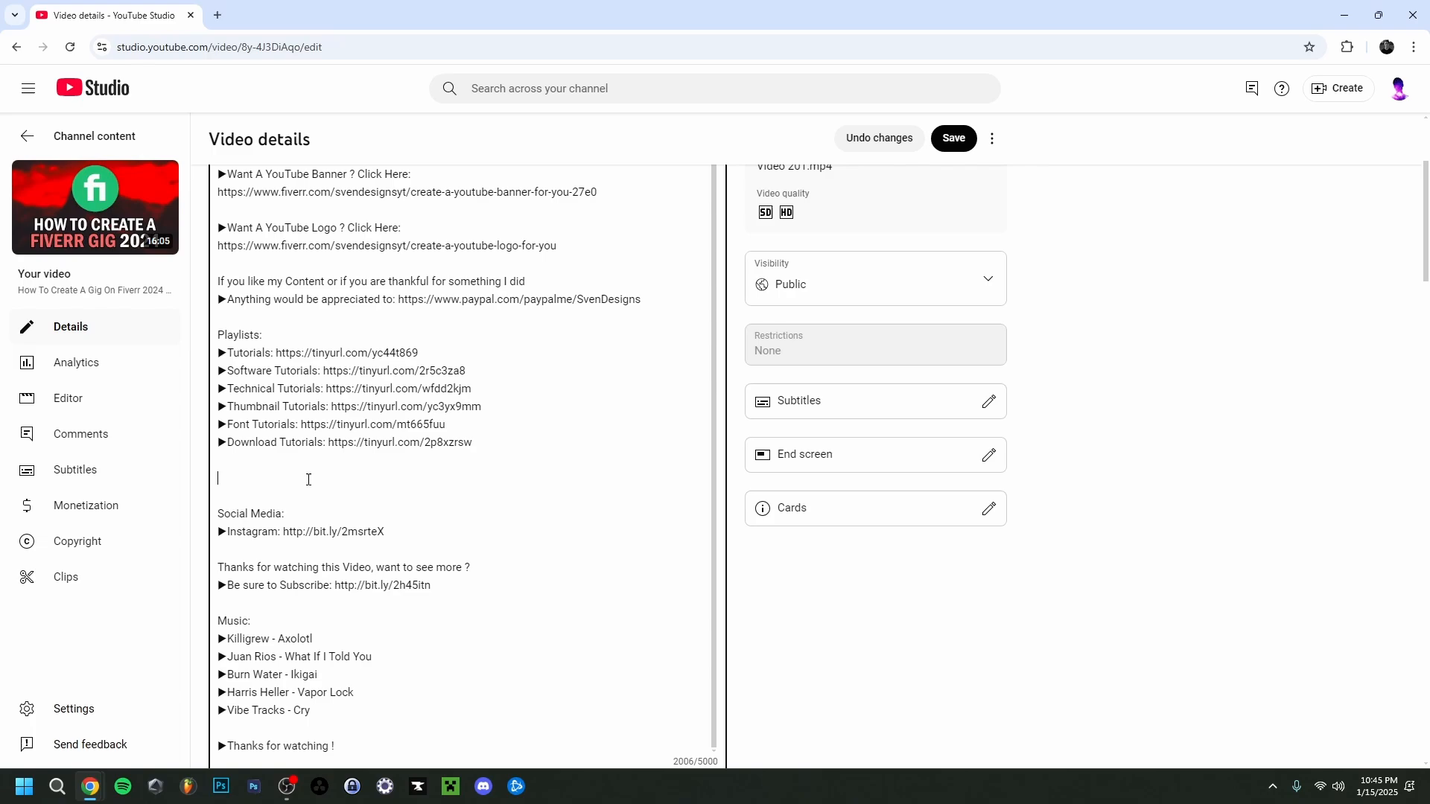
Type a 'Chapters' heading and a '0:00 Intro' line into the description below Playlists
text(Chapters:)
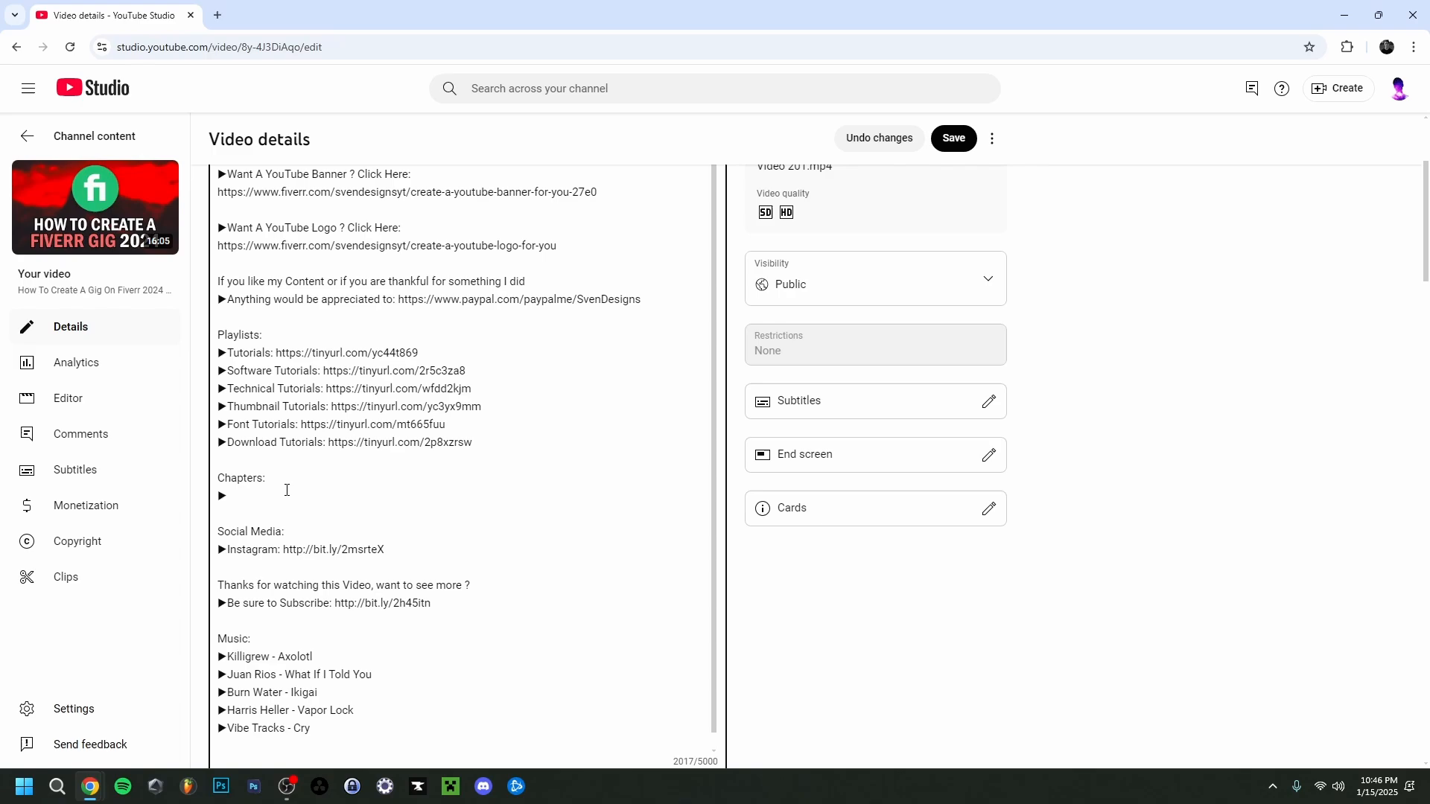
text(0)
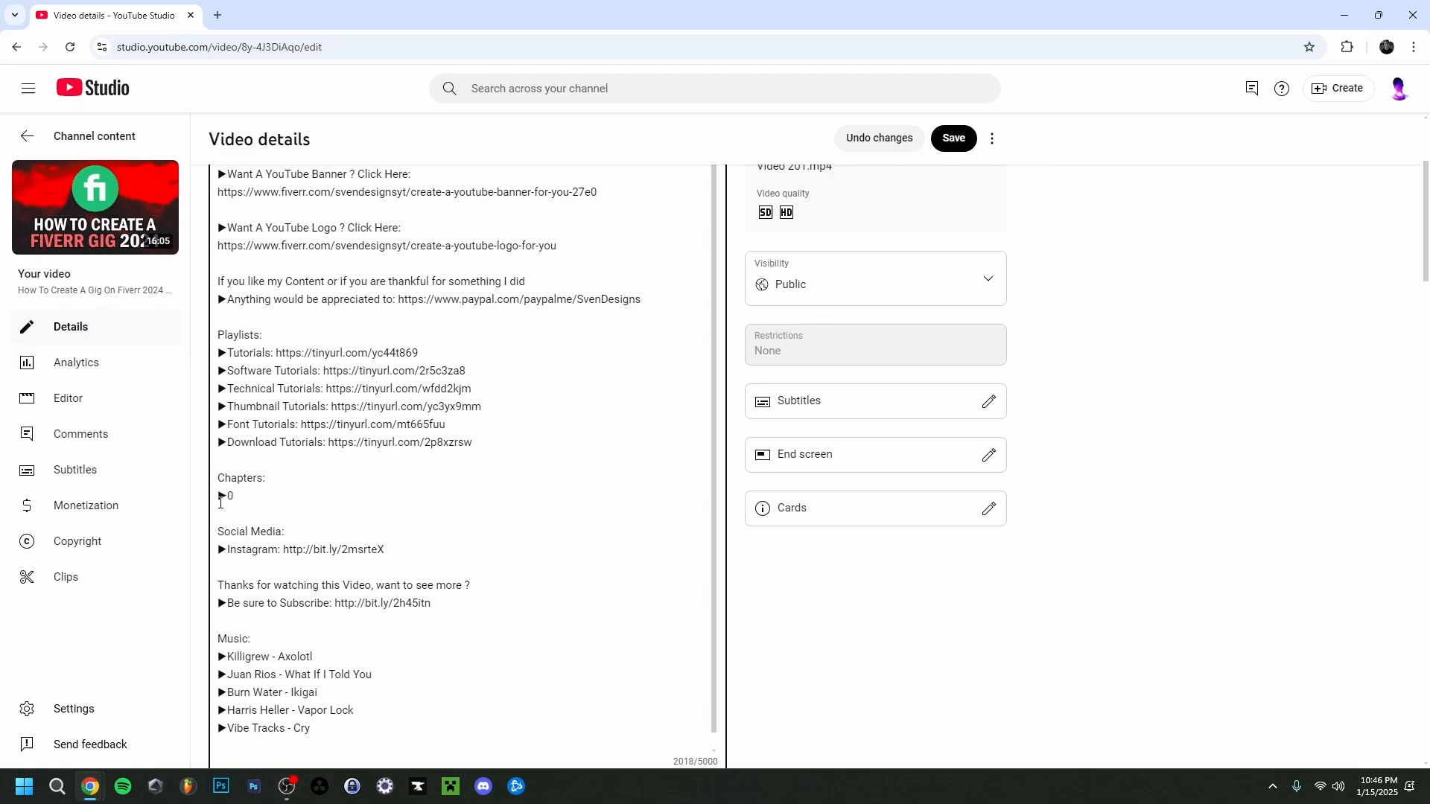
click(230, 496)
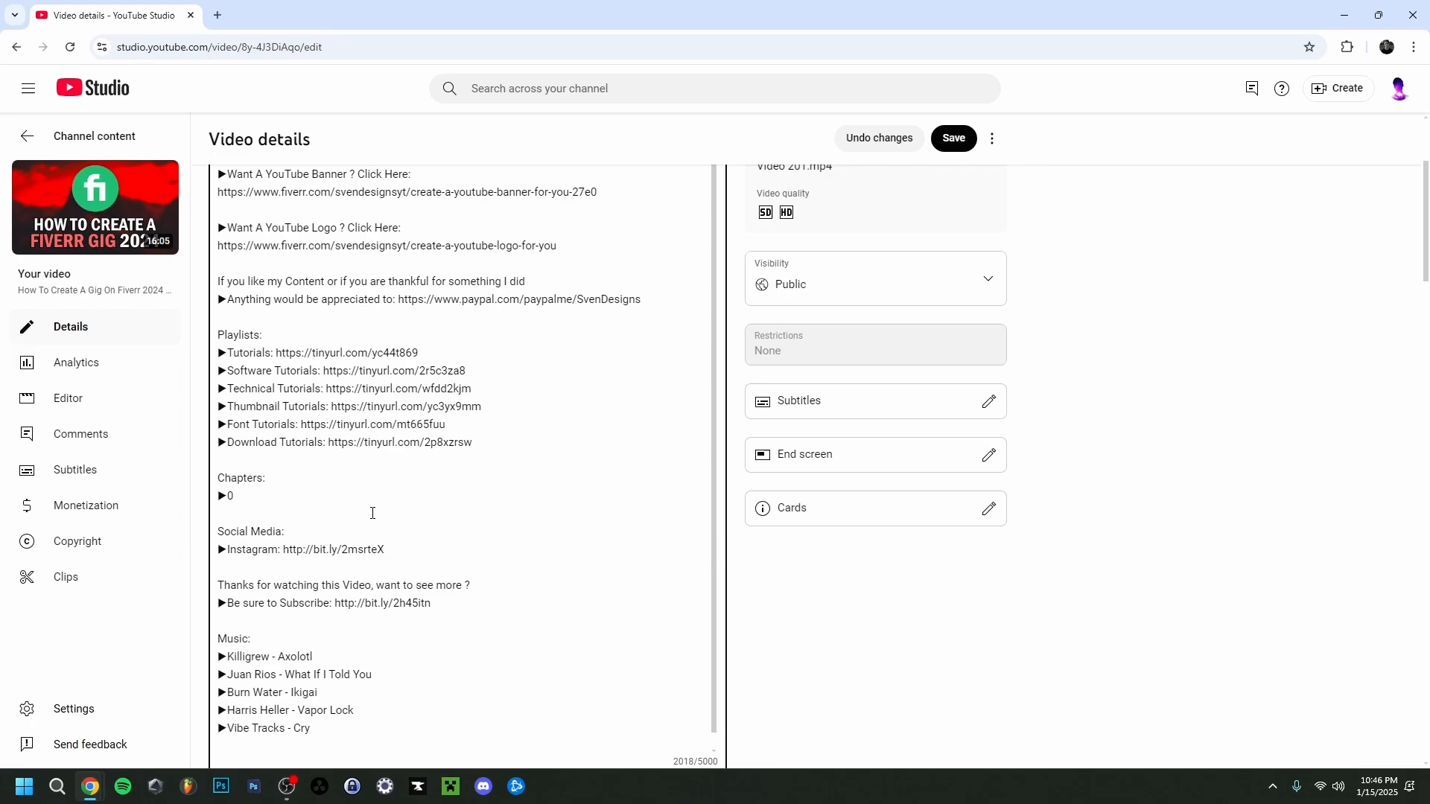
text(:00)
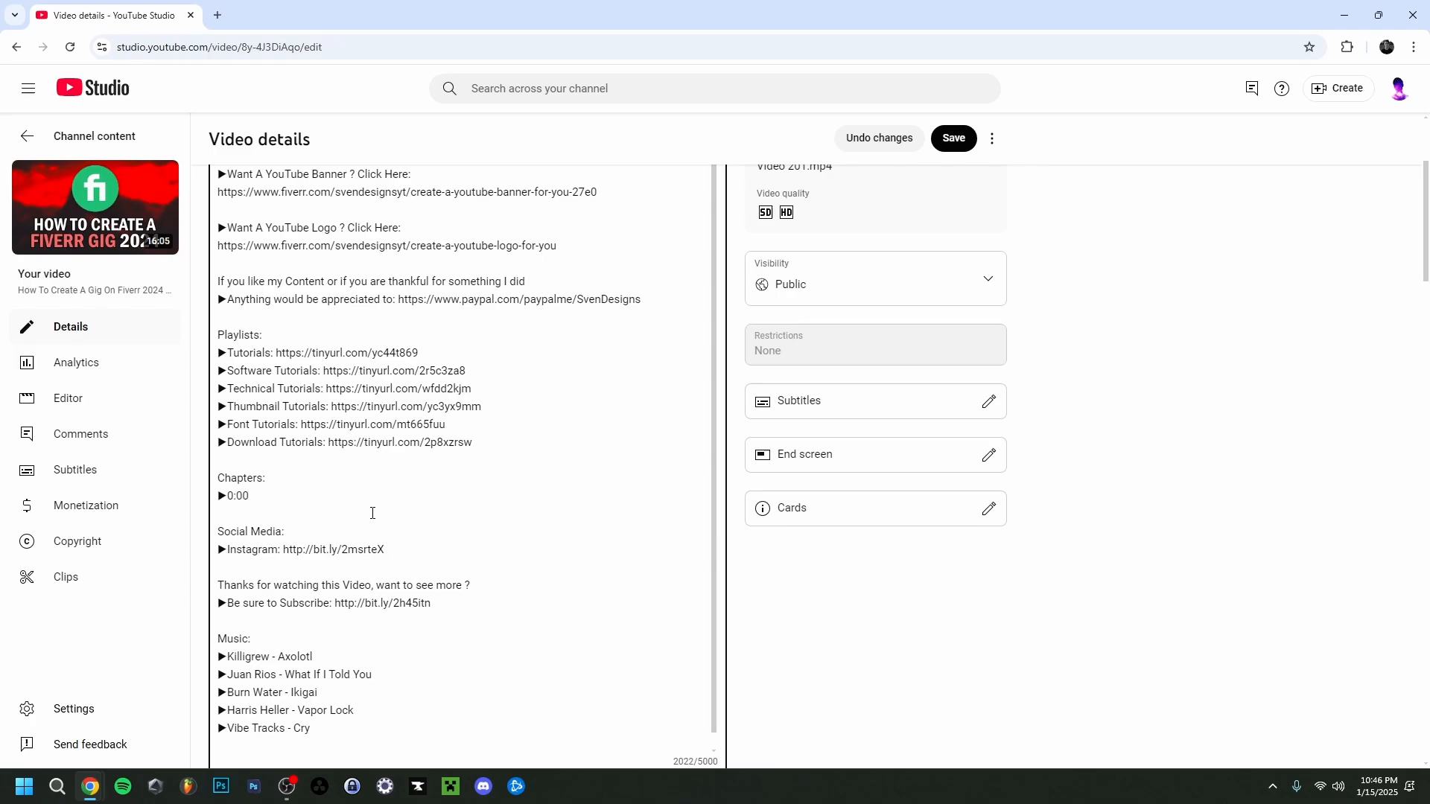
text(Intro)
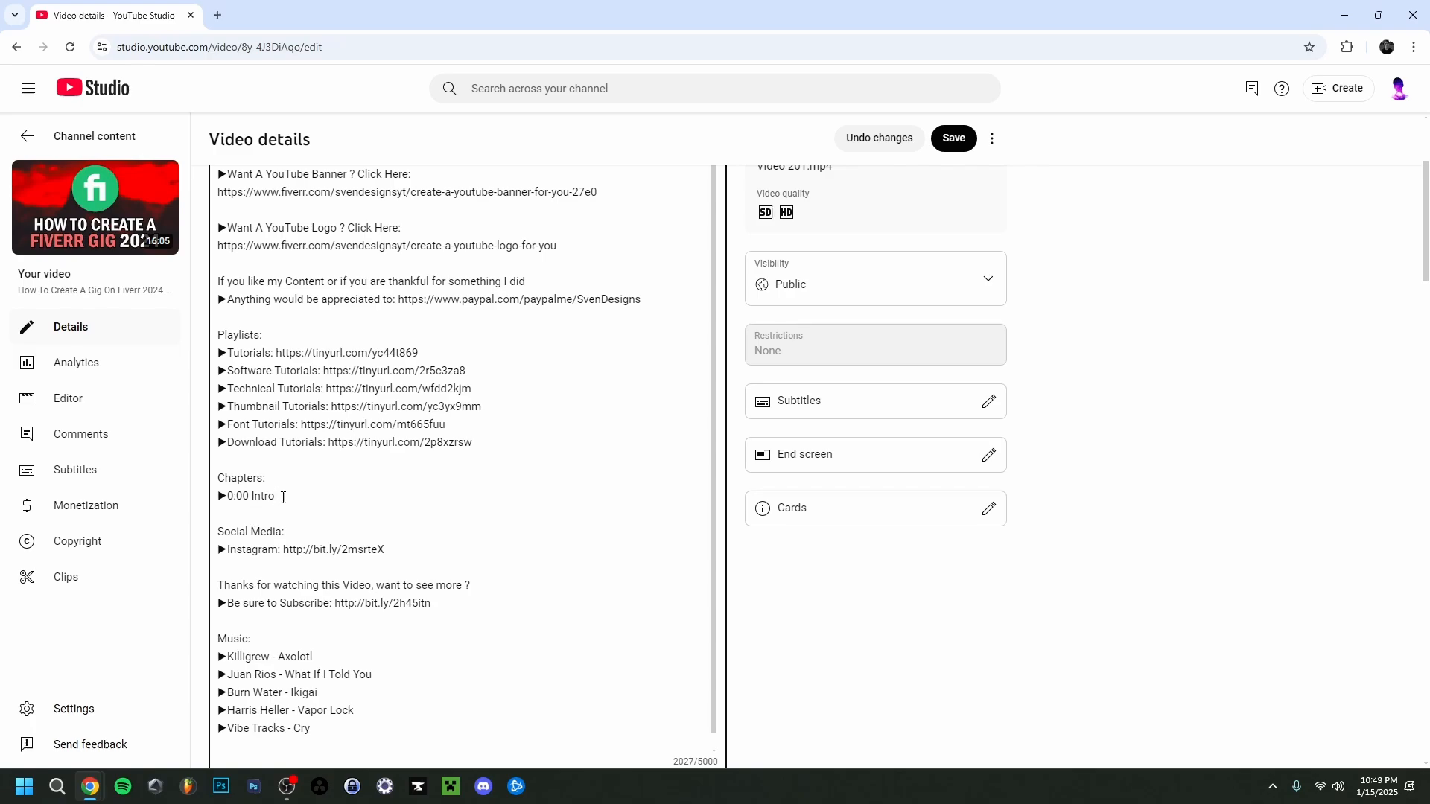
Duplicate the Intro line into three entries, naming the last Outro and timing the second 0:25
double_click(247, 496)
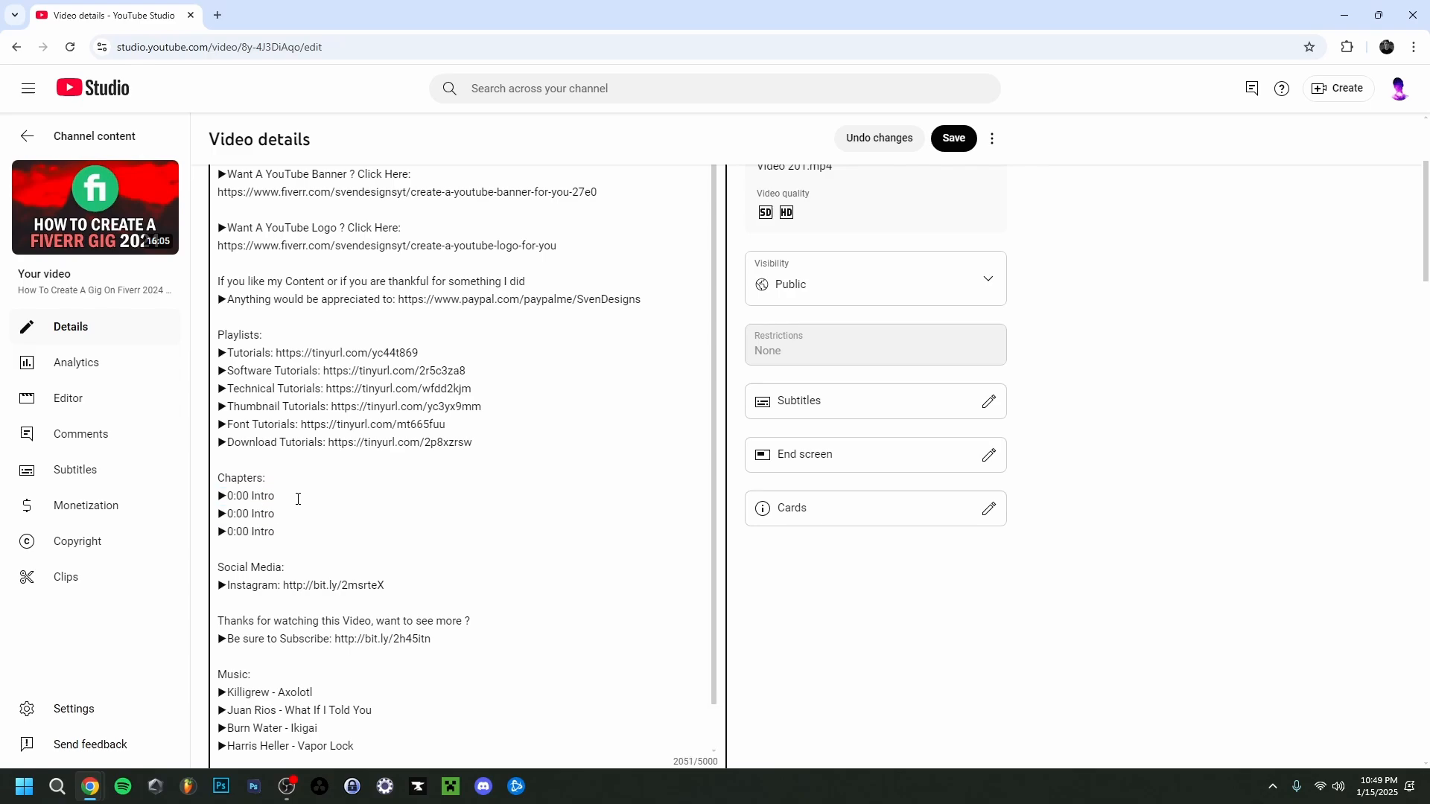
text(Outro)
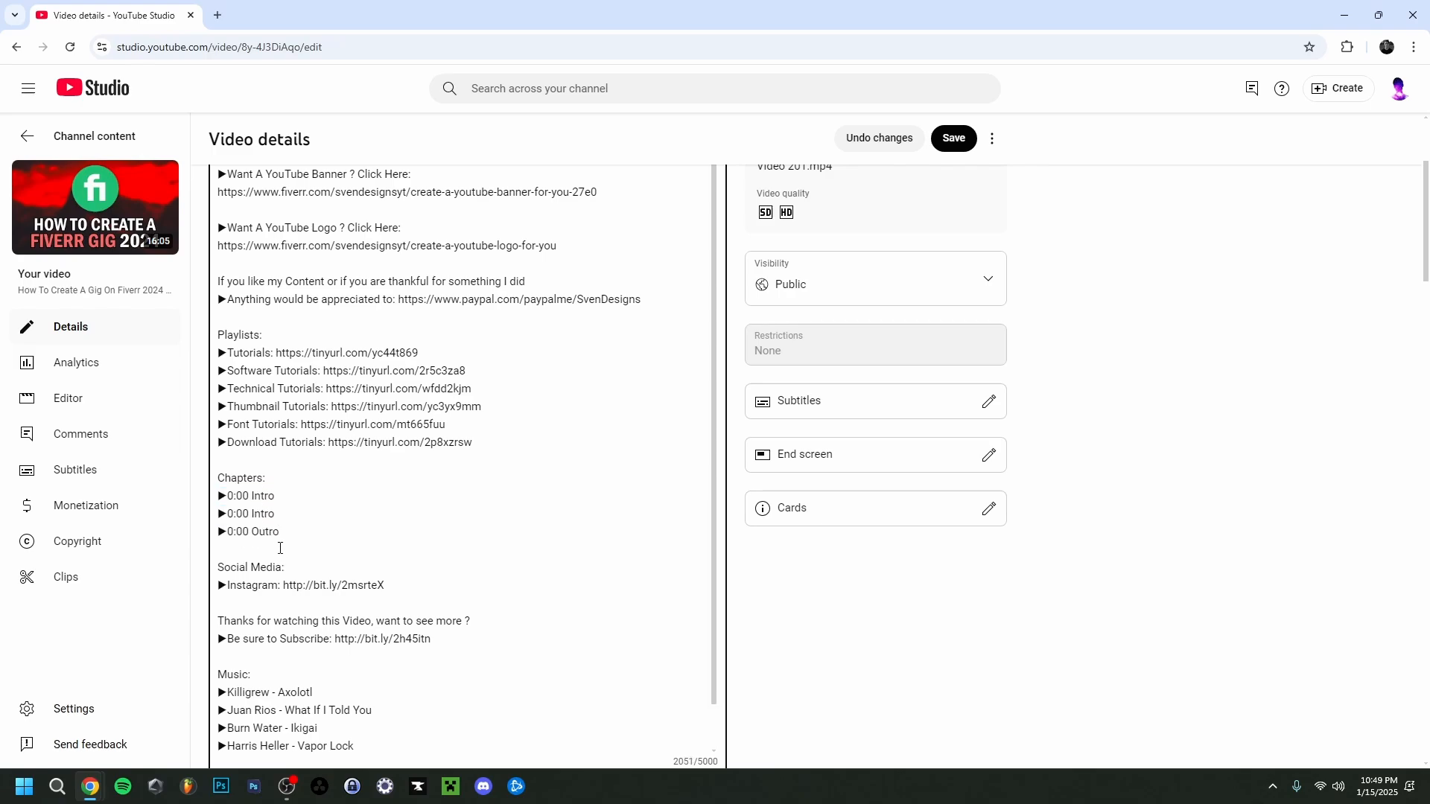
click(281, 532)
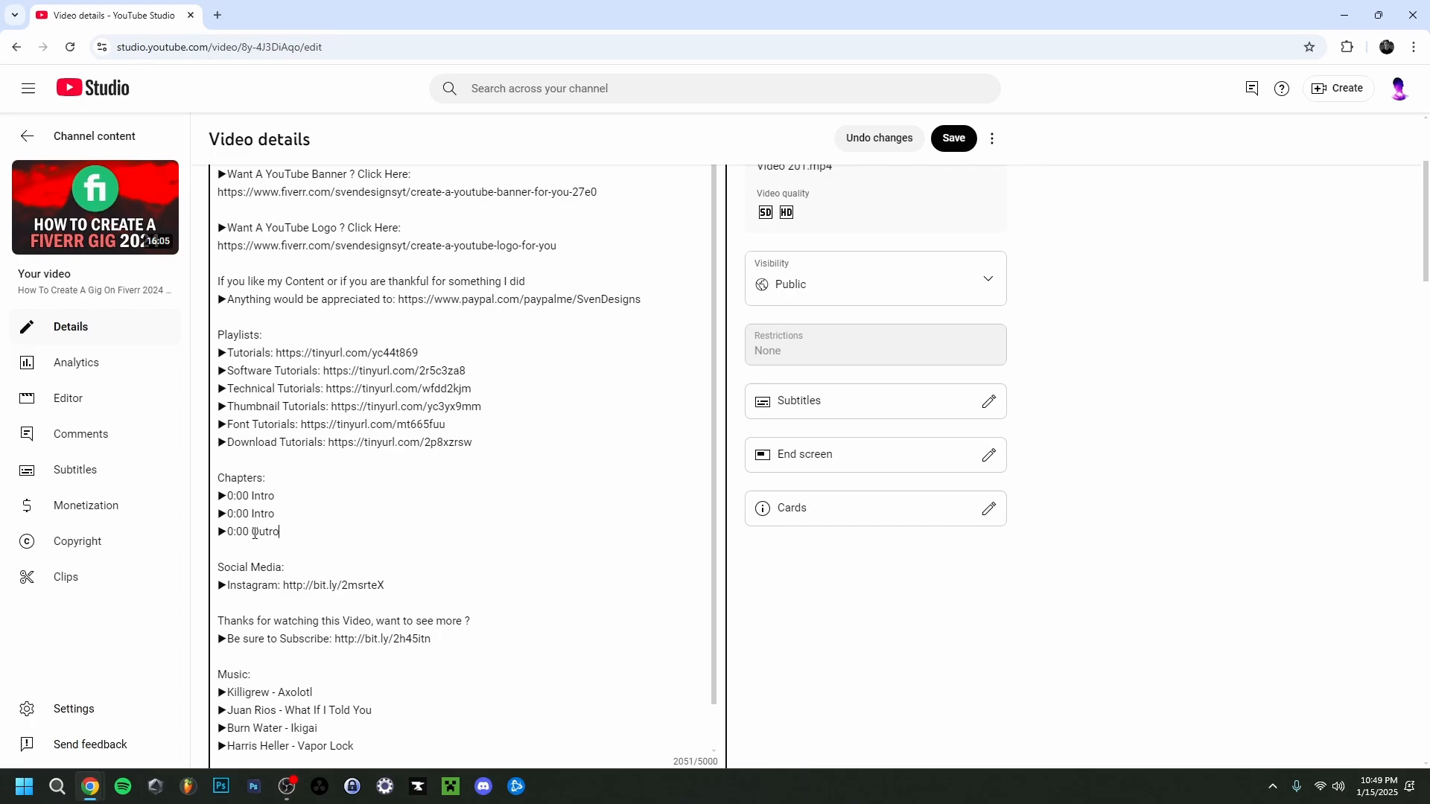
text(Outro)
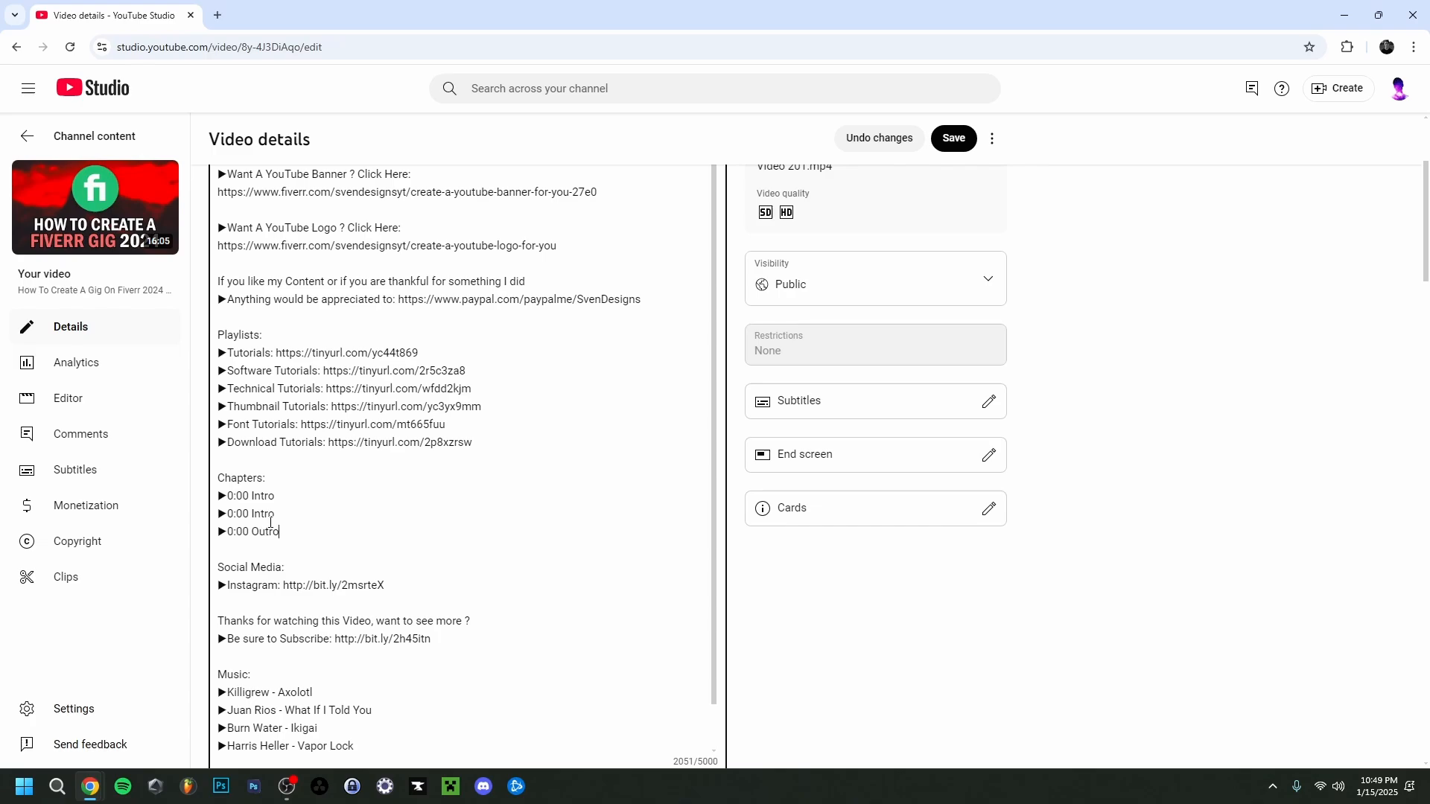
text(25)
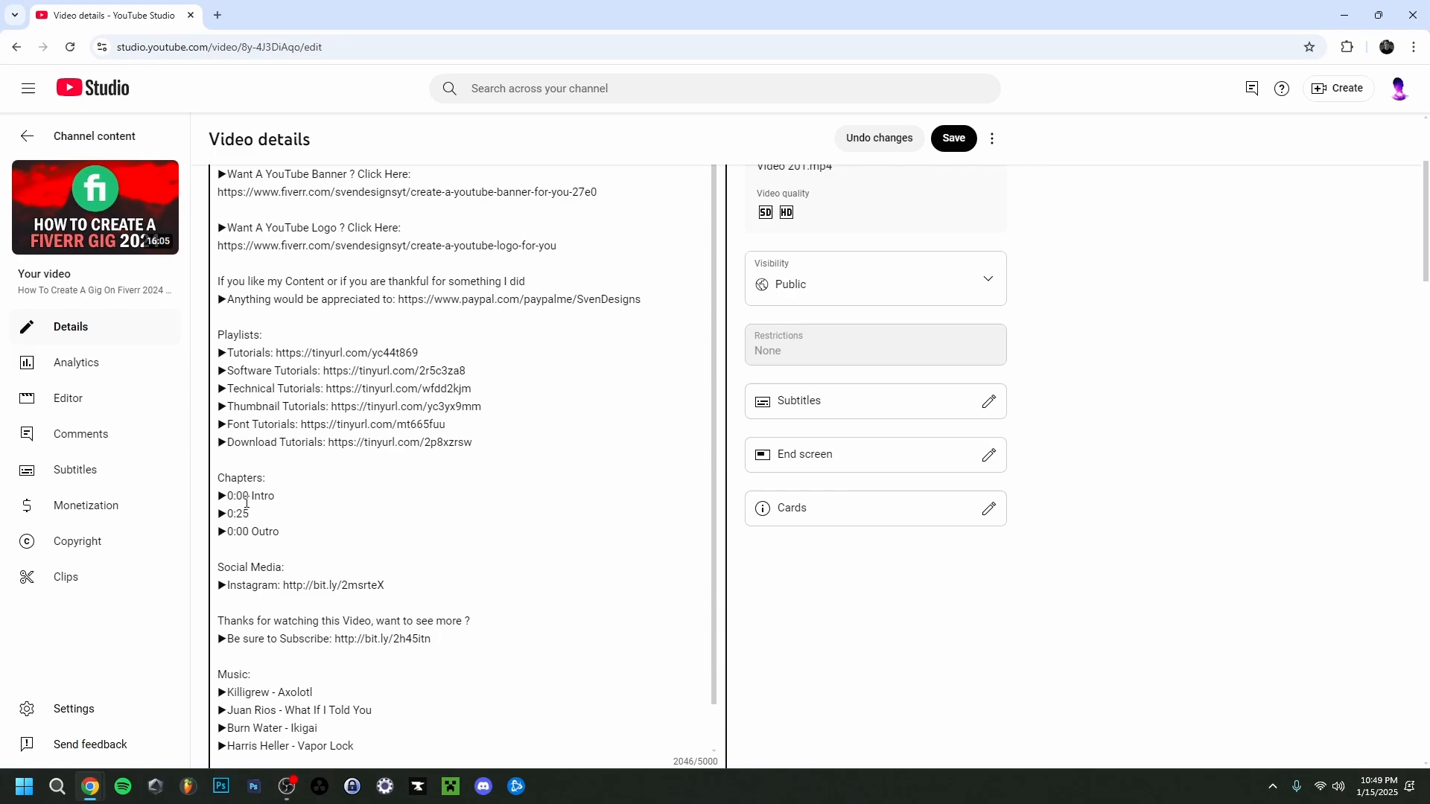
Title the second chapter 'Video', time Outro at 15:45, and save the description
click(251, 513)
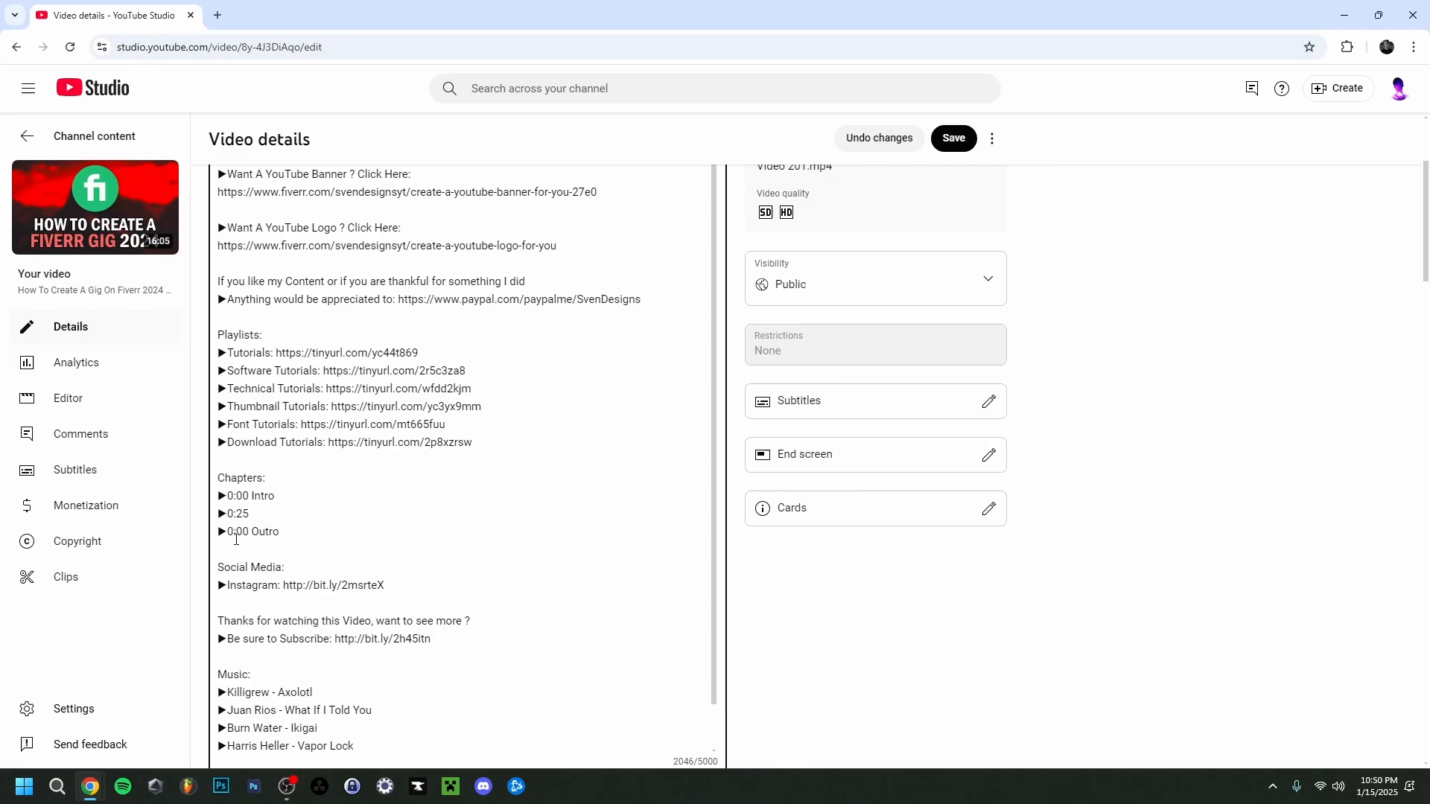
text(Video)
text(15)
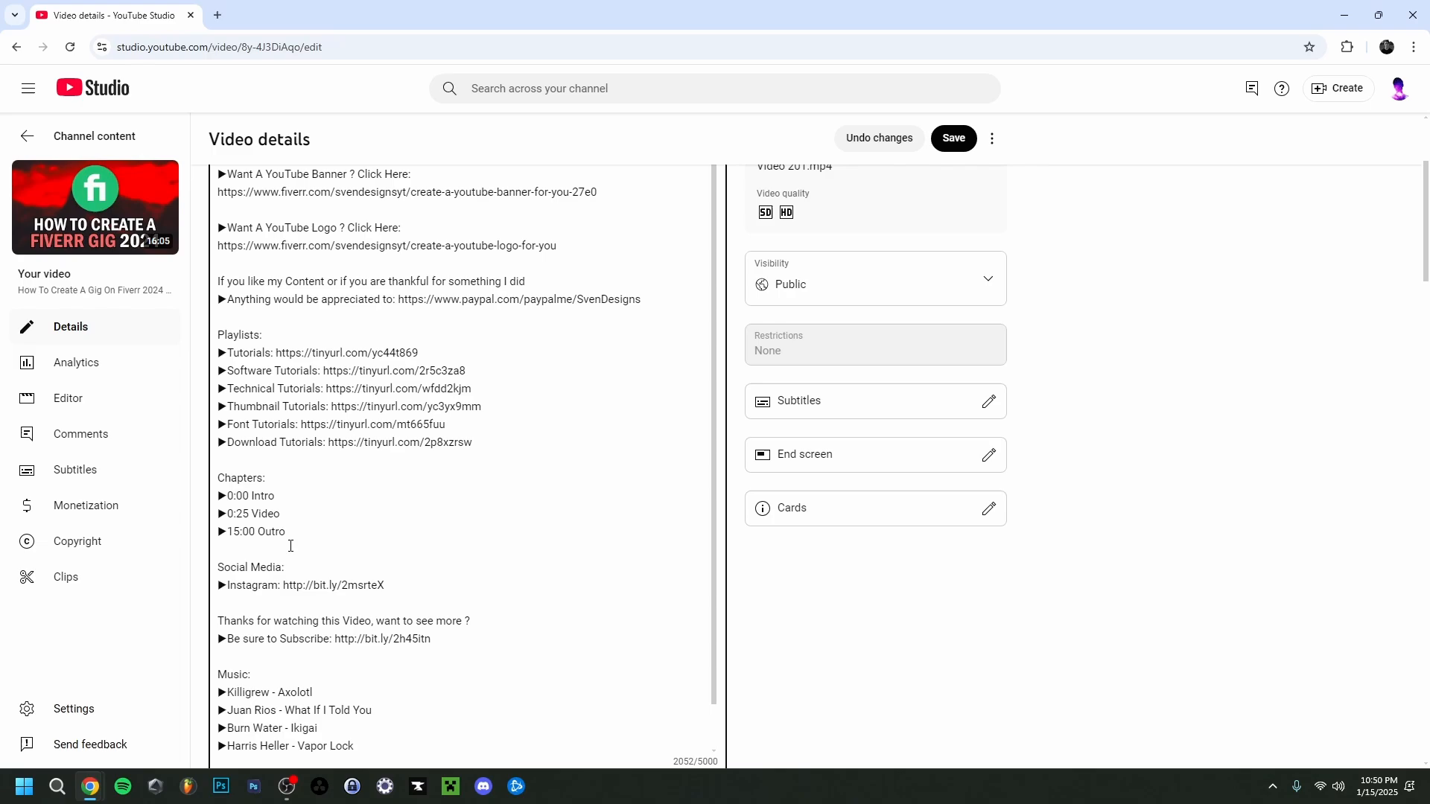
text(45)
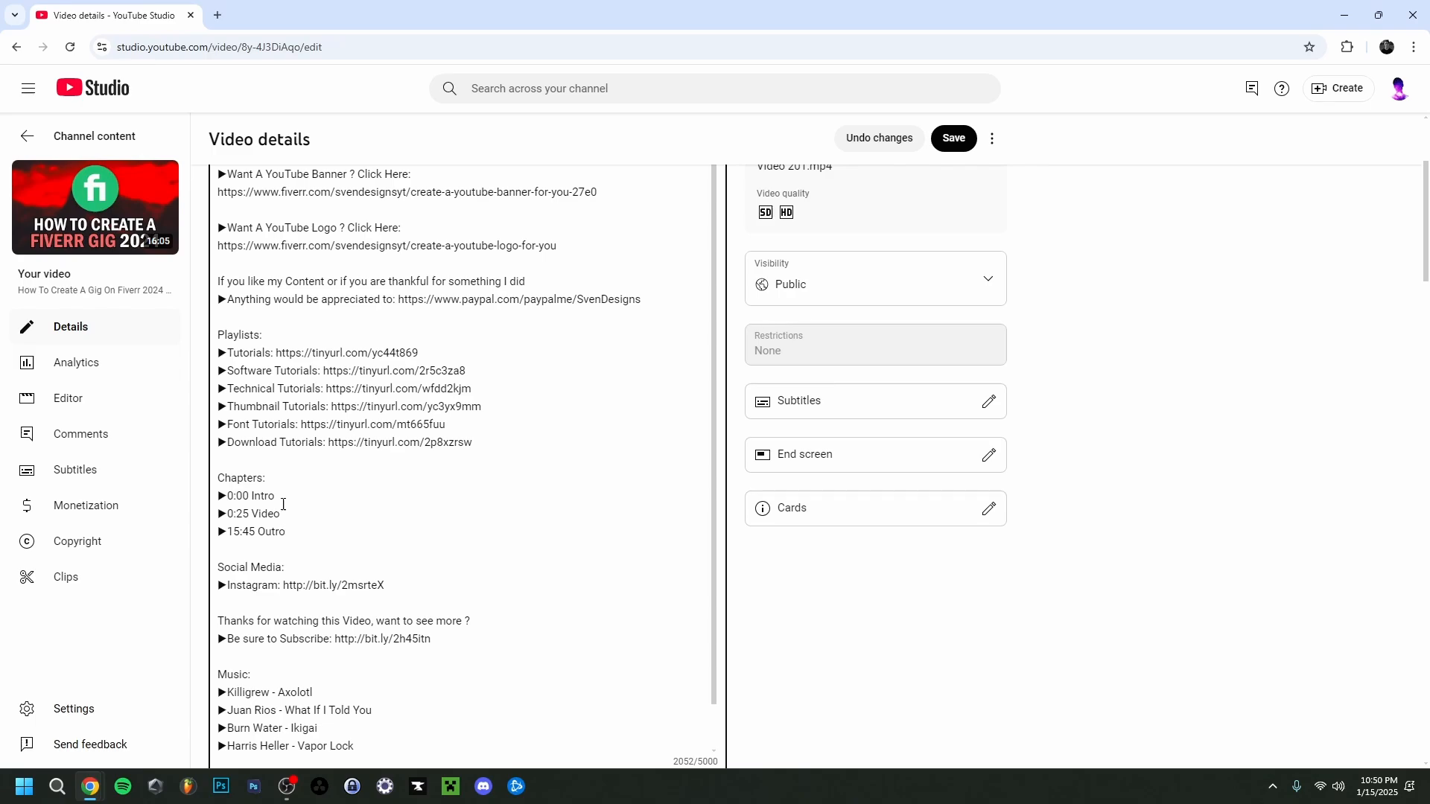
mouse_move(210, 504)
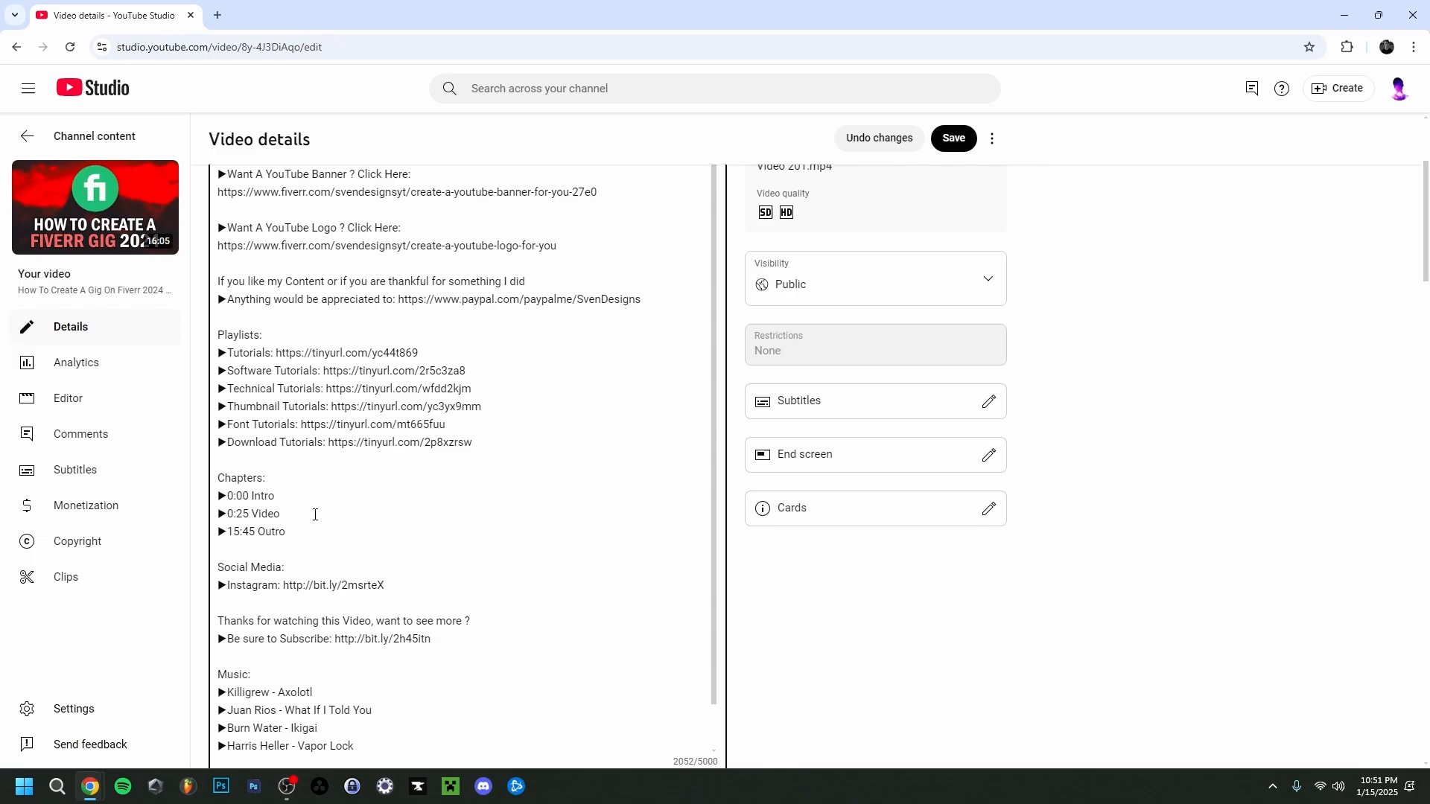
click(219, 549)
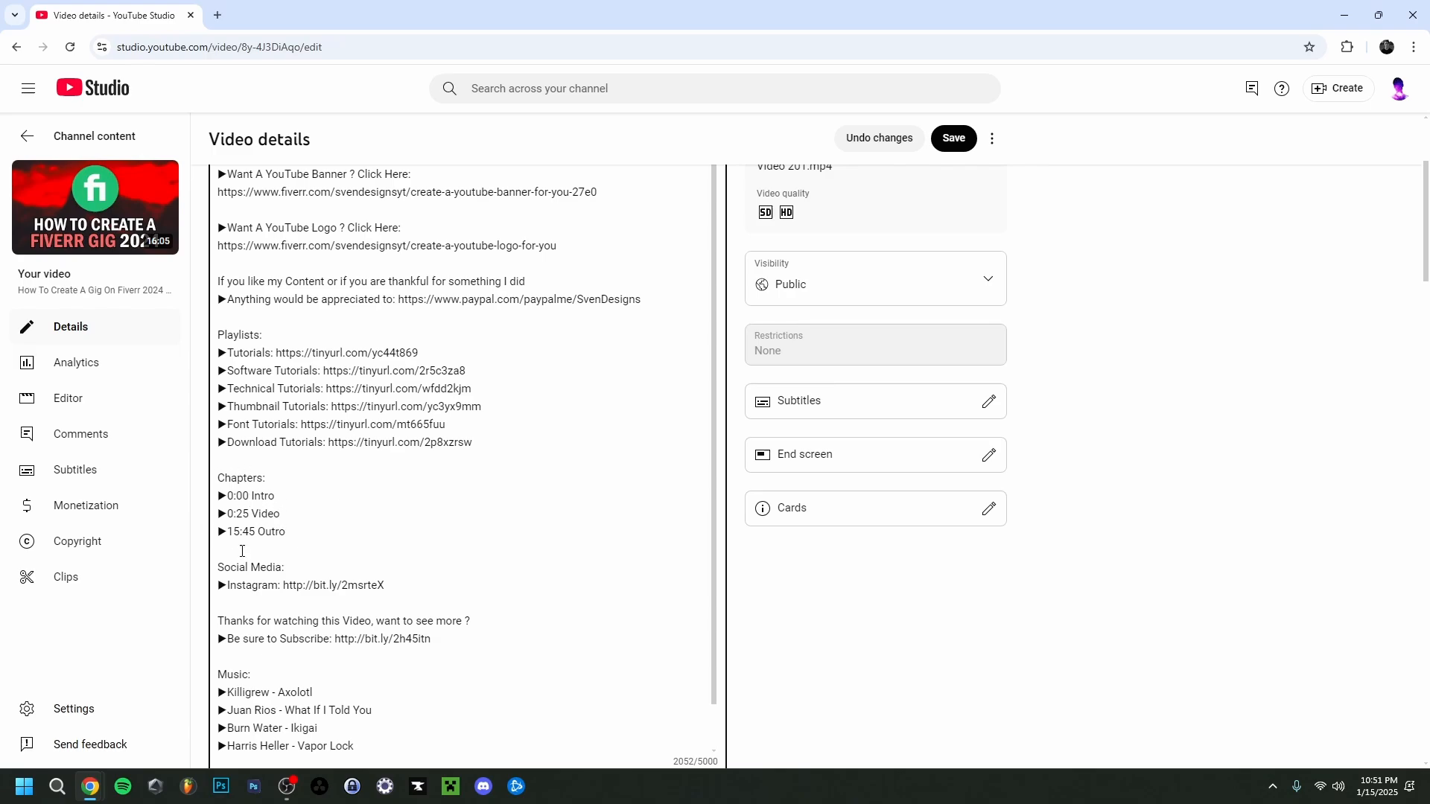
click(952, 138)
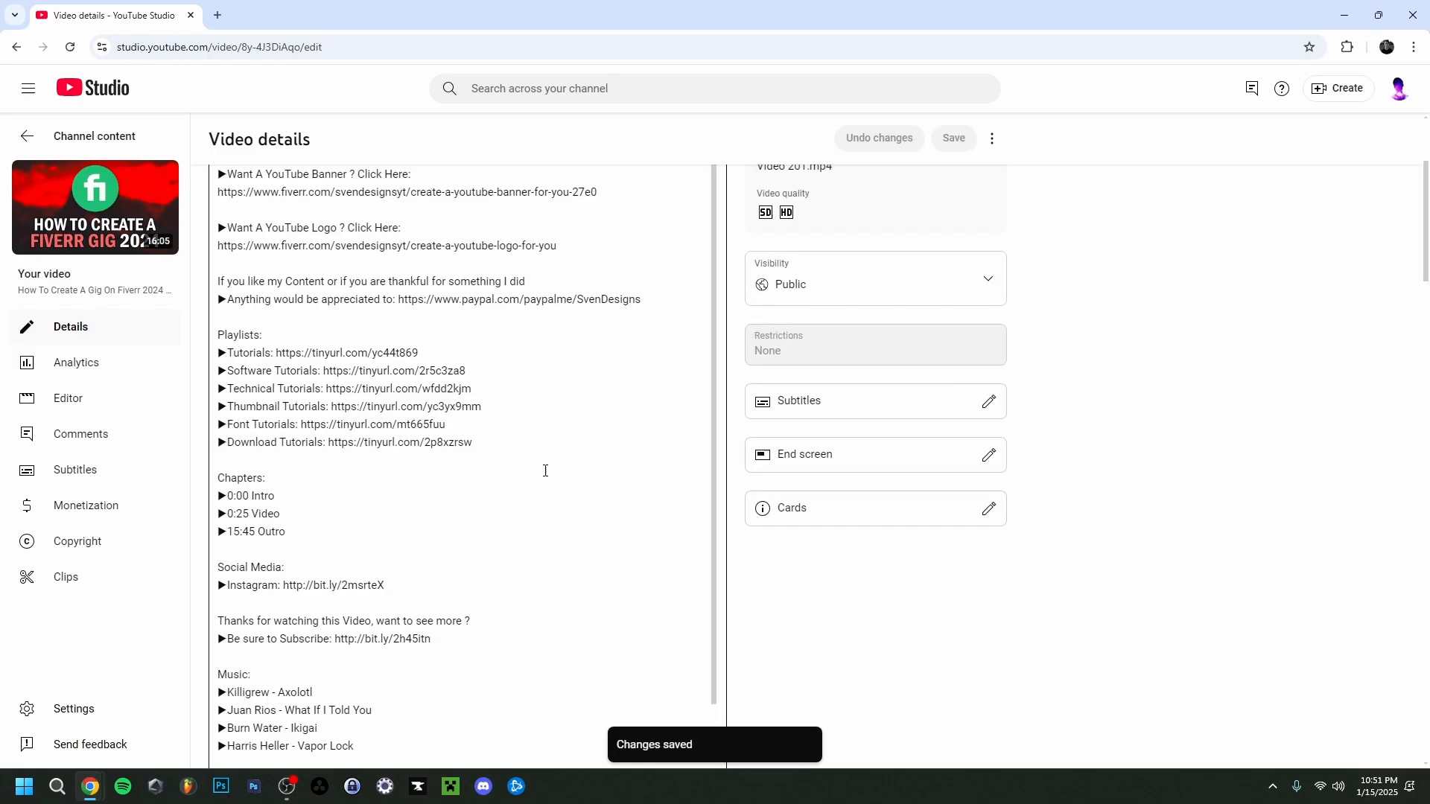
mouse_move(574, 493)
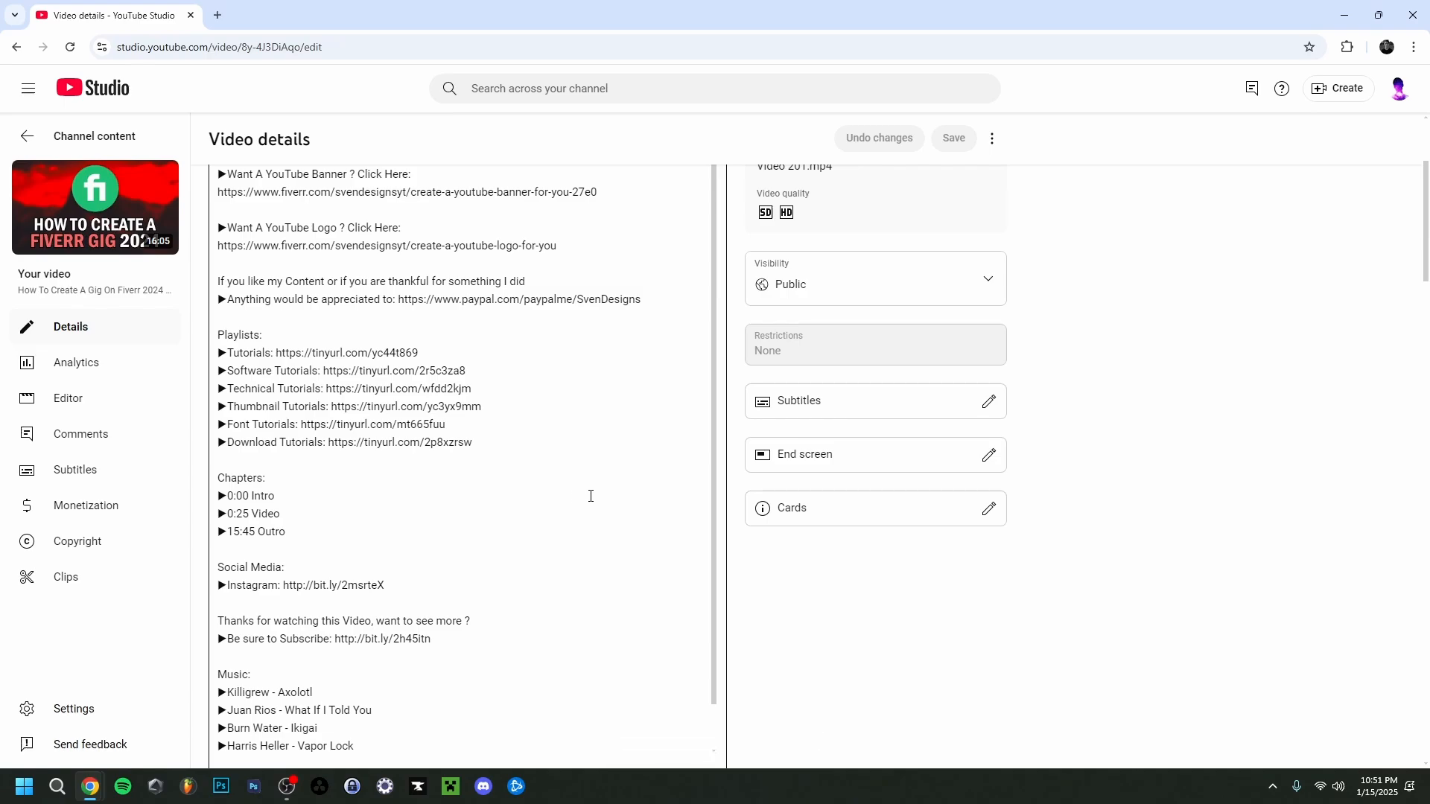
mouse_move(324, 415)
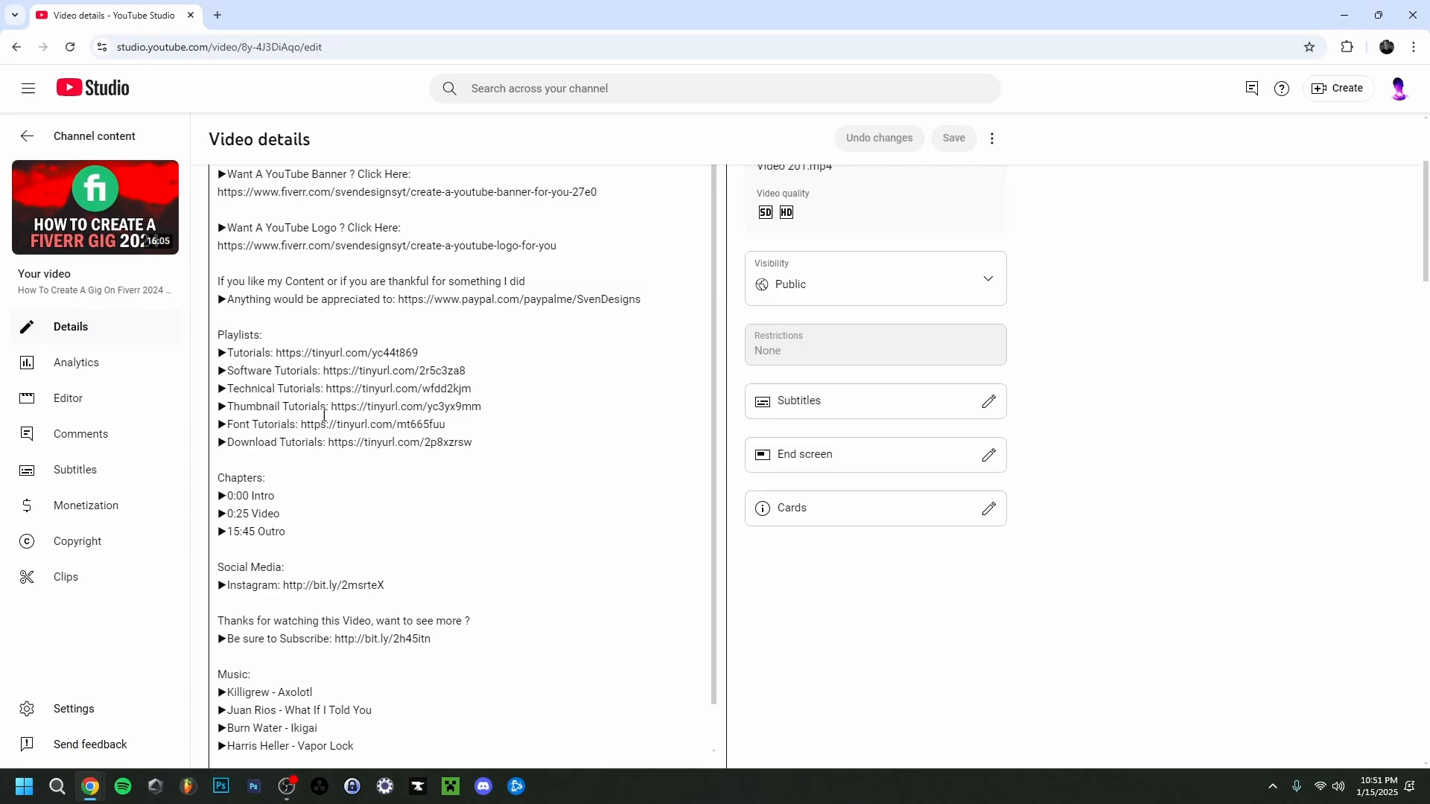
mouse_move(95, 207)
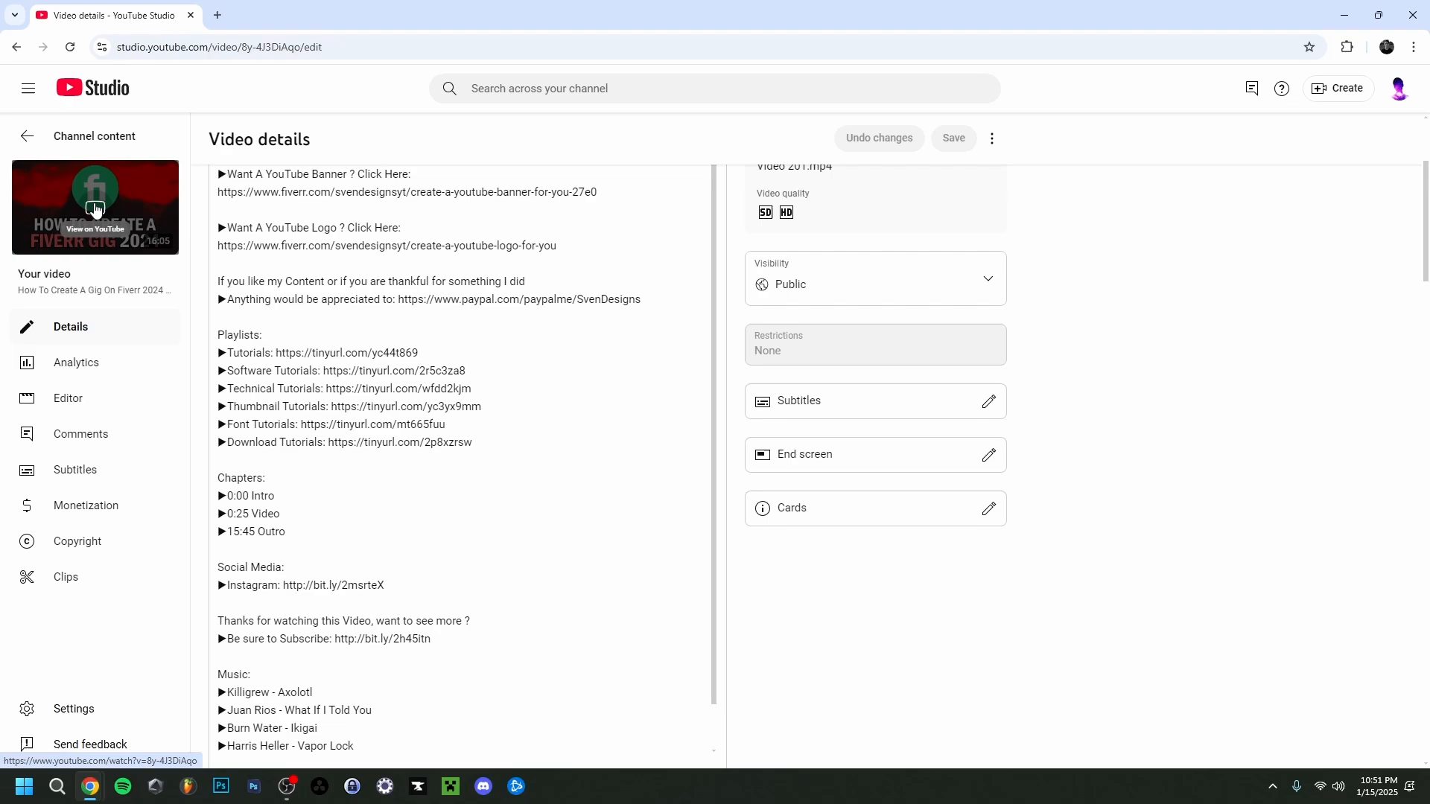
Open the Fiverr gig video's public YouTube watch page via View on YouTube
click(95, 207)
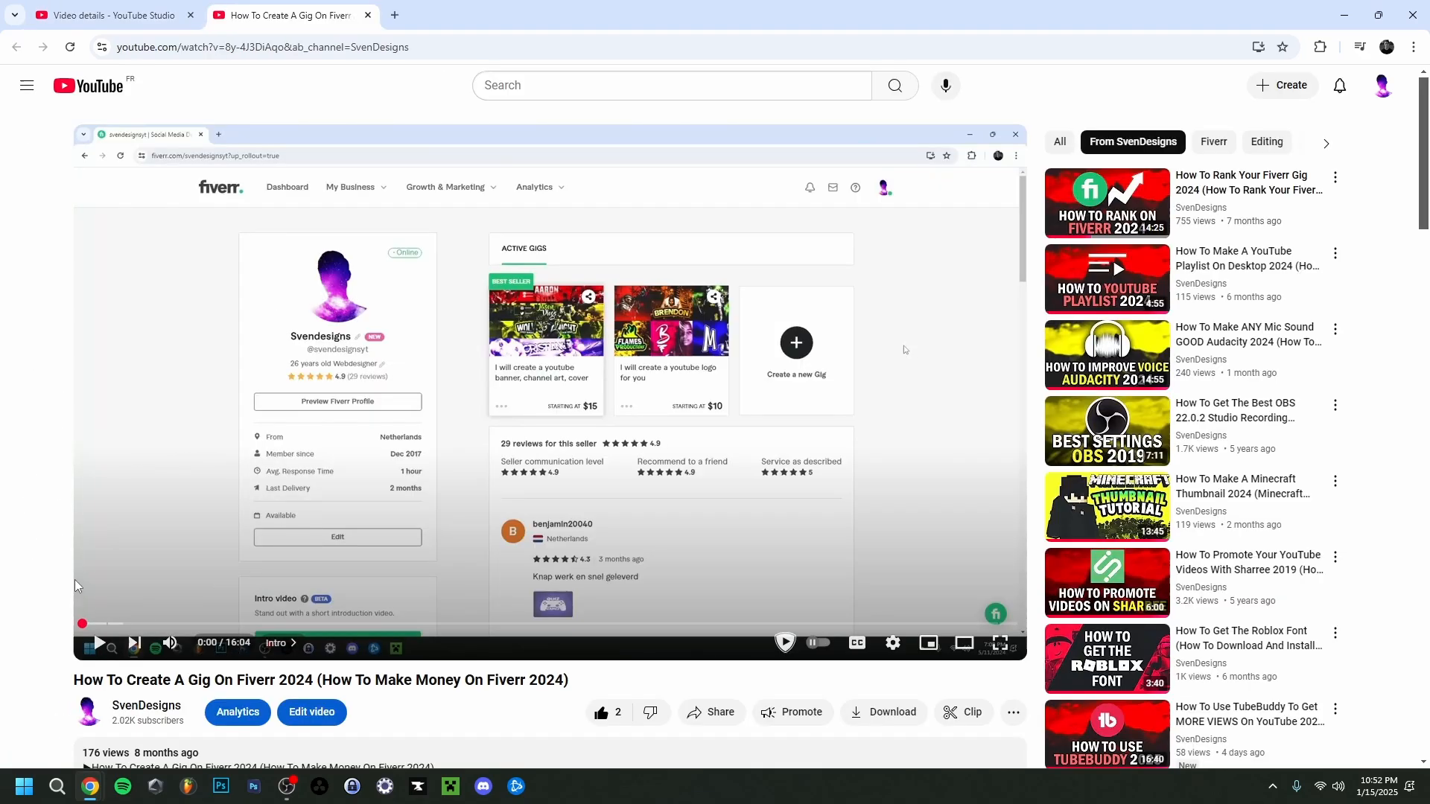
mouse_move(105, 631)
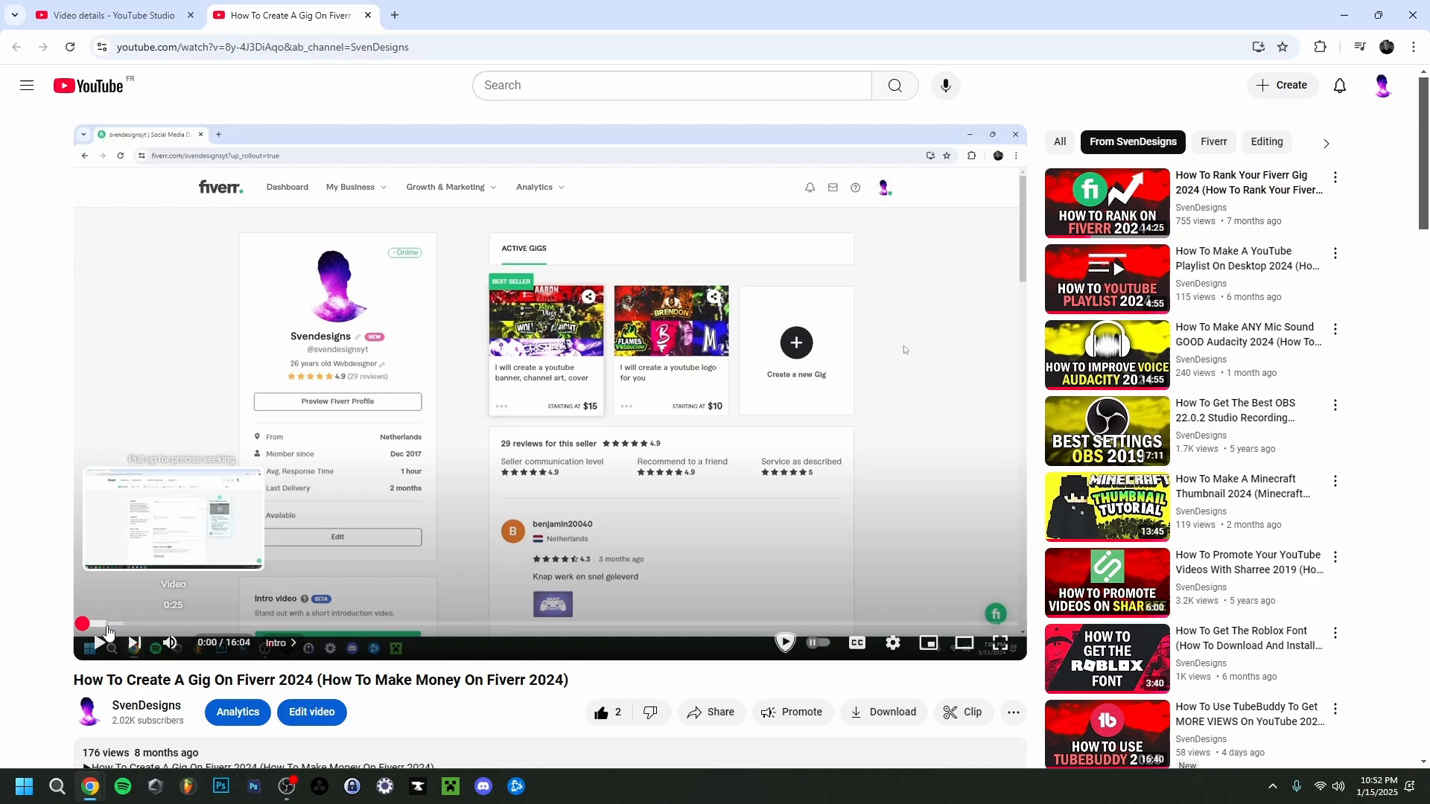
mouse_move(654, 625)
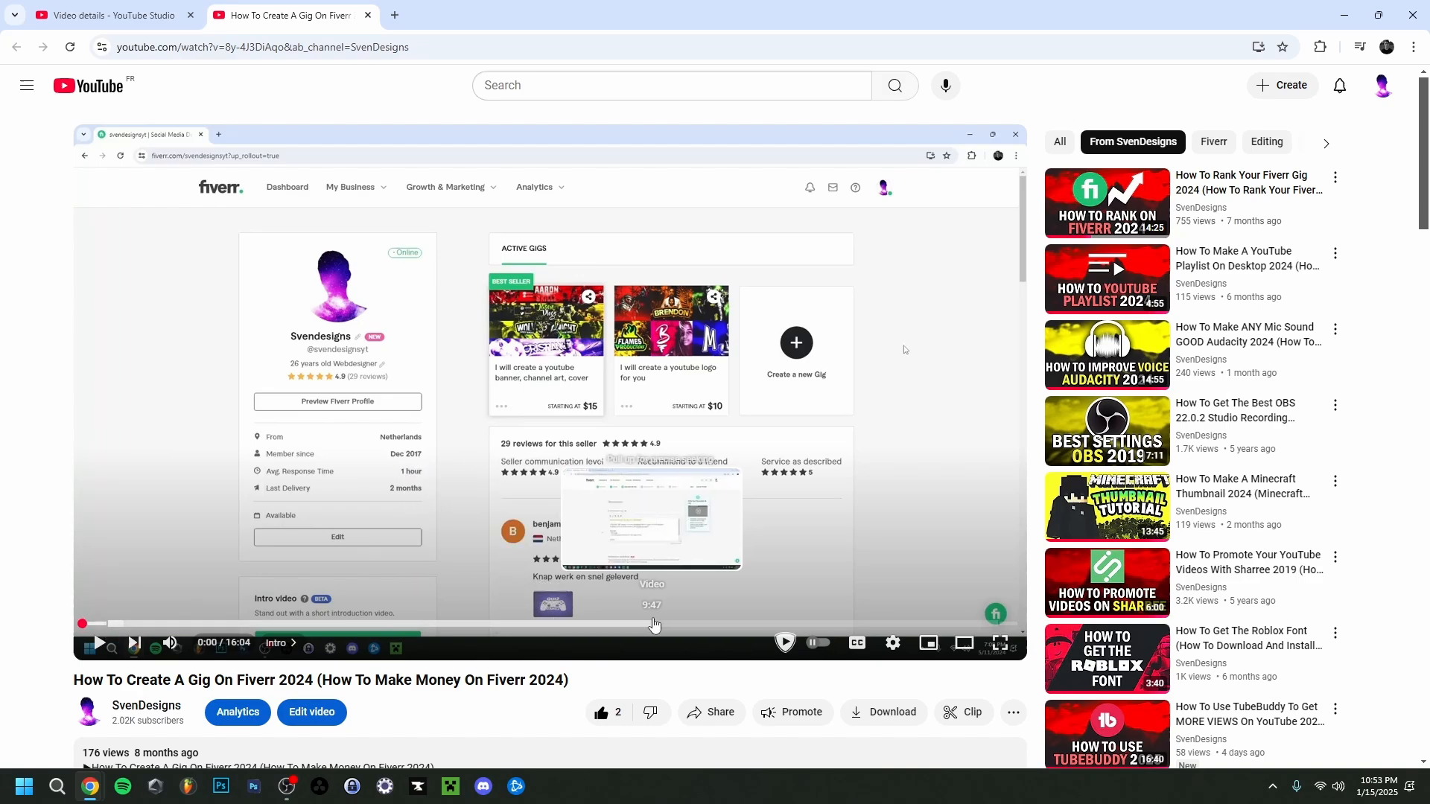
mouse_move(995, 628)
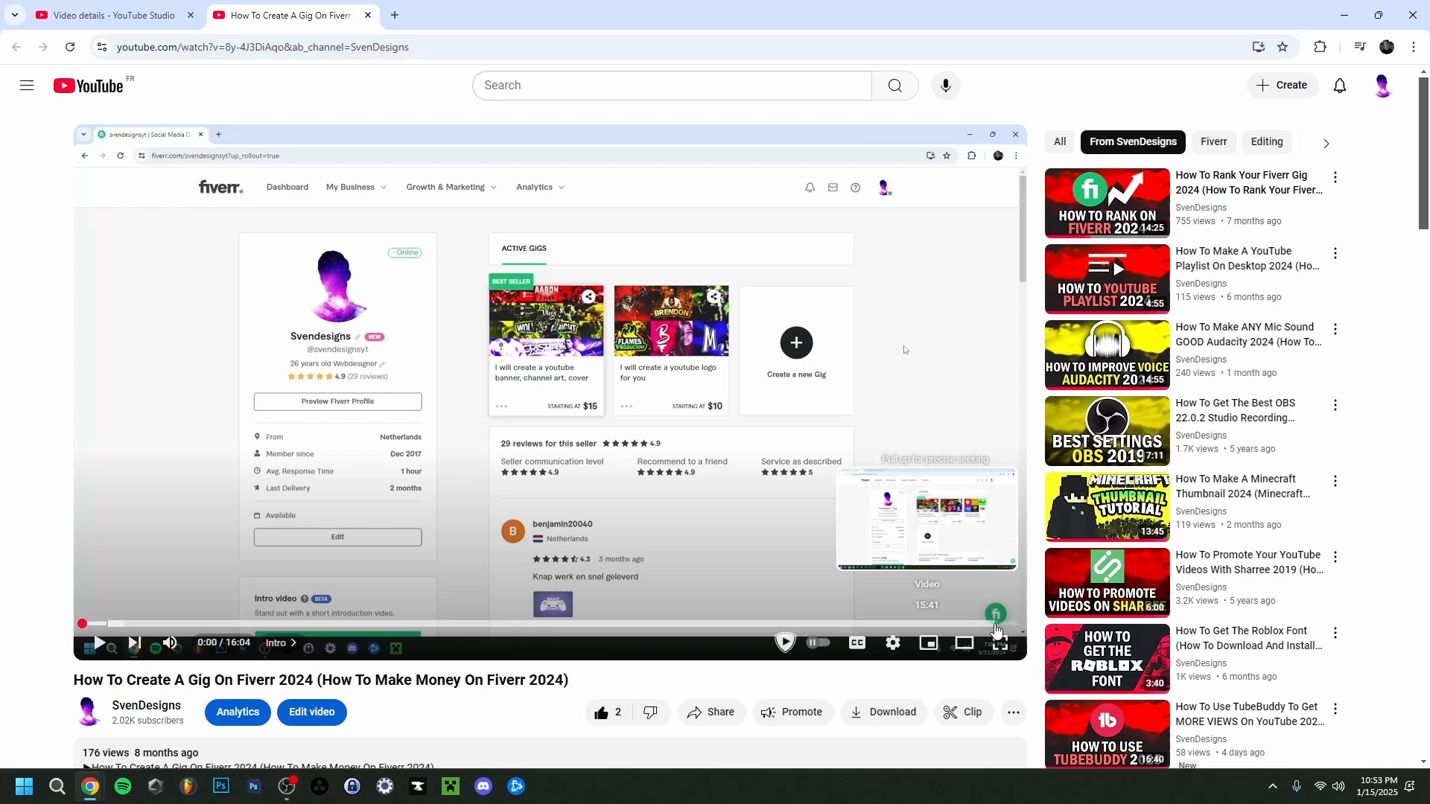
mouse_move(1003, 629)
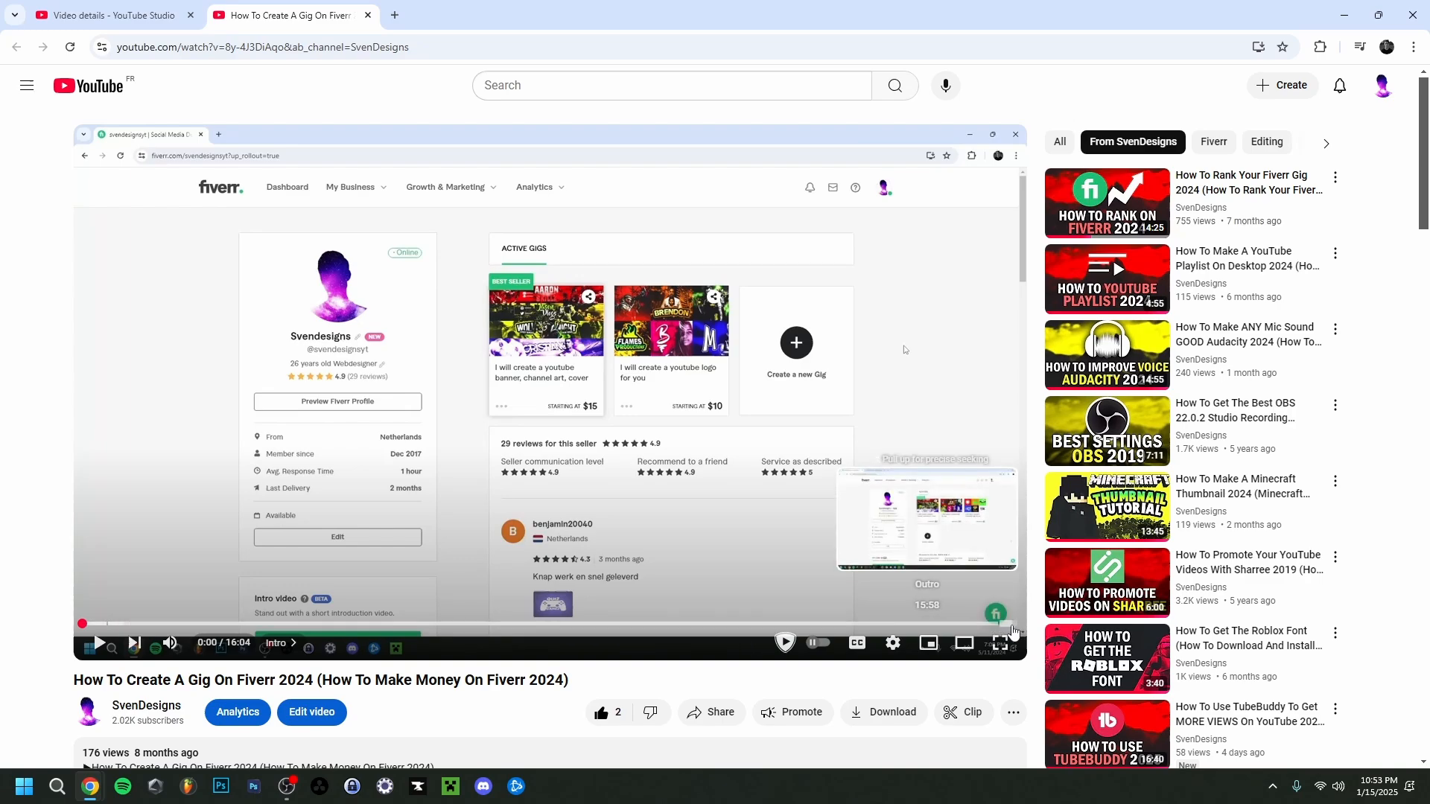
Scroll to the description showing timestamps 0:00 Intro, 0:25 Video and 15:45 Outro
scroll(down, 3)
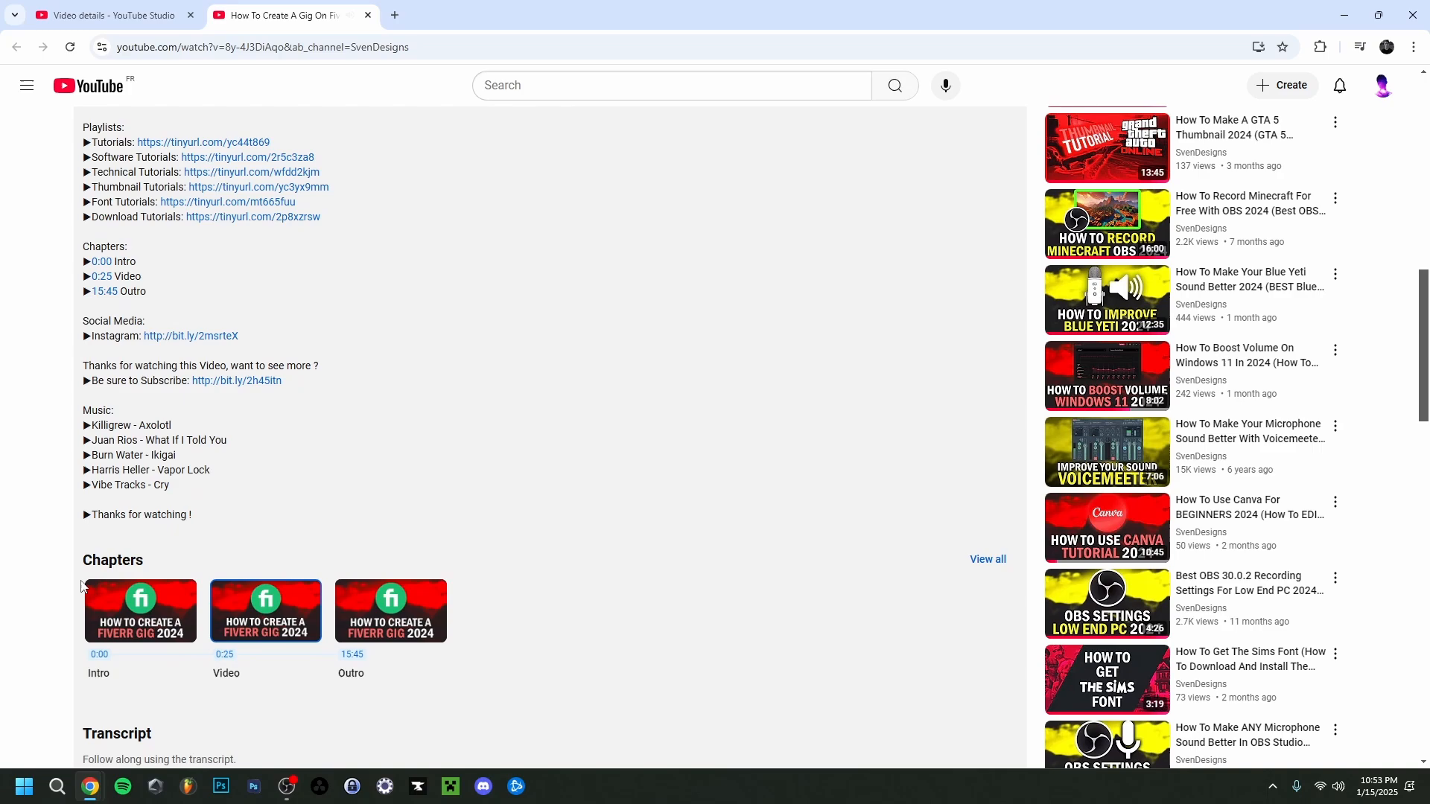
mouse_move(225, 662)
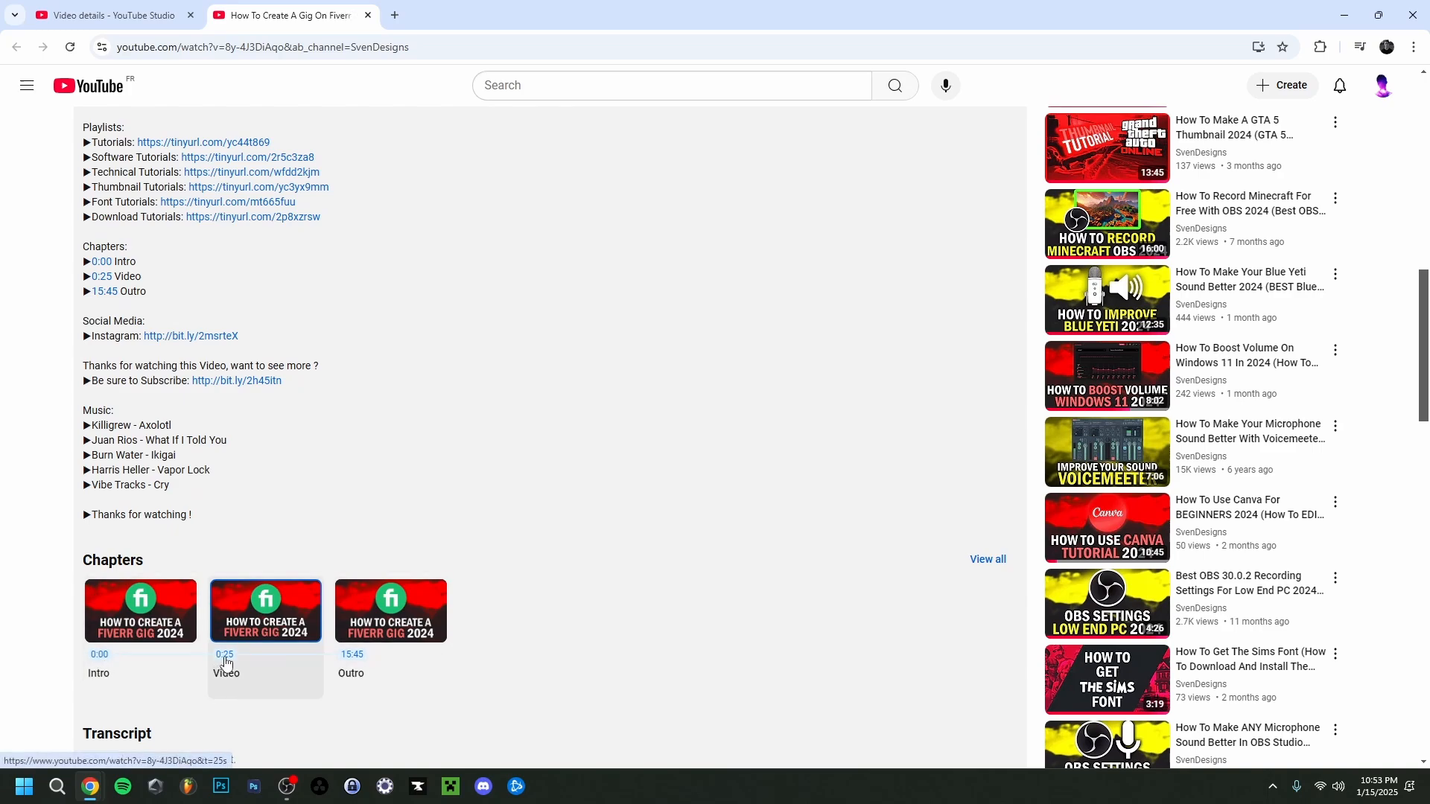
mouse_move(458, 581)
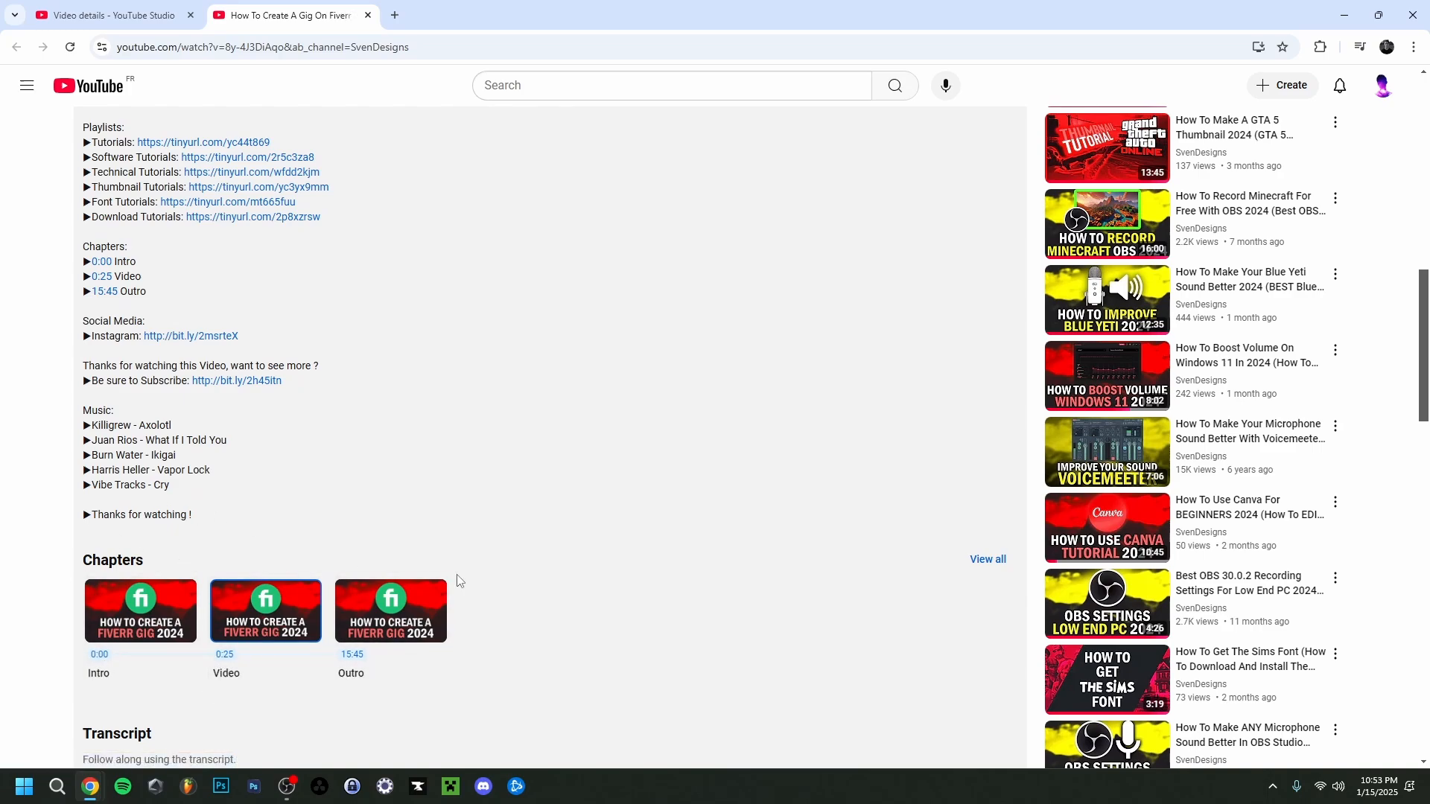
scroll(up, 3)
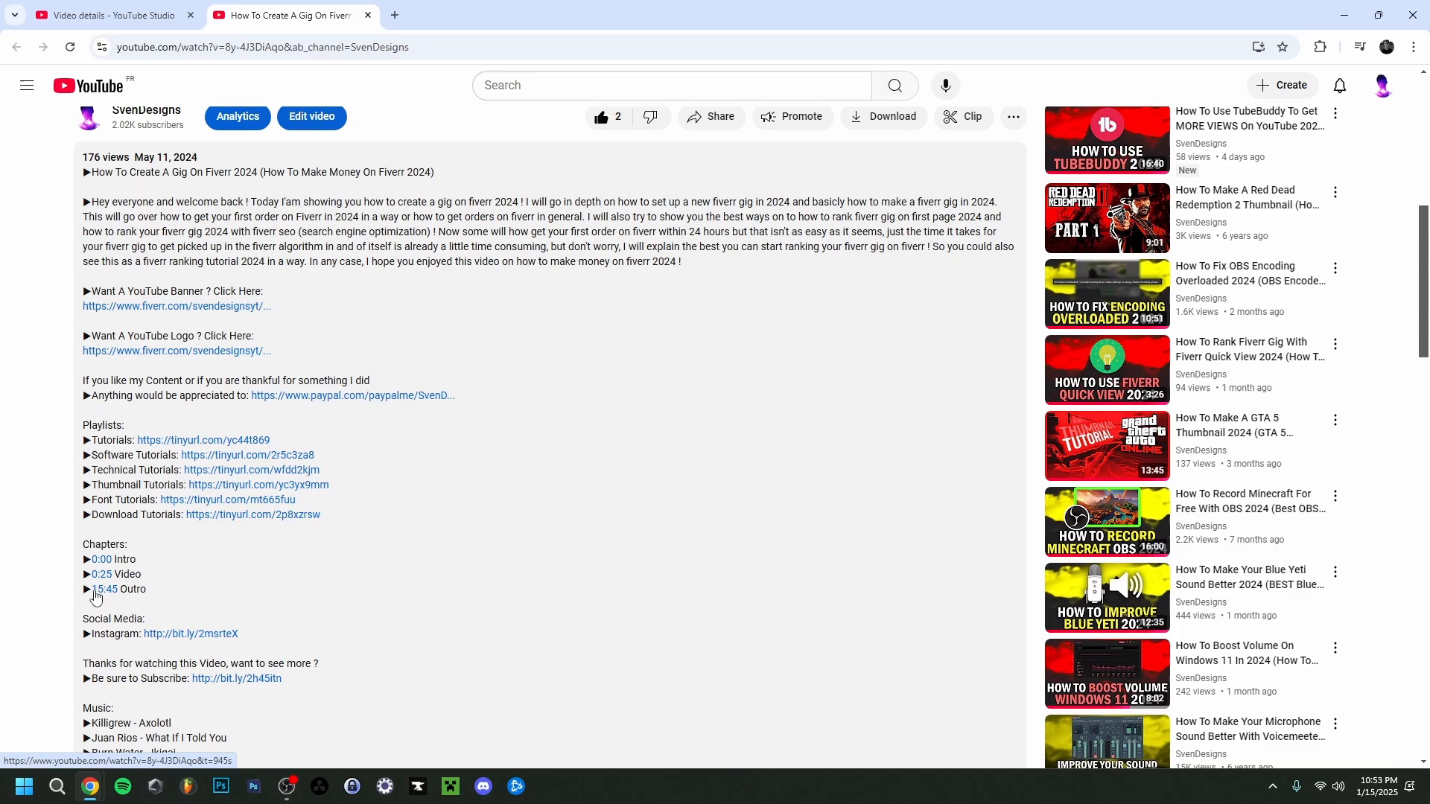
mouse_move(139, 604)
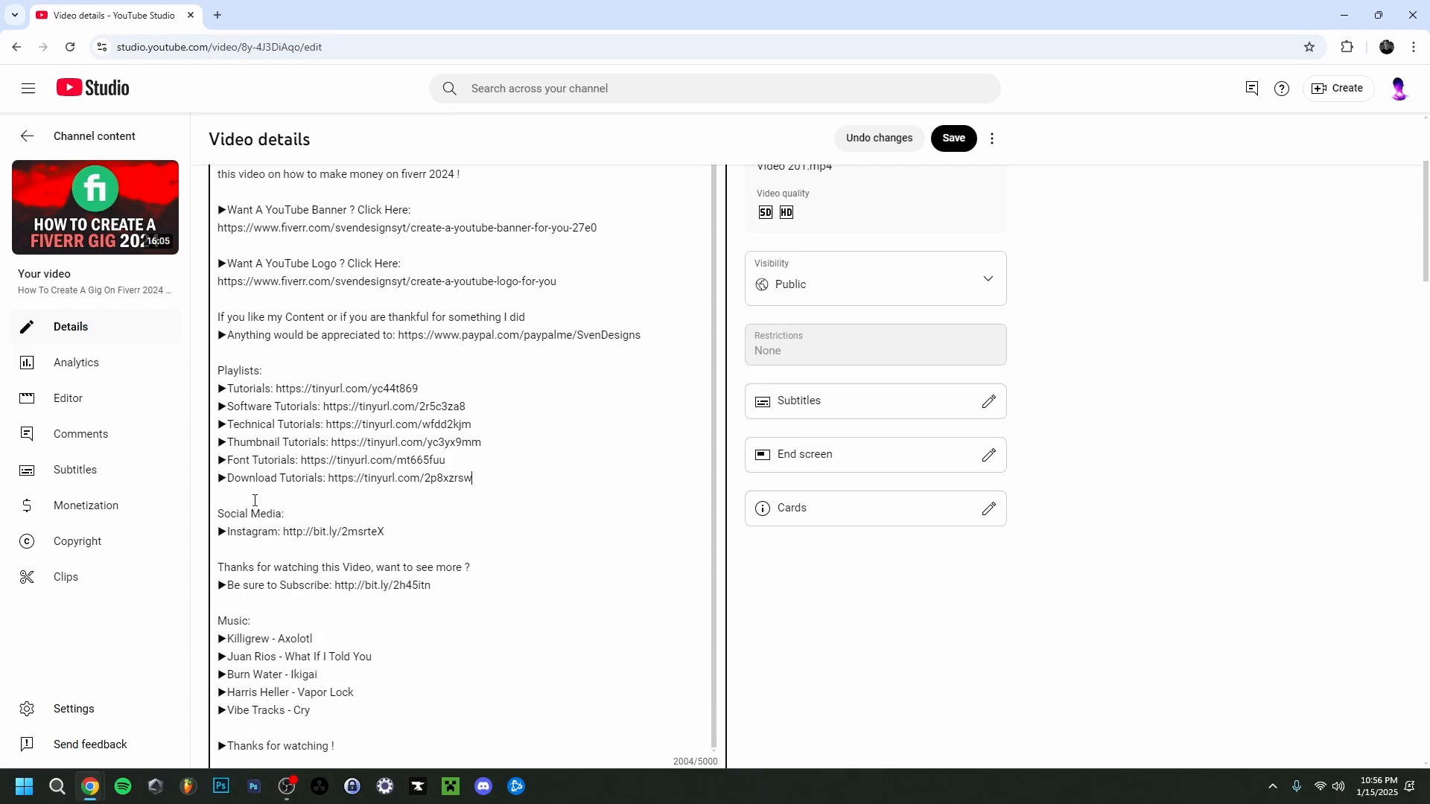
Save the Fiverr gig video's description with the Chapters block removed
click(951, 138)
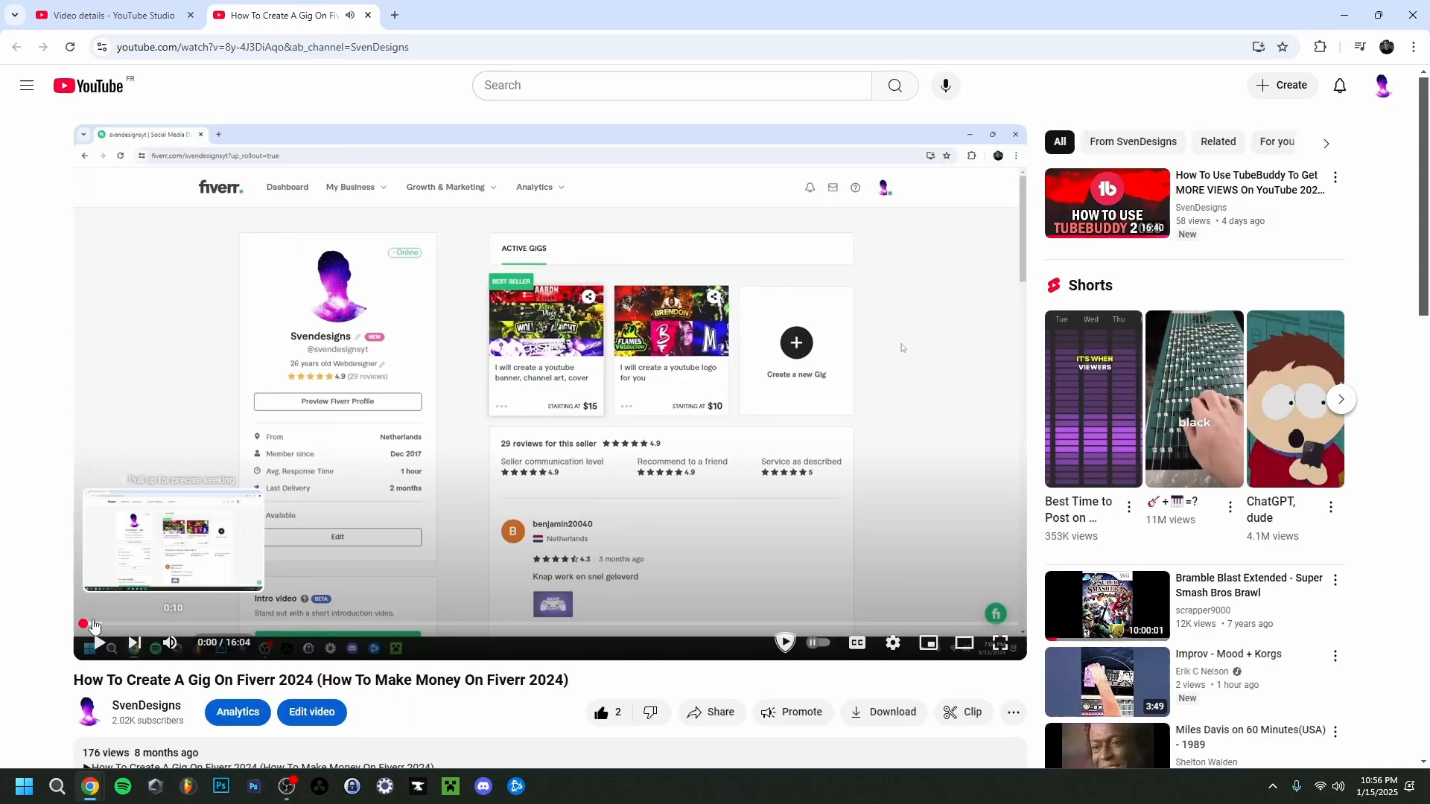
mouse_move(962, 642)
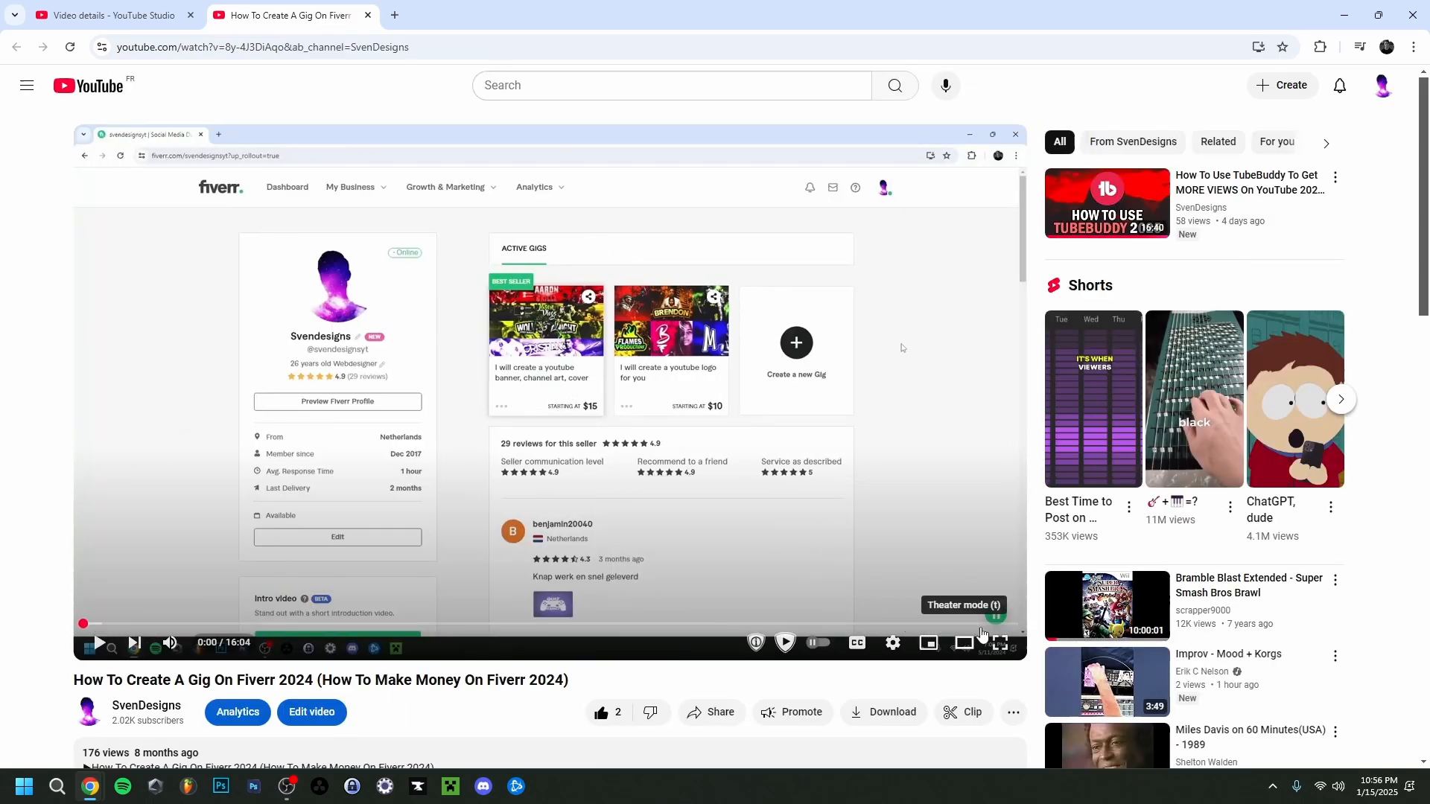
mouse_move(443, 636)
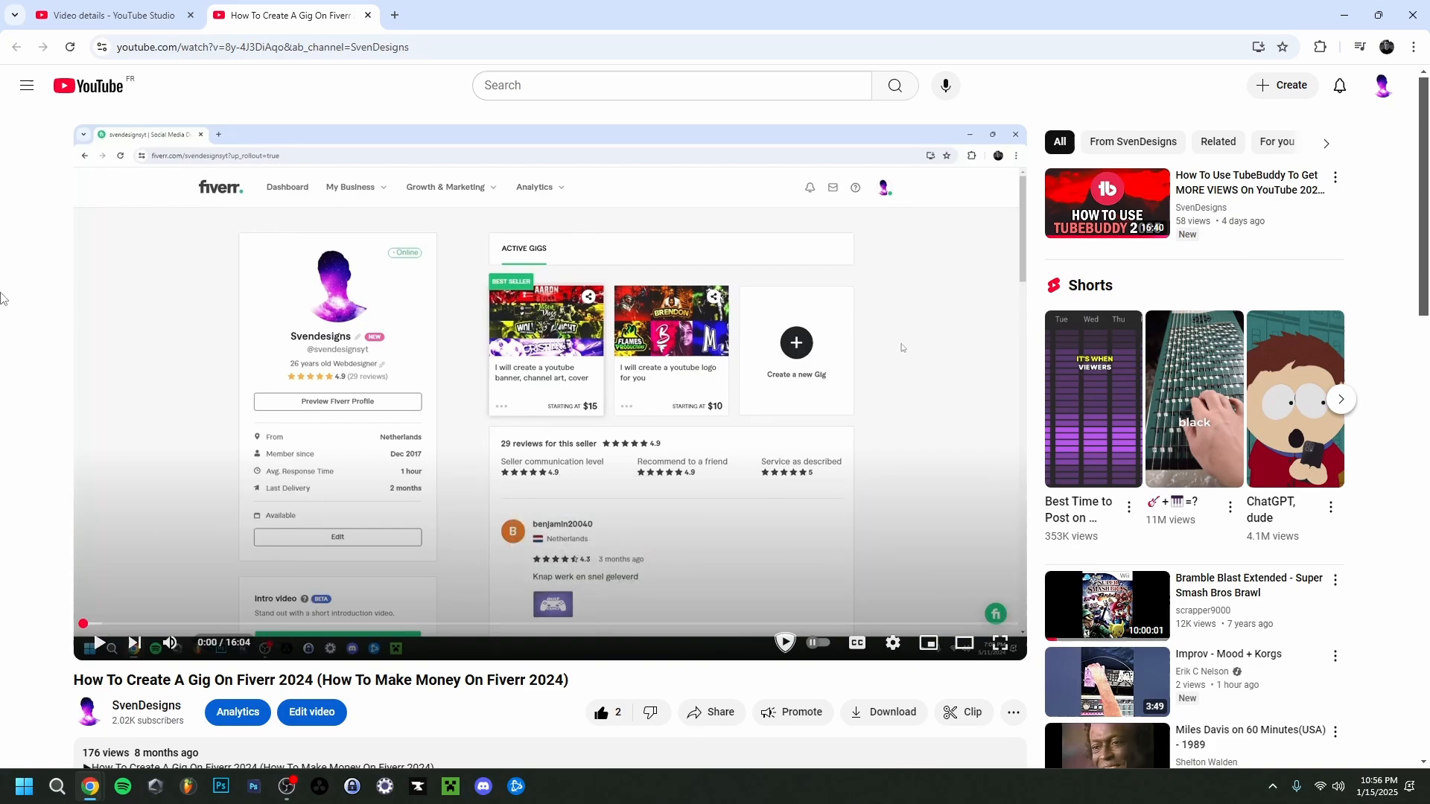
Return to the YouTube Studio tab for the channel's video editor
click(110, 16)
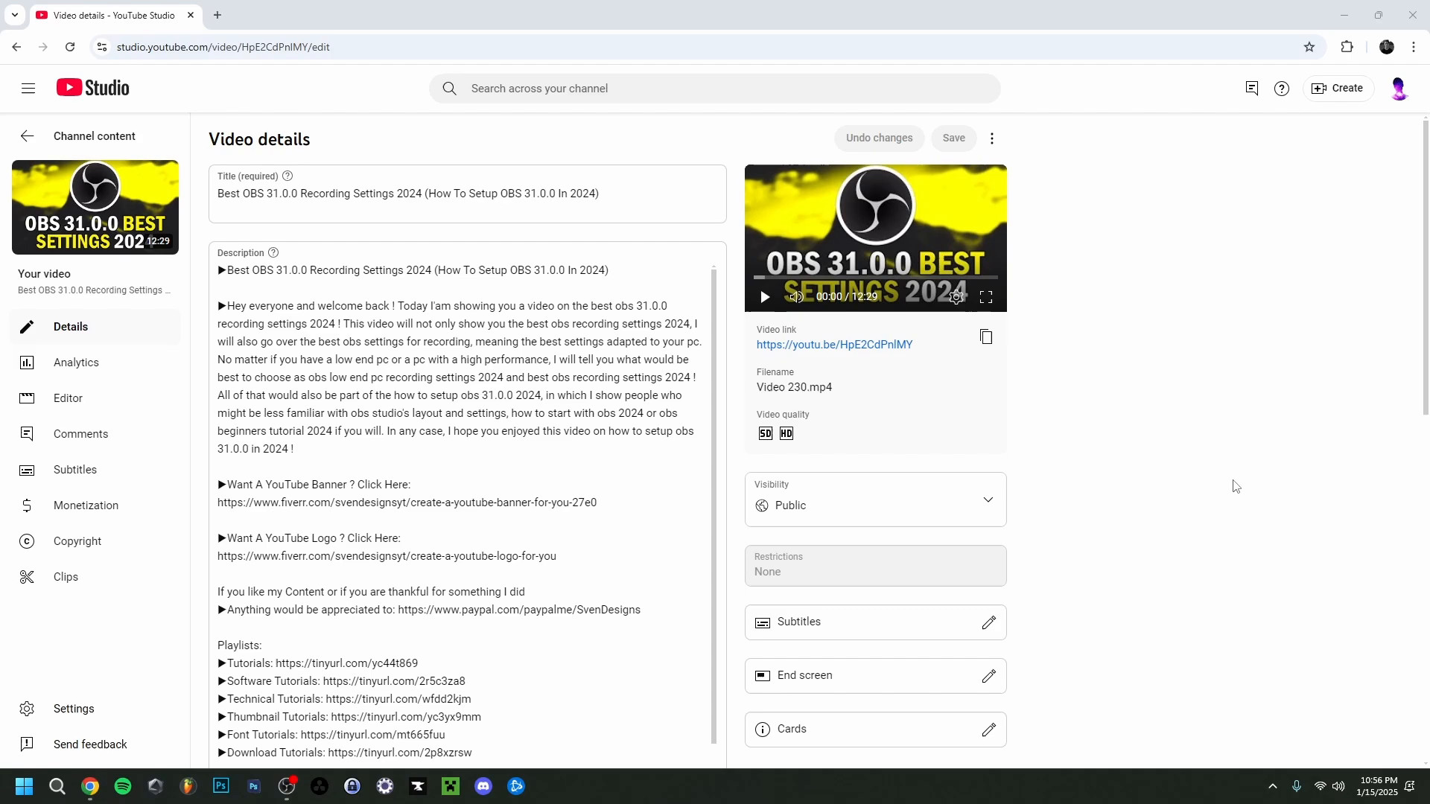
Scroll the OBS 31.0.0 video's description to its Chapters list, 0:00 Intro through 12:09 Outro
scroll(down, 3)
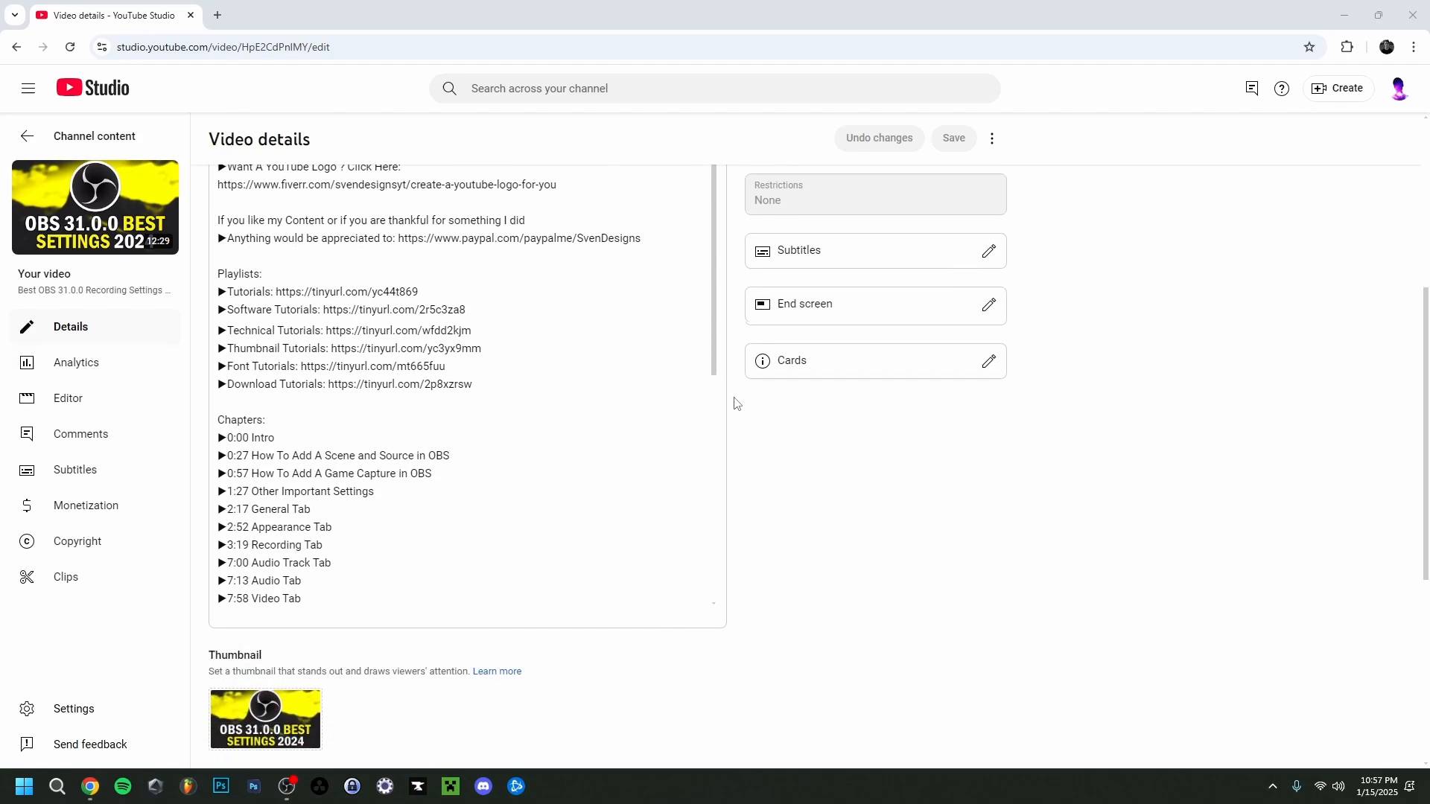
scroll(down, 3)
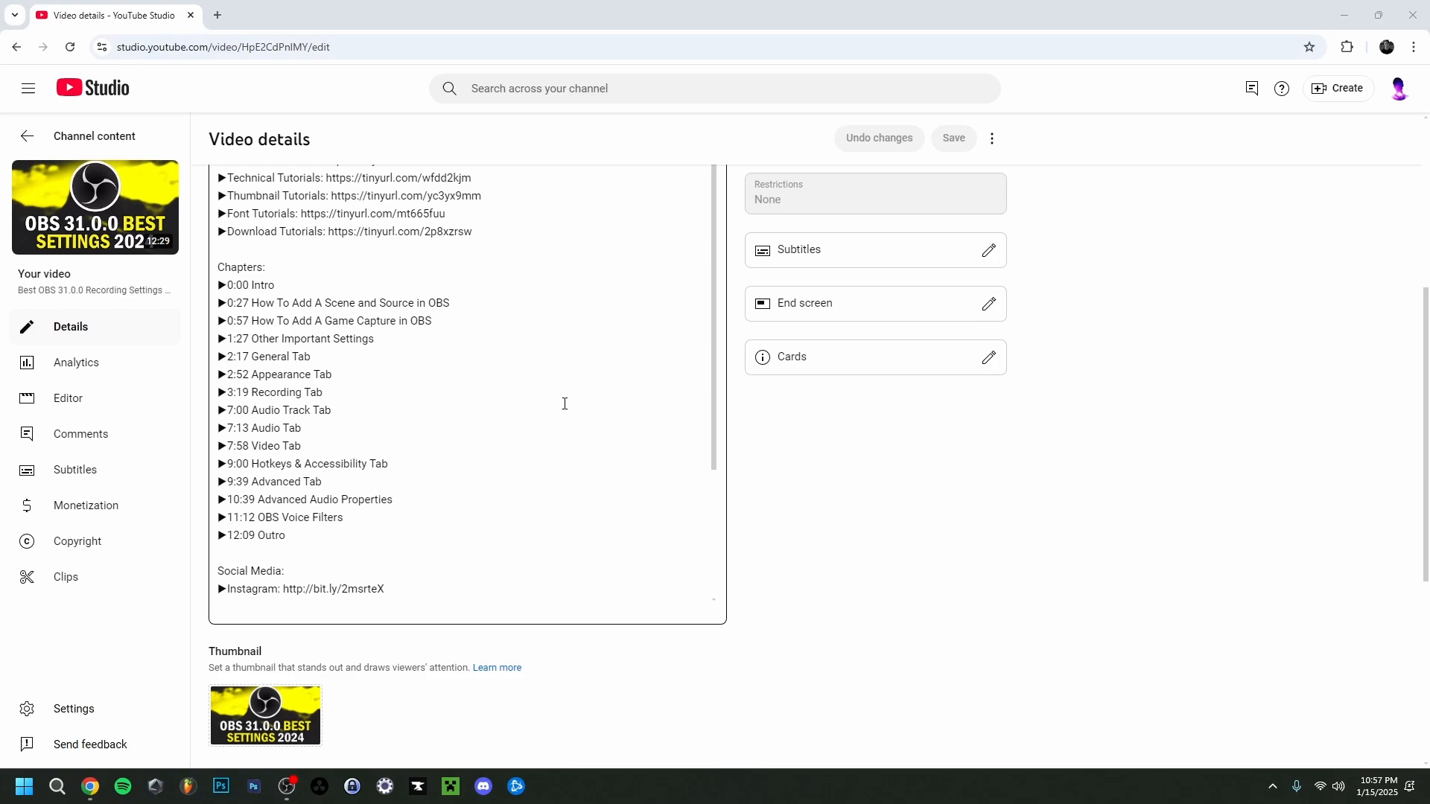
scroll(down, 3)
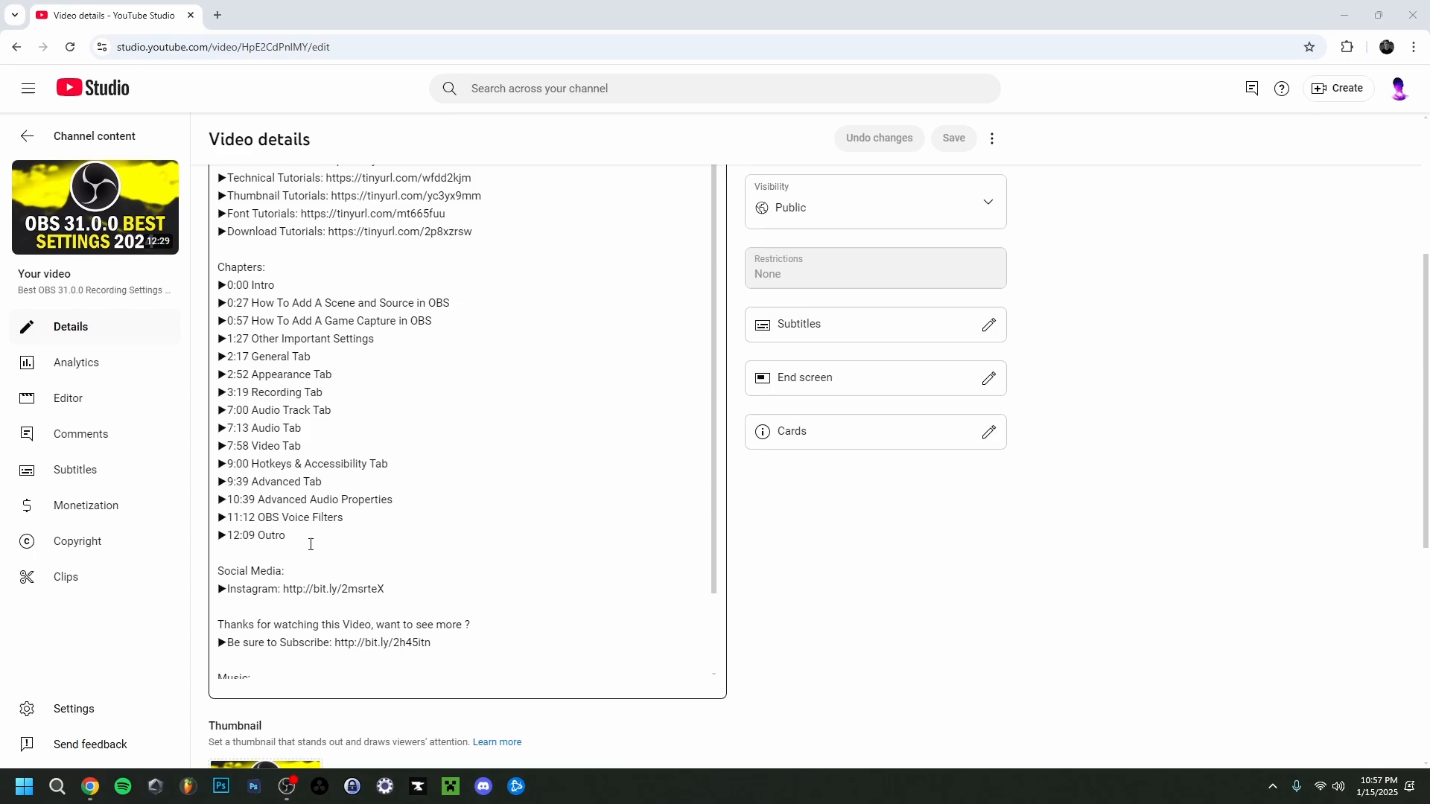
mouse_move(251, 314)
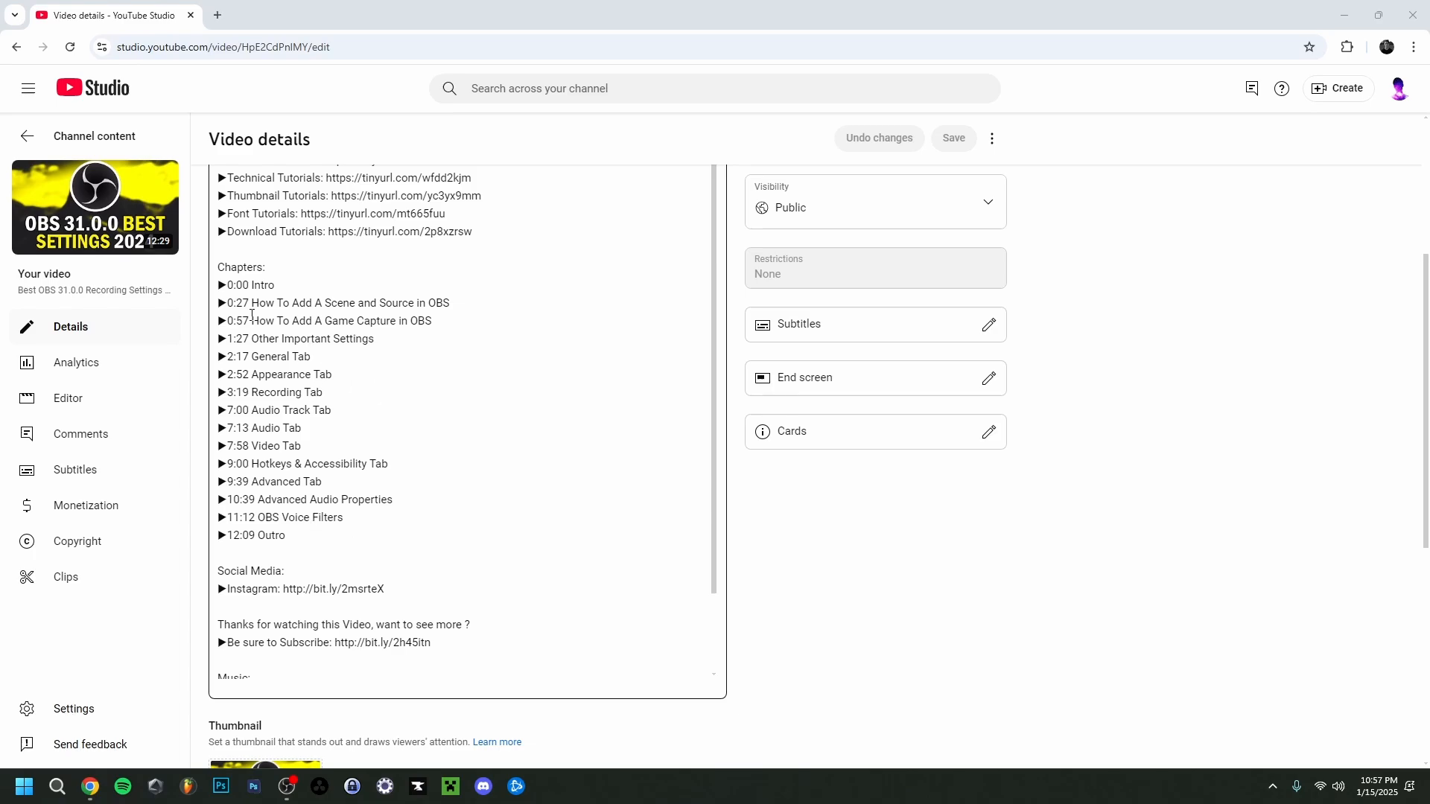
mouse_move(383, 303)
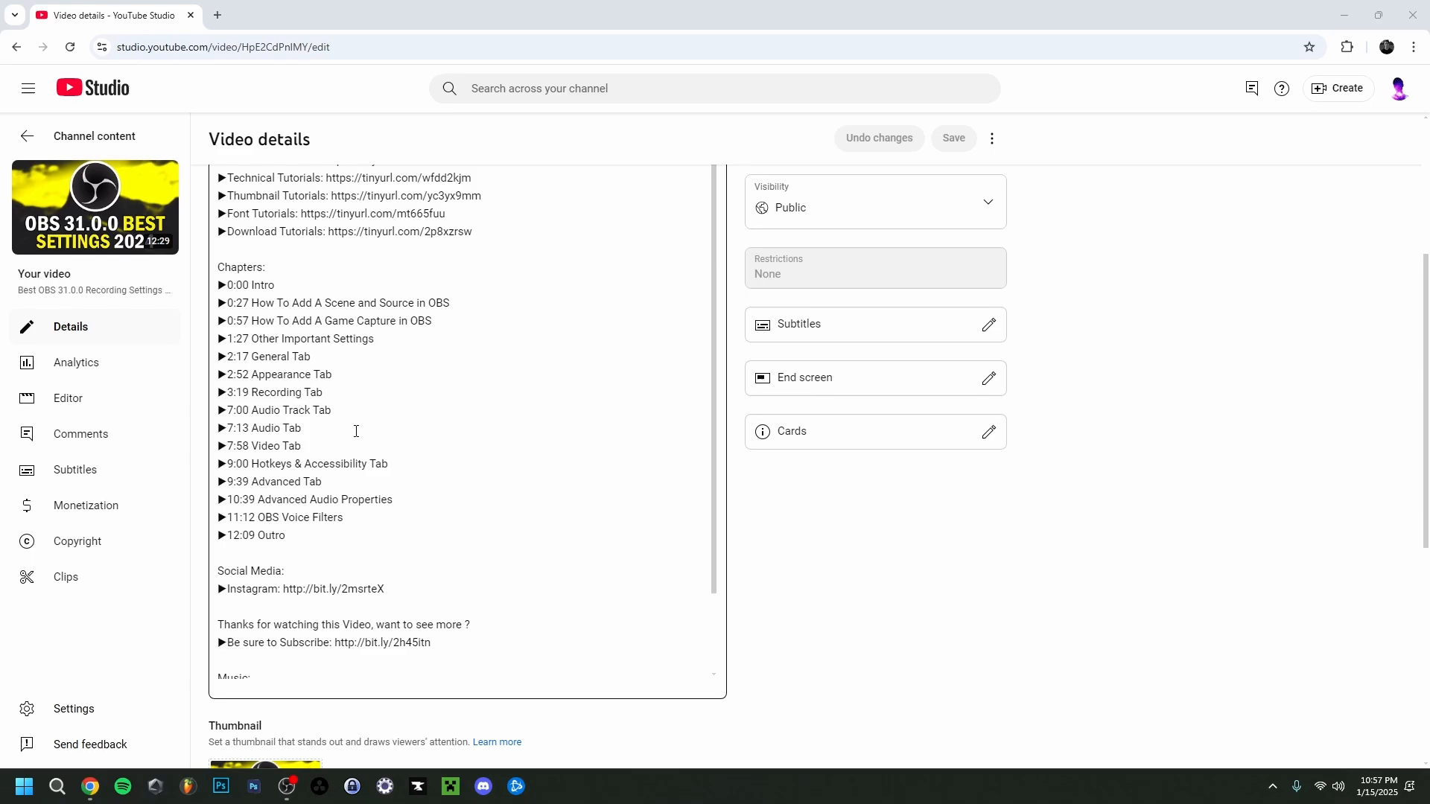
mouse_move(357, 527)
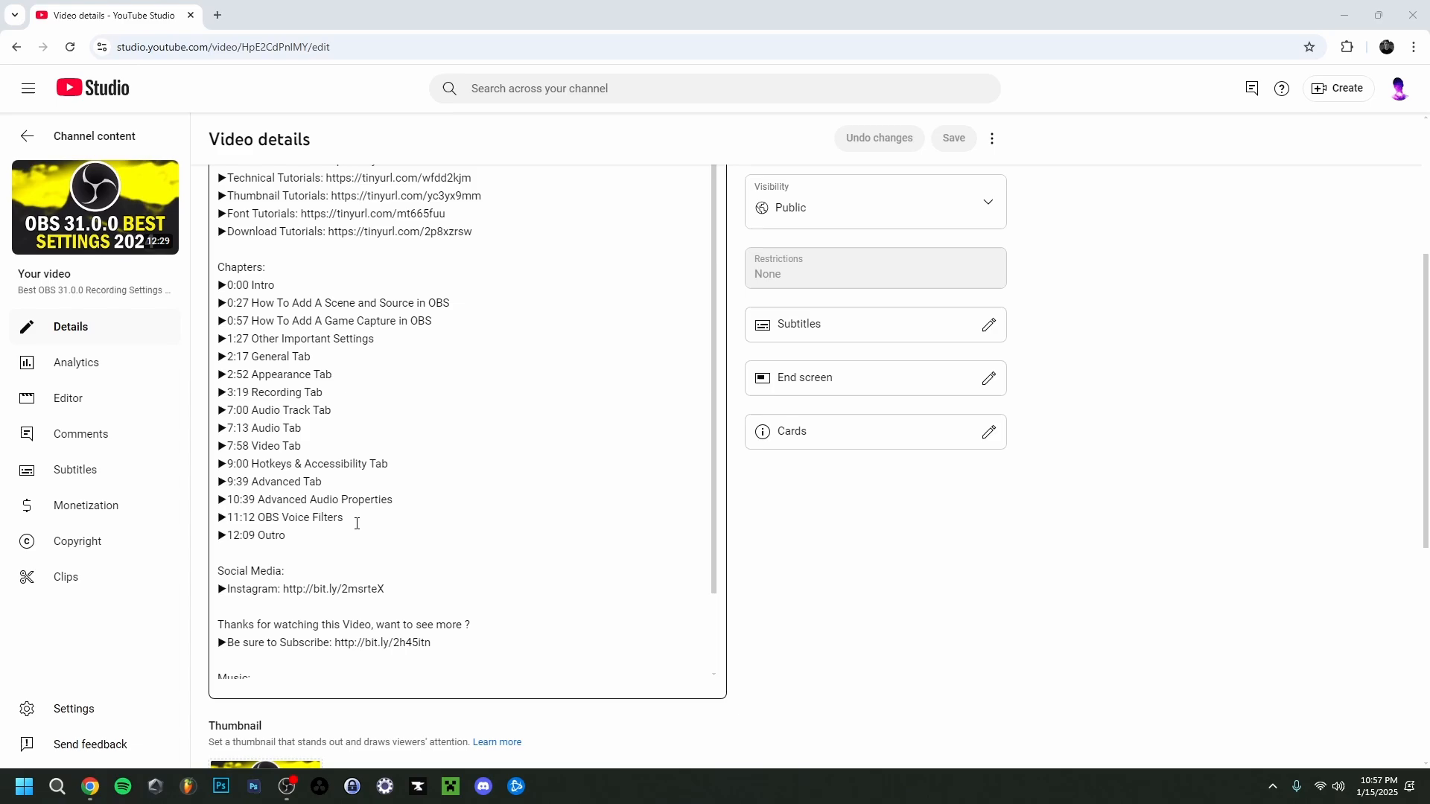
mouse_move(358, 527)
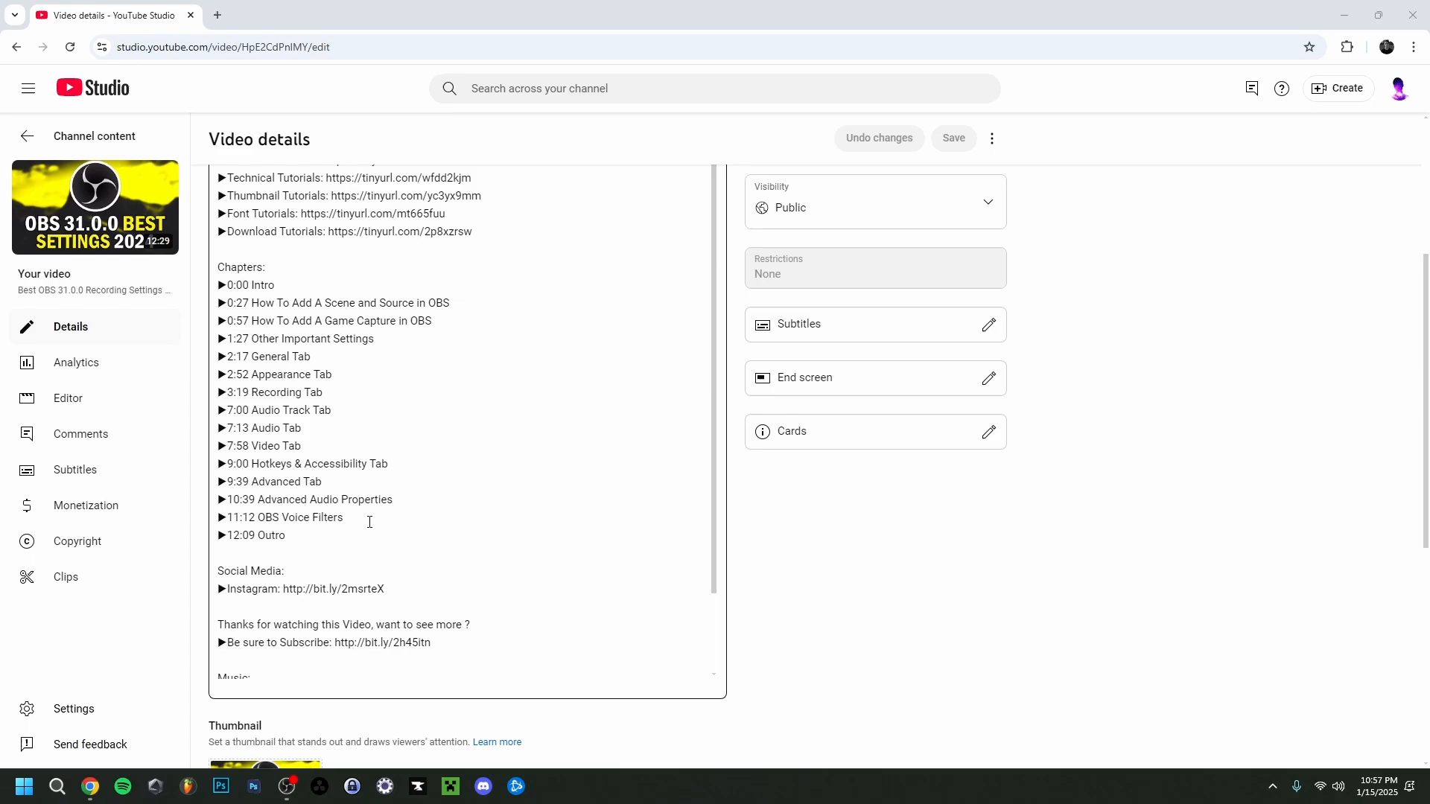
scroll(up, 3)
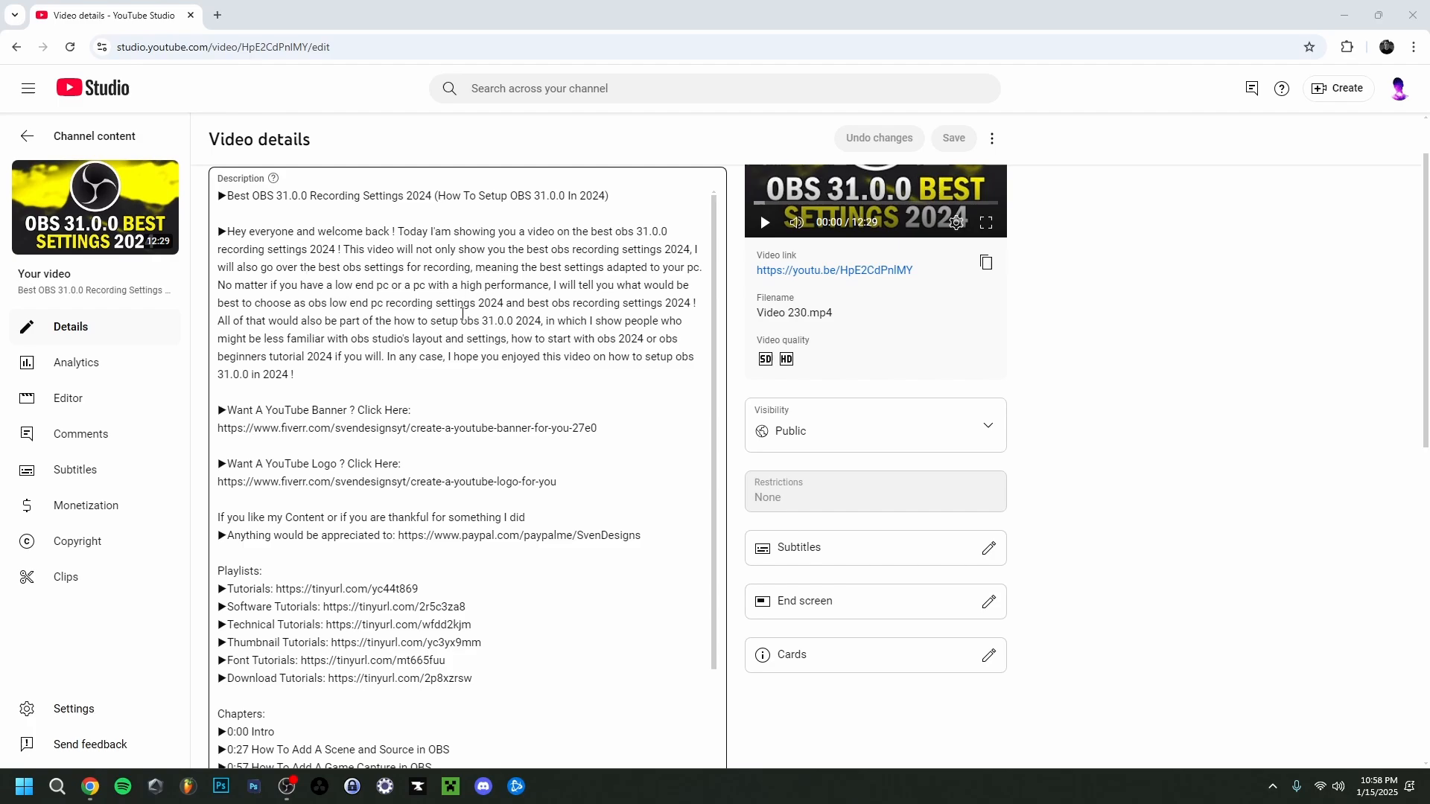
scroll(down, 3)
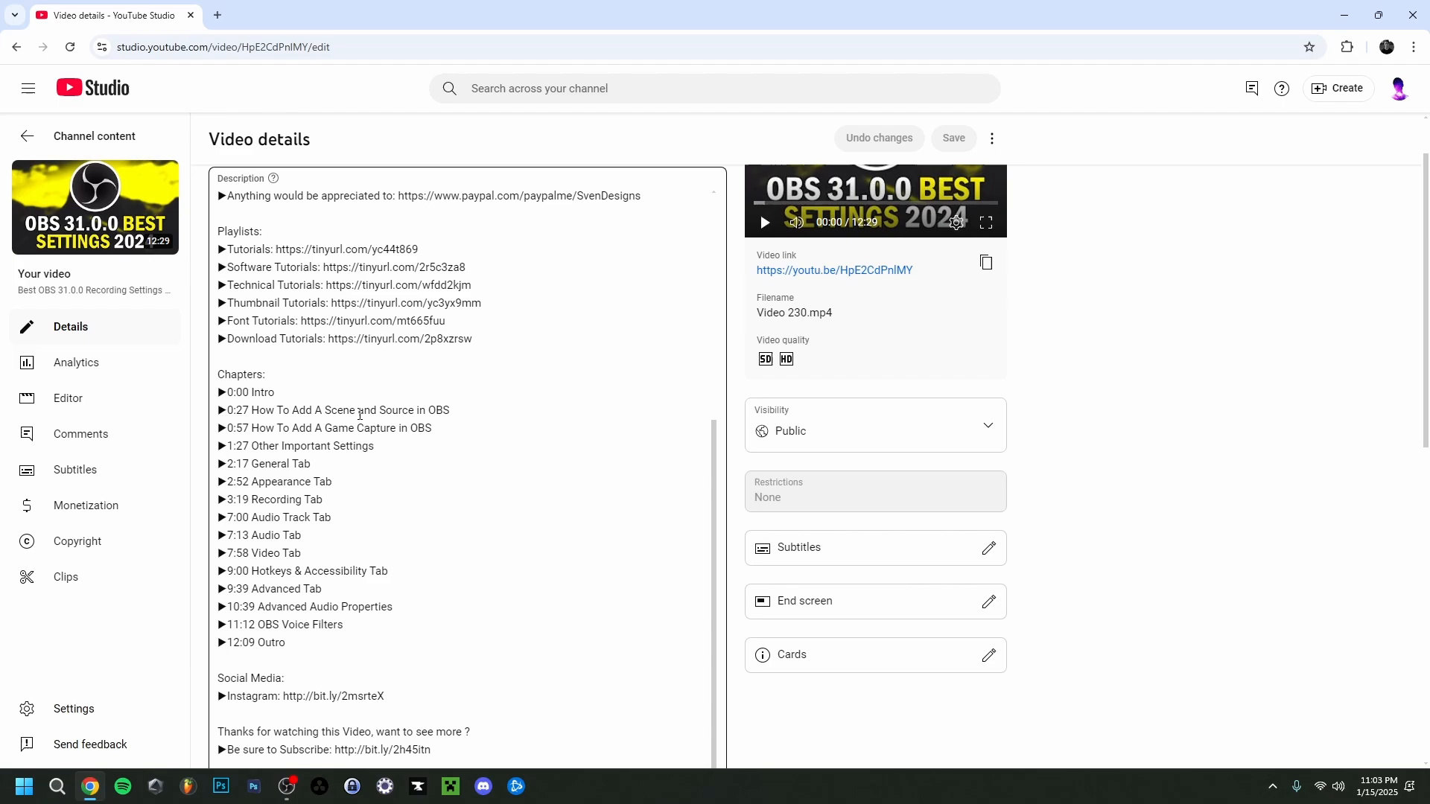
mouse_move(274, 429)
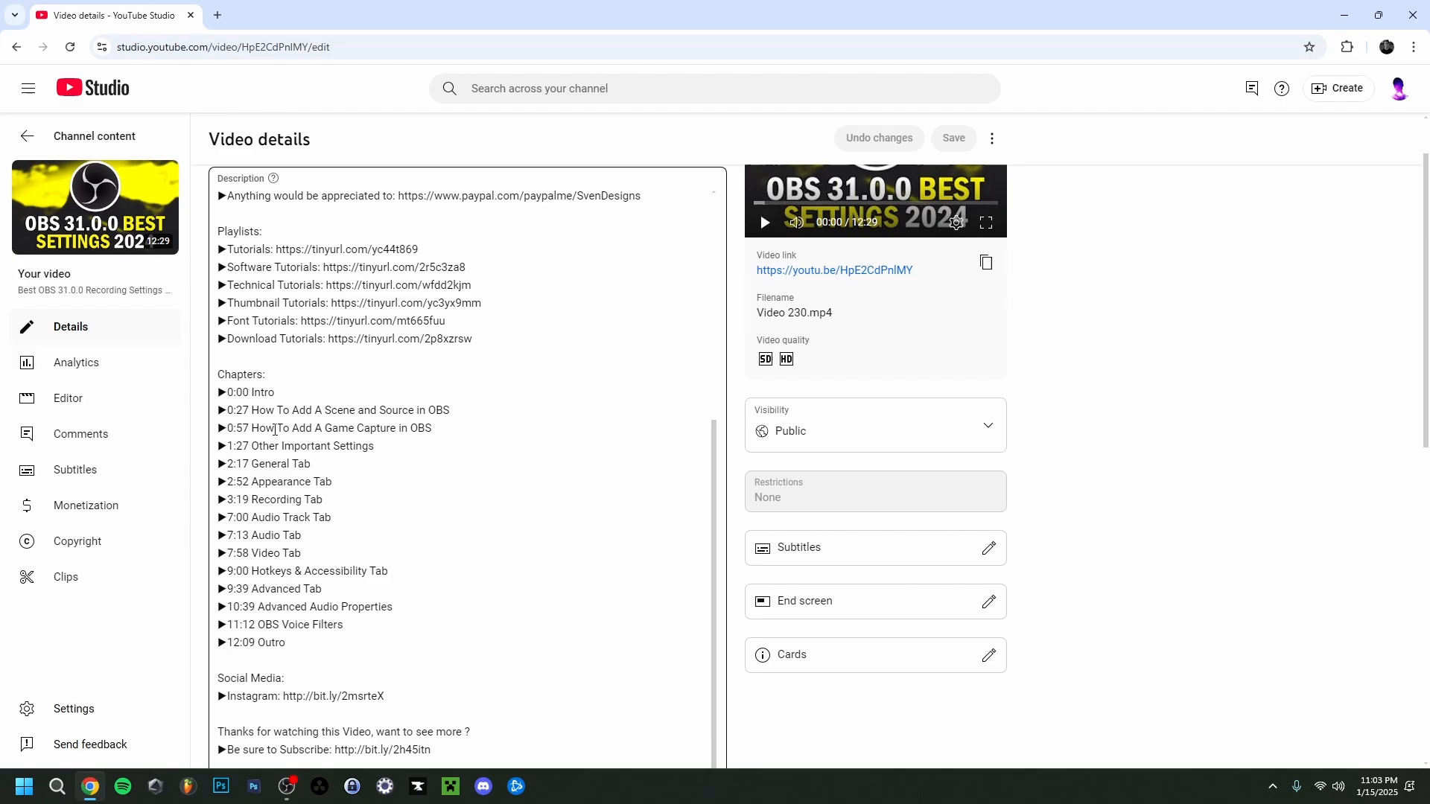
mouse_move(439, 429)
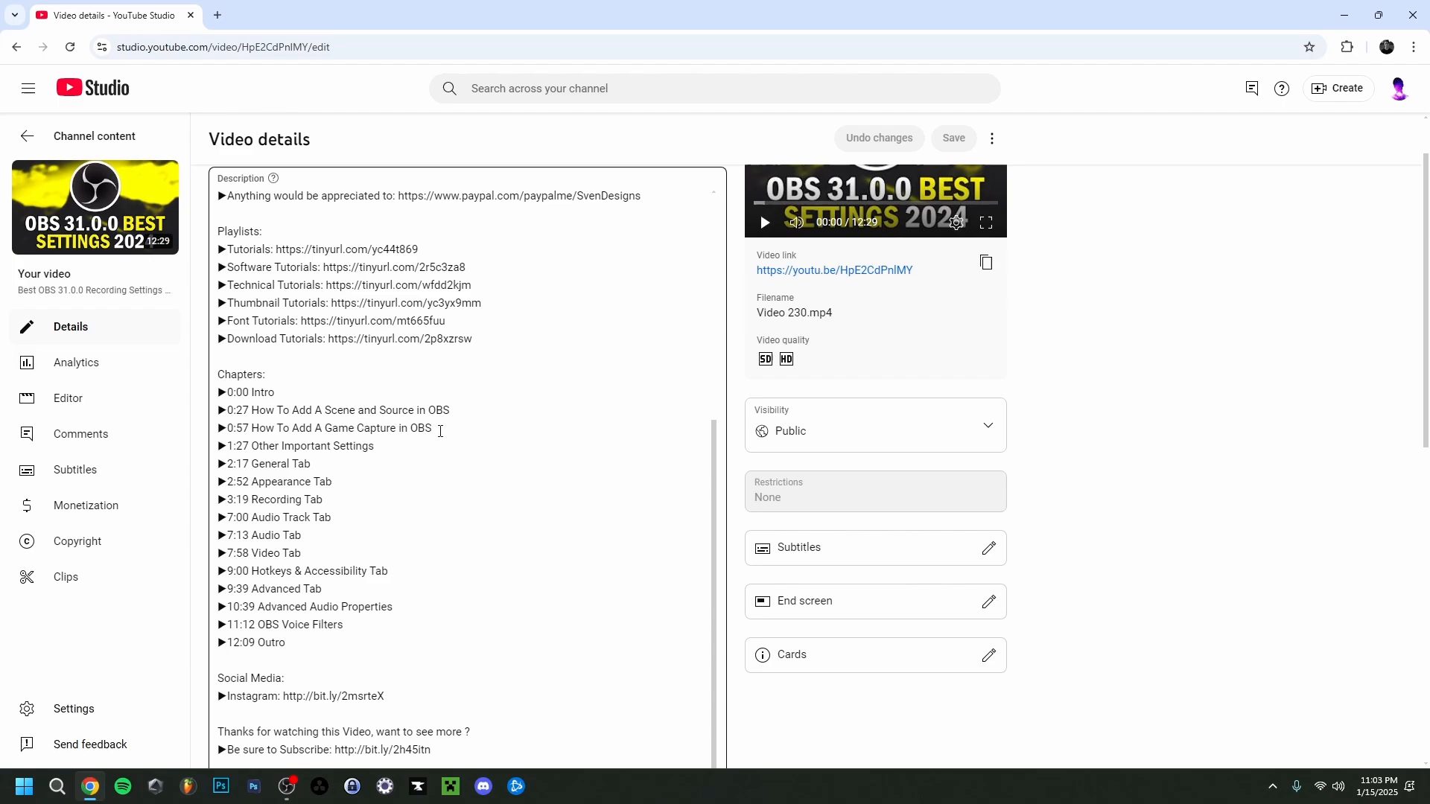
mouse_move(256, 529)
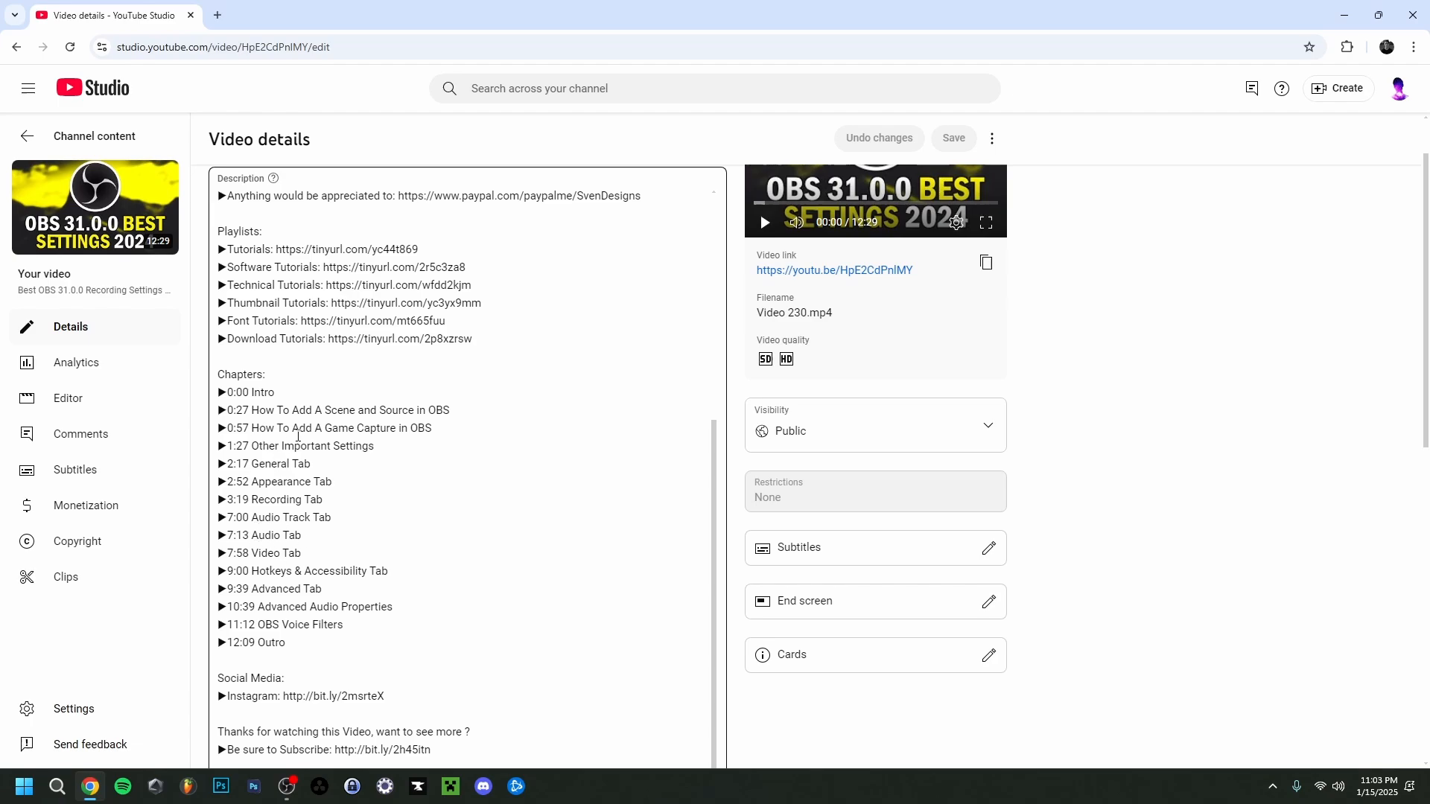
scroll(up, 3)
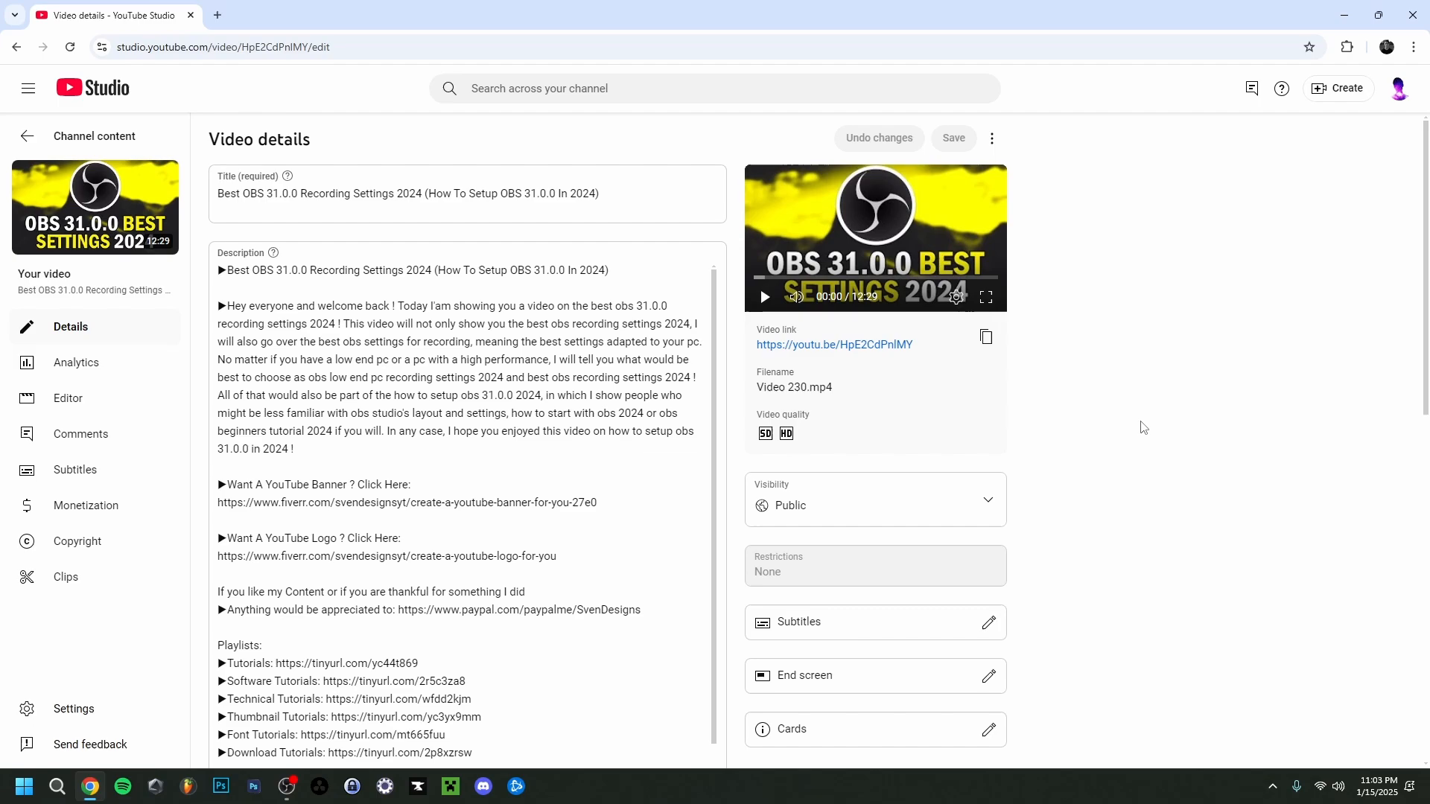